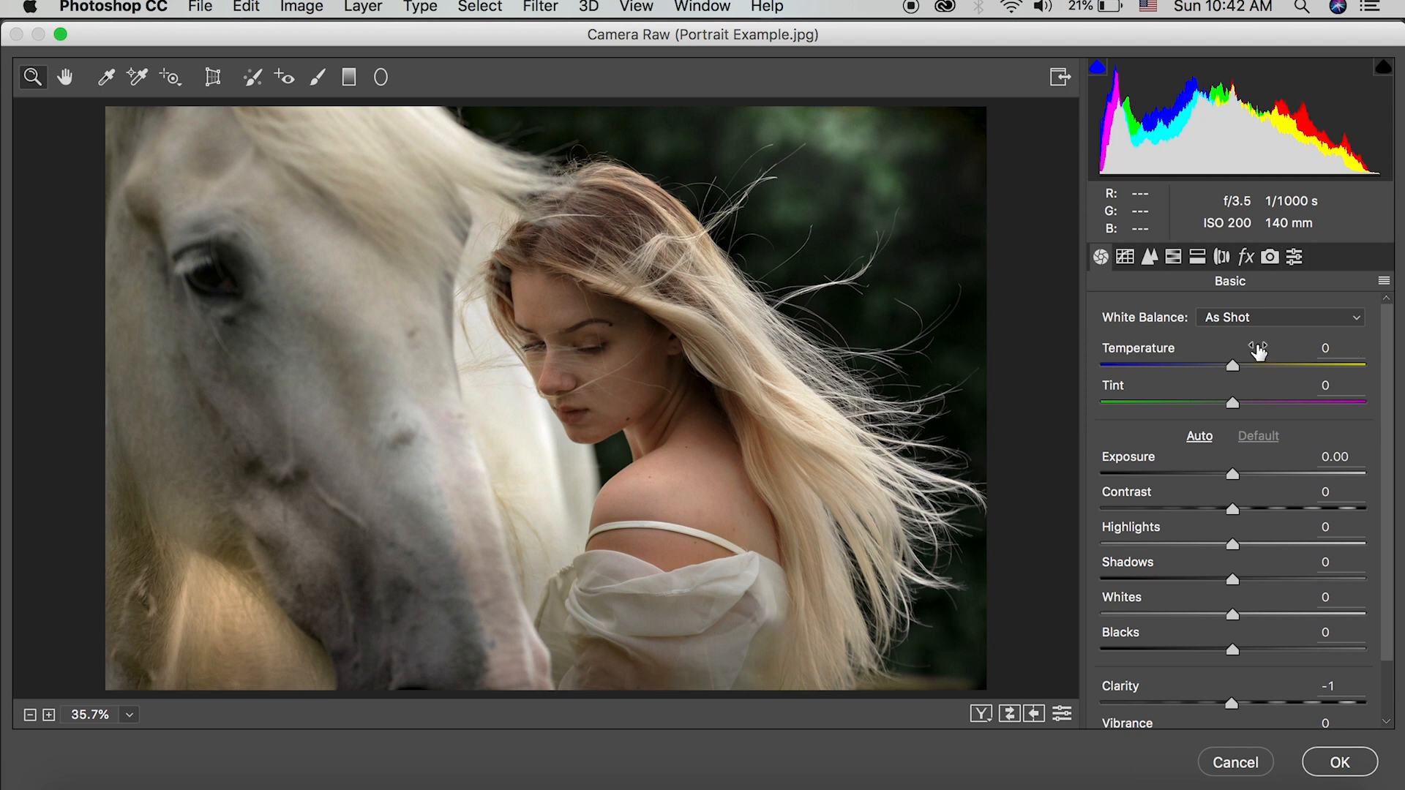
{"action": "mouse_move", "coordinate": [1249, 339]}
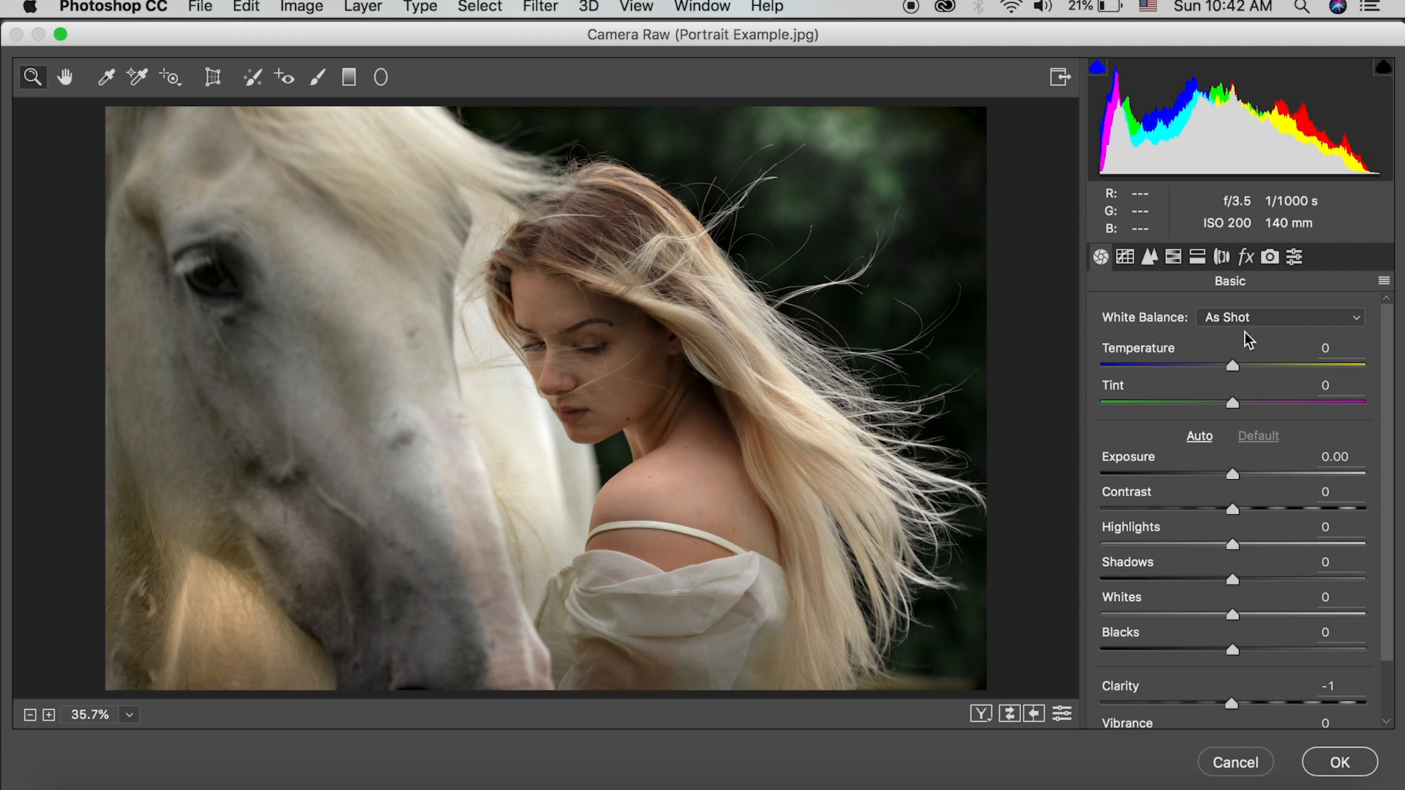
Switch Camera Raw white balance from As Shot to Auto, giving Temperature -5 and Tint +4.
{"action": "left_click", "coordinate": [1278, 316]}
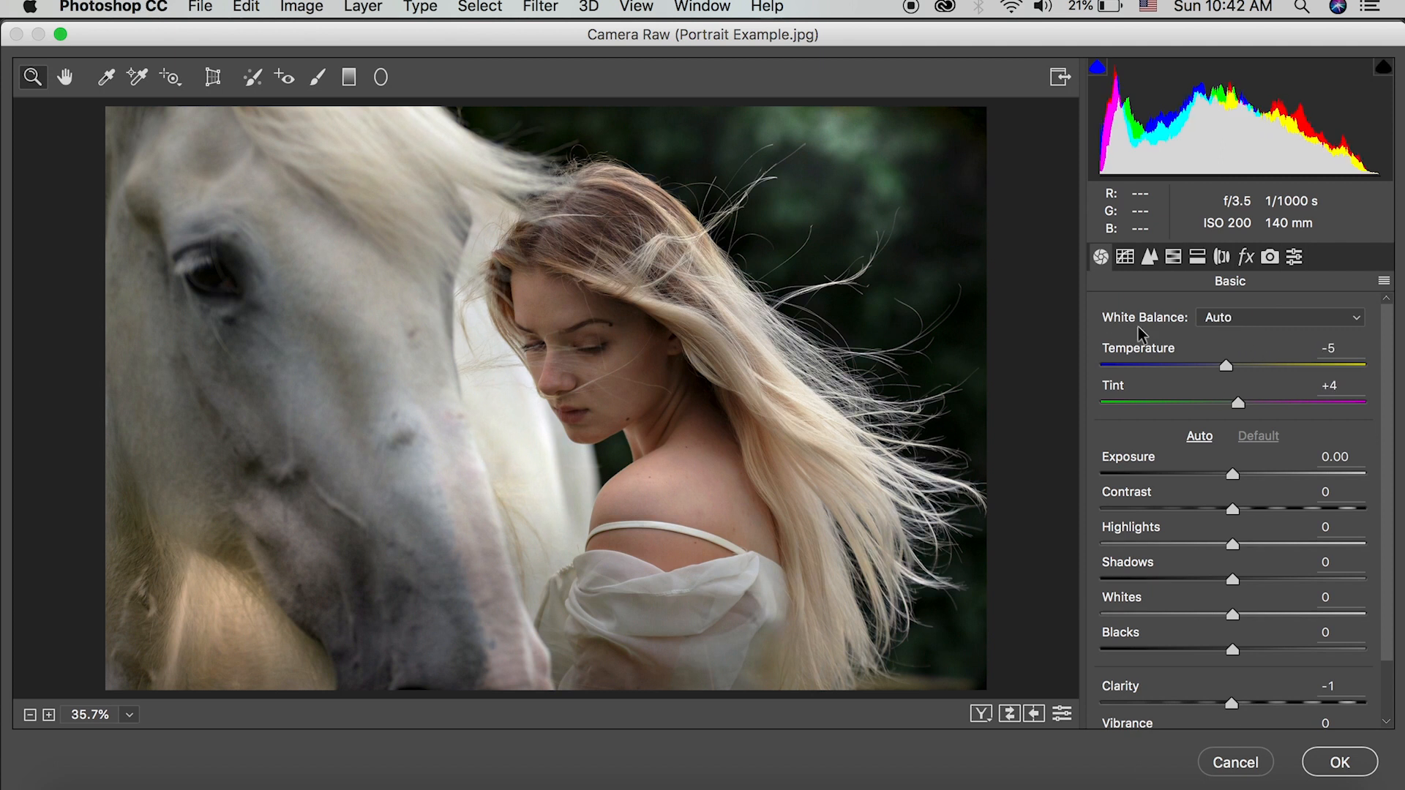
{"action": "mouse_move", "coordinate": [1223, 378]}
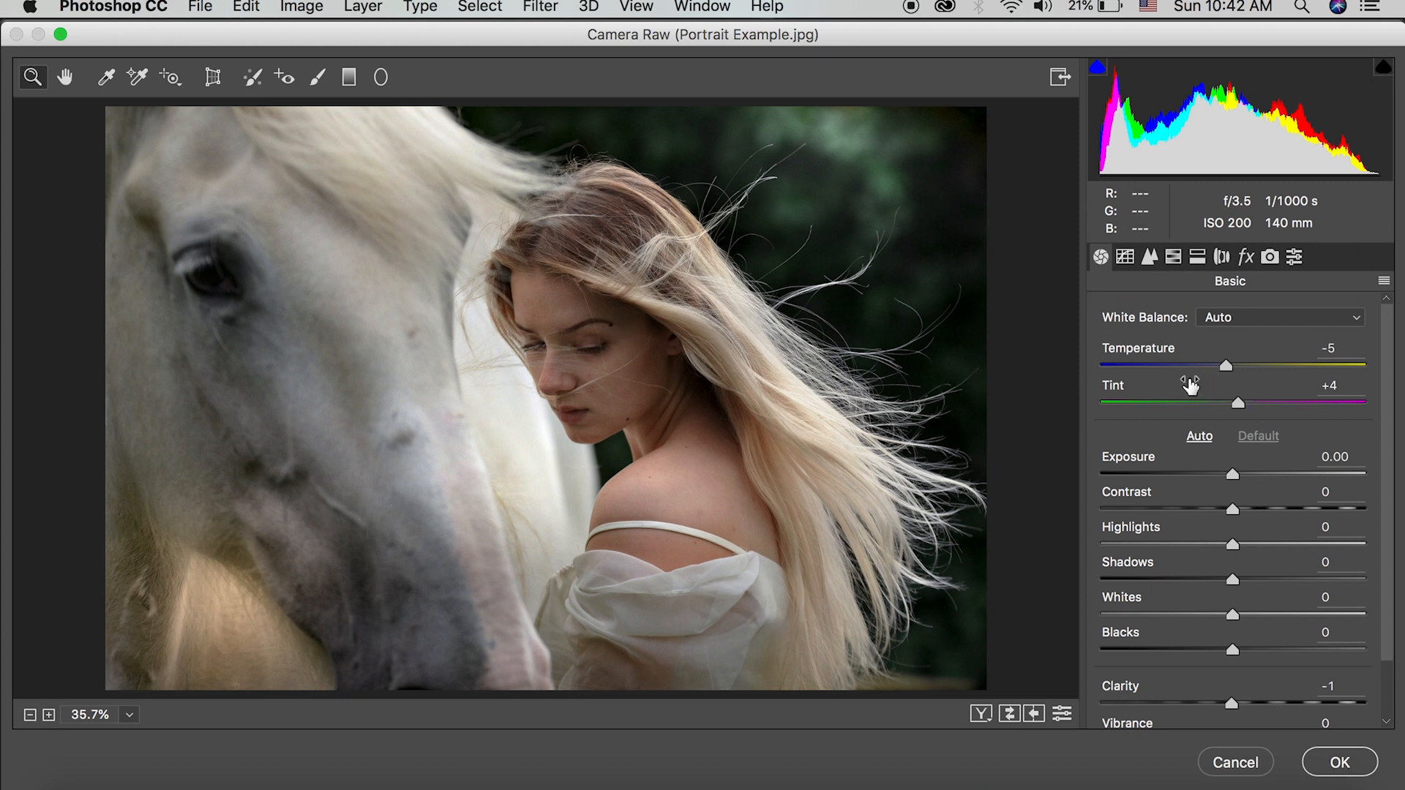
{"action": "mouse_move", "coordinate": [795, 438]}
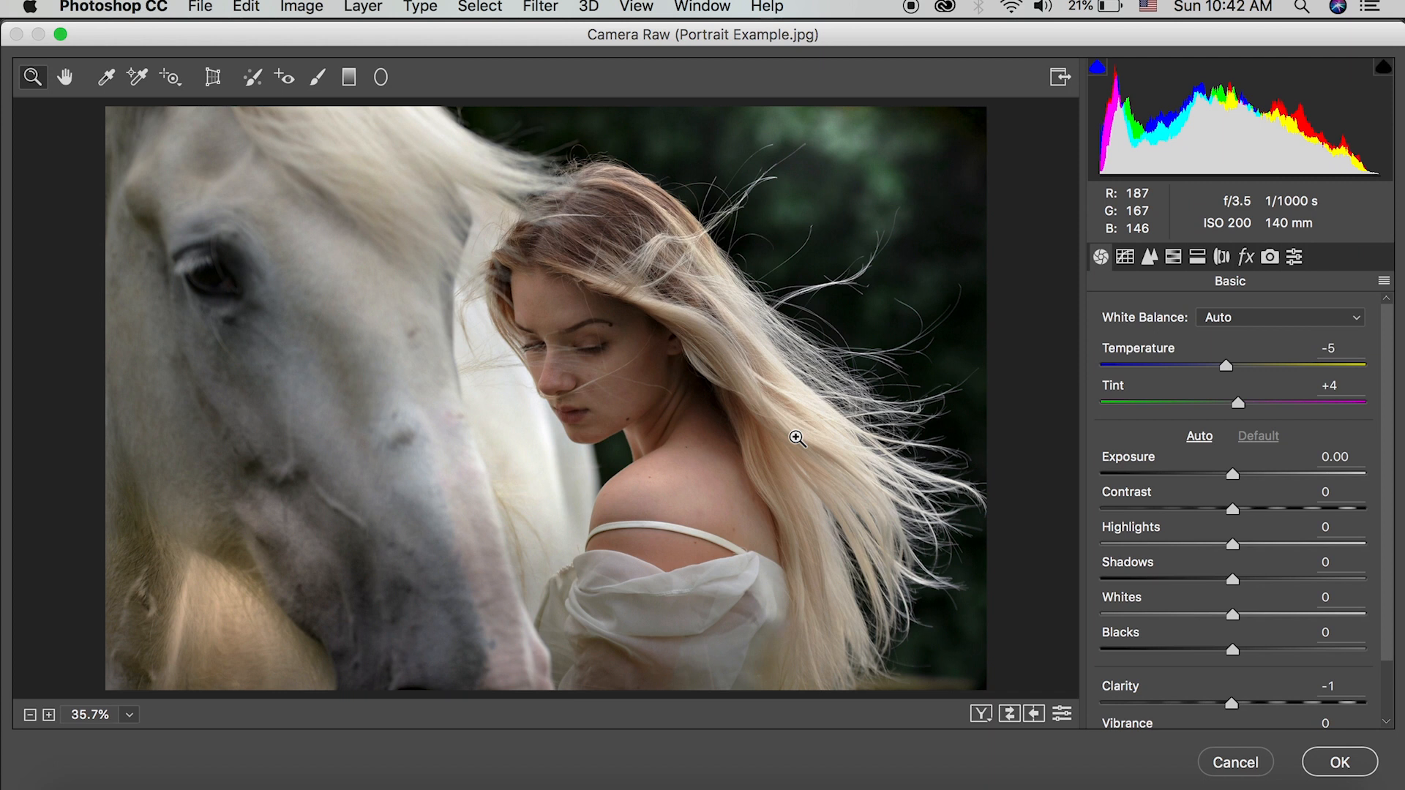
{"action": "mouse_move", "coordinate": [455, 362]}
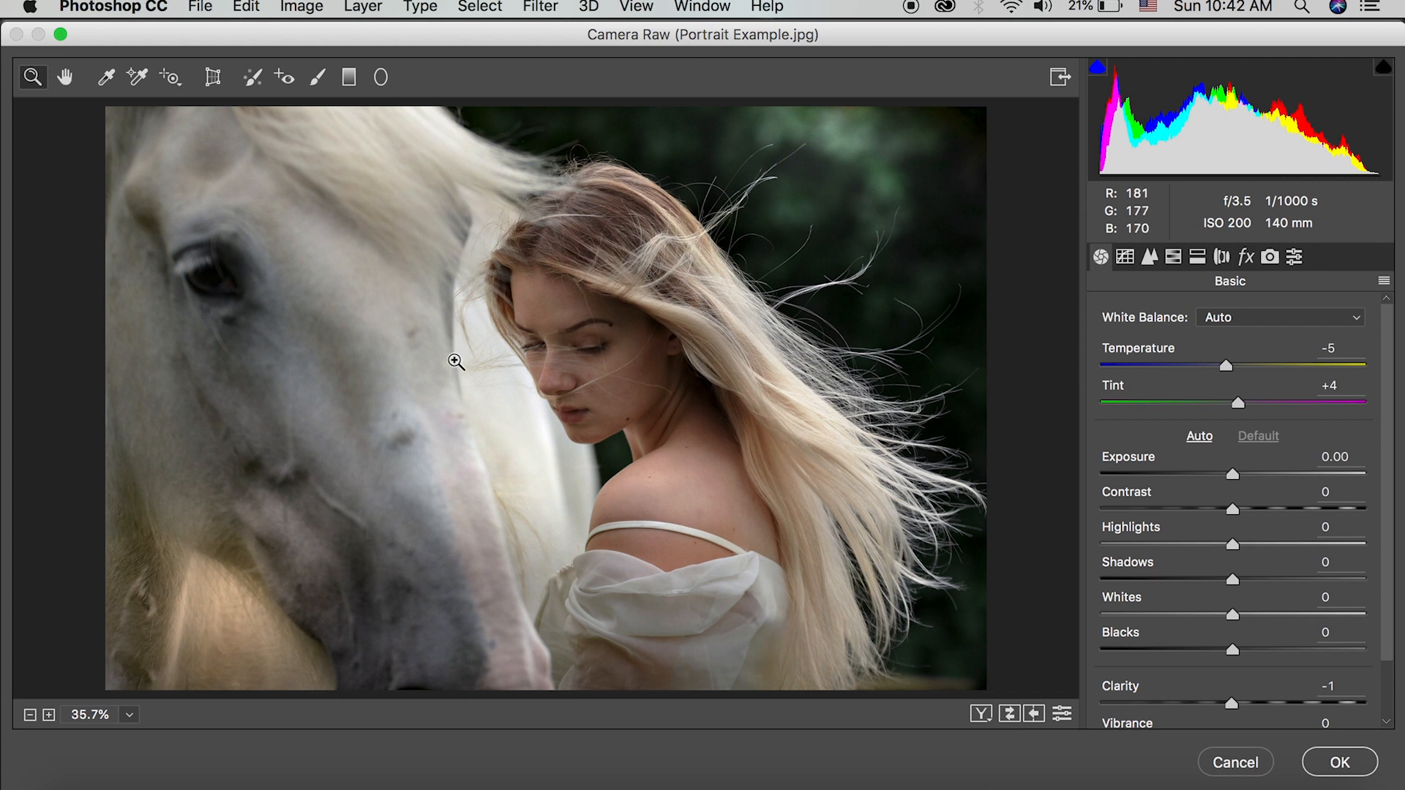
{"action": "mouse_move", "coordinate": [540, 459]}
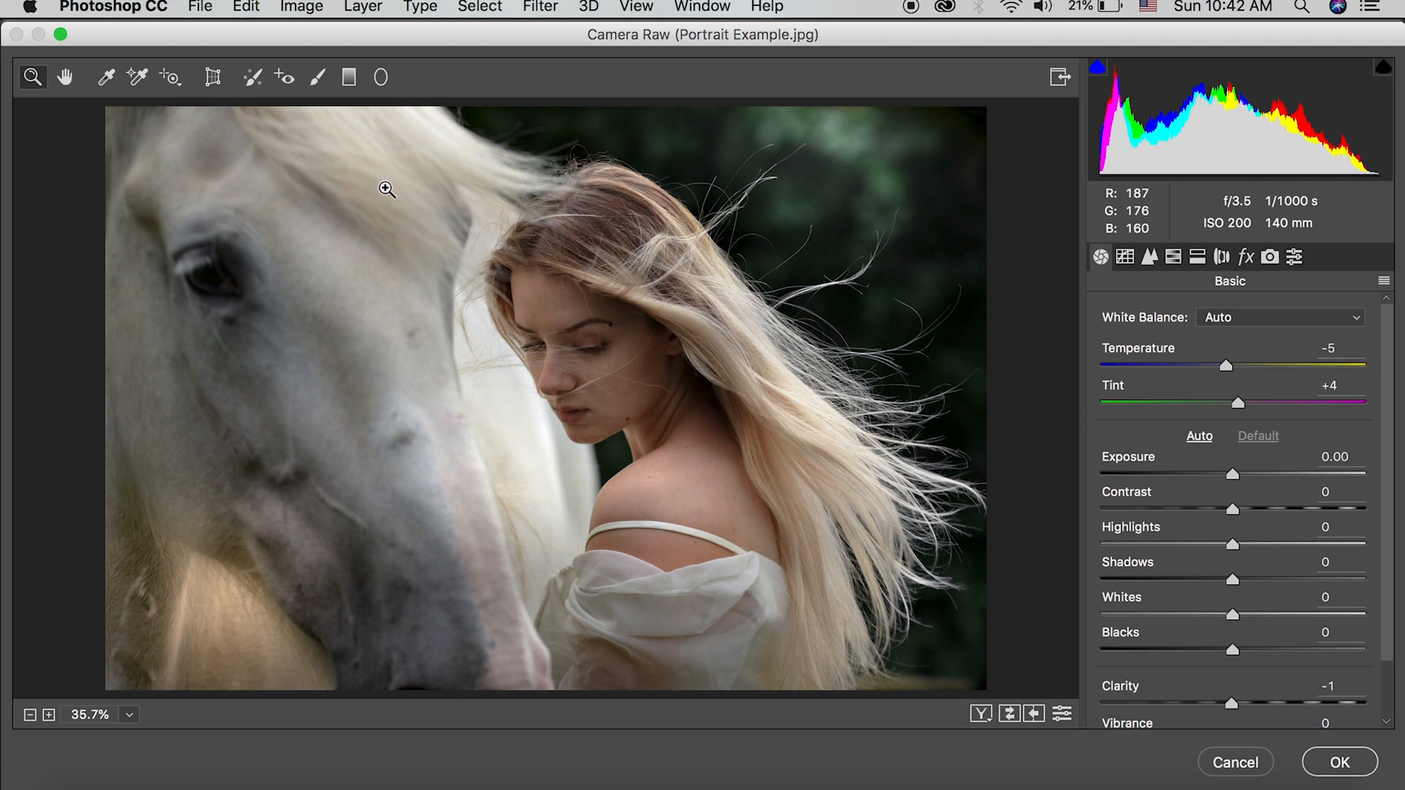
{"action": "mouse_move", "coordinate": [595, 486]}
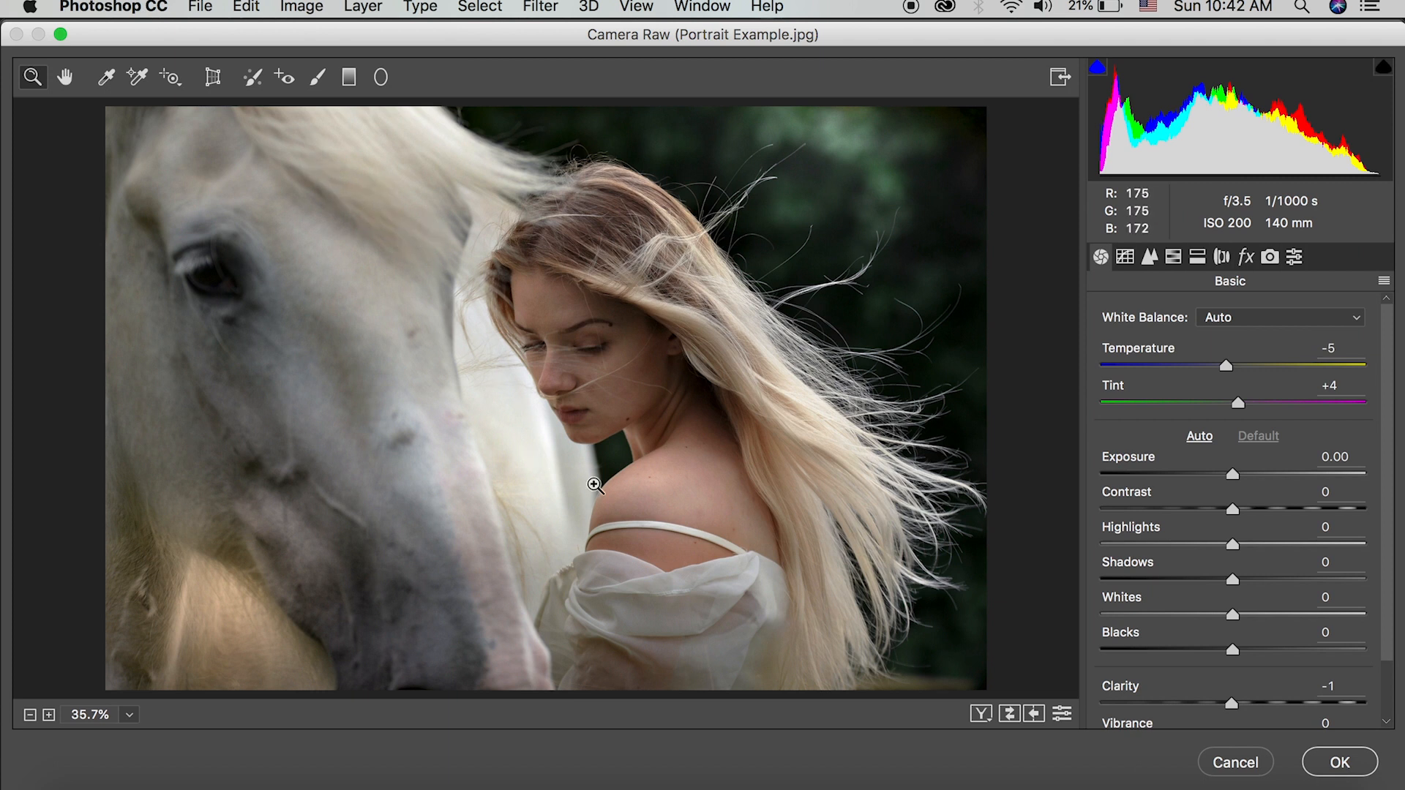
{"action": "mouse_move", "coordinate": [502, 457]}
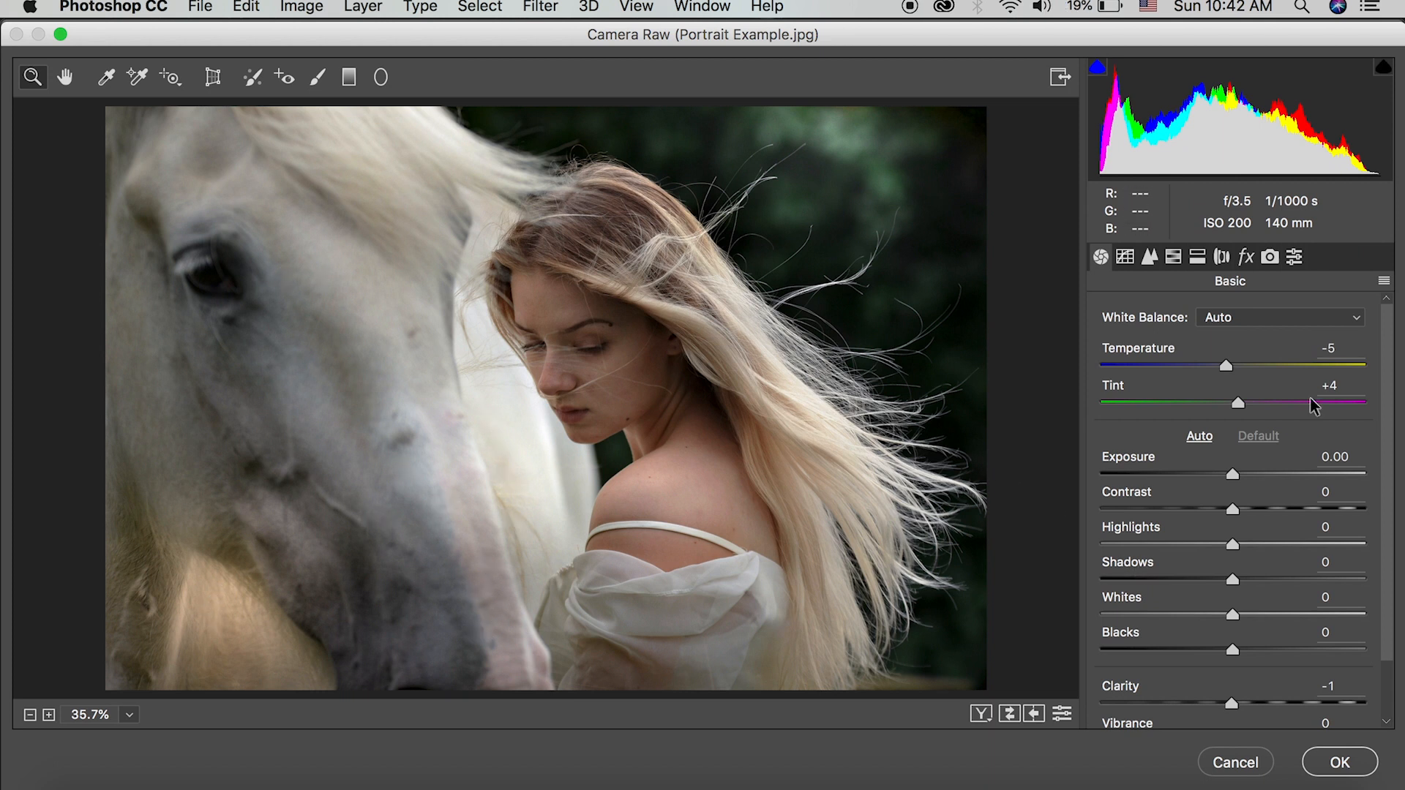
{"action": "left_click", "coordinate": [1334, 527]}
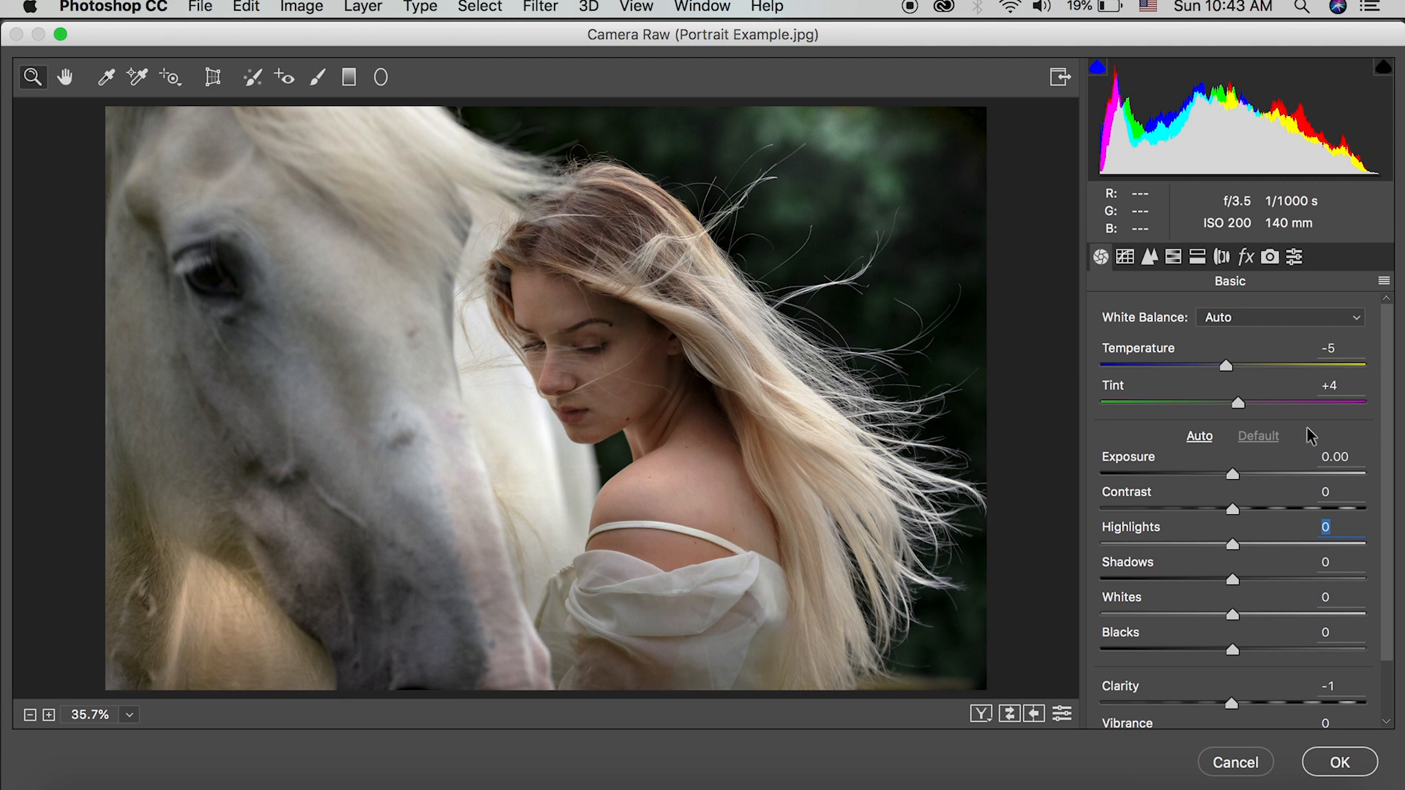
Apply Auto tone: Exposure +0.10, Highlights -47, Shadows +64, Whites +33, Blacks -18.
{"action": "left_click", "coordinate": [1198, 436]}
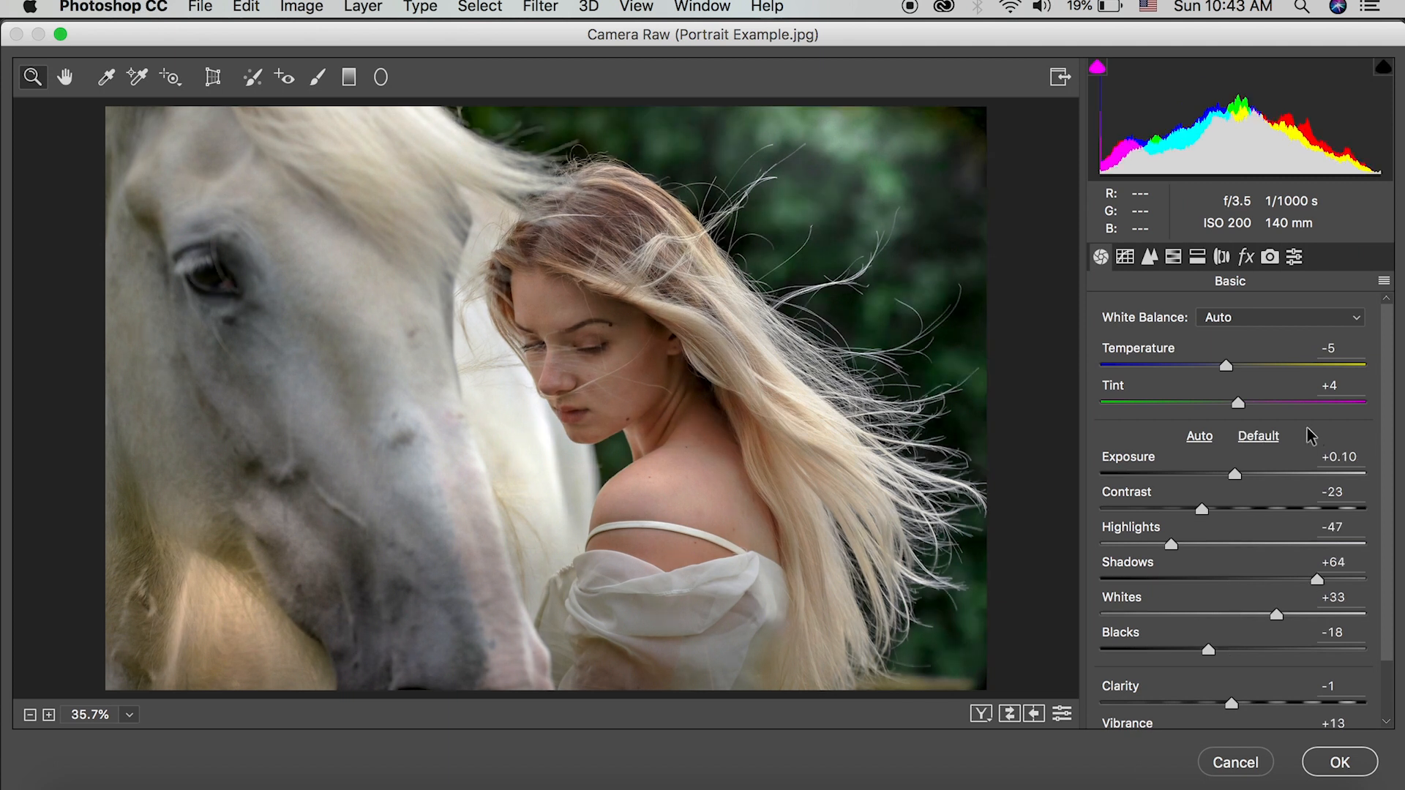
{"action": "mouse_move", "coordinate": [466, 523]}
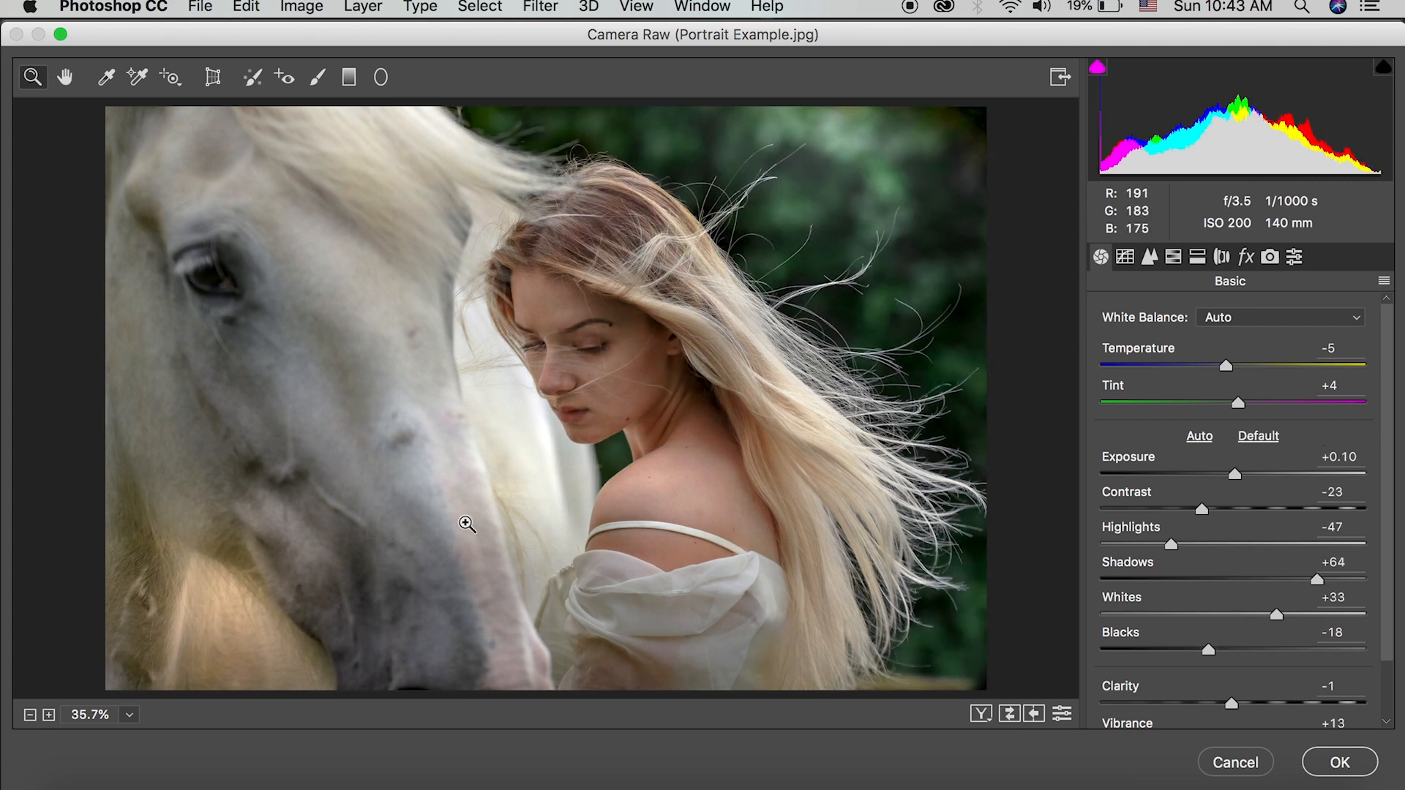
{"action": "mouse_move", "coordinate": [1093, 610]}
{"action": "type", "text": "-7"}
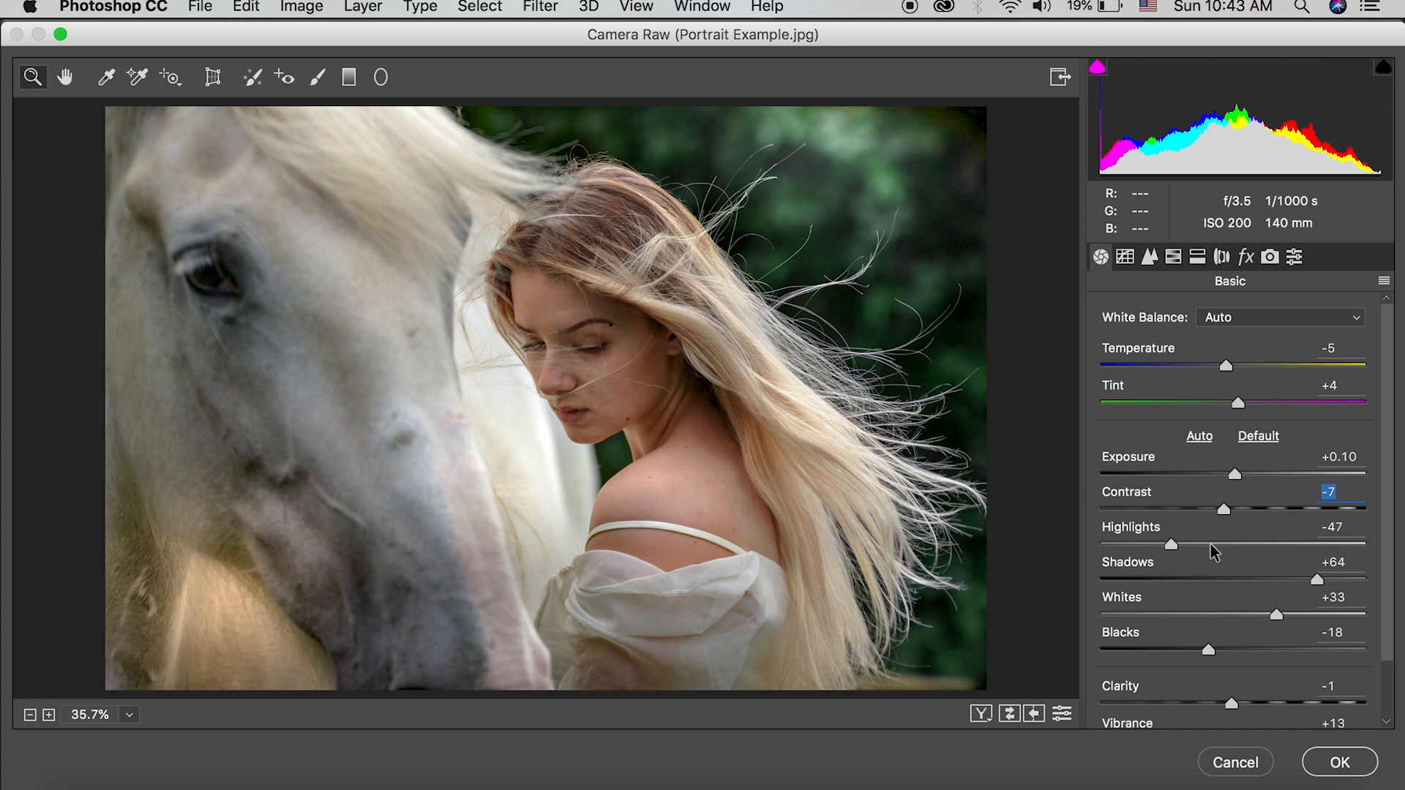
{"action": "mouse_move", "coordinate": [495, 387]}
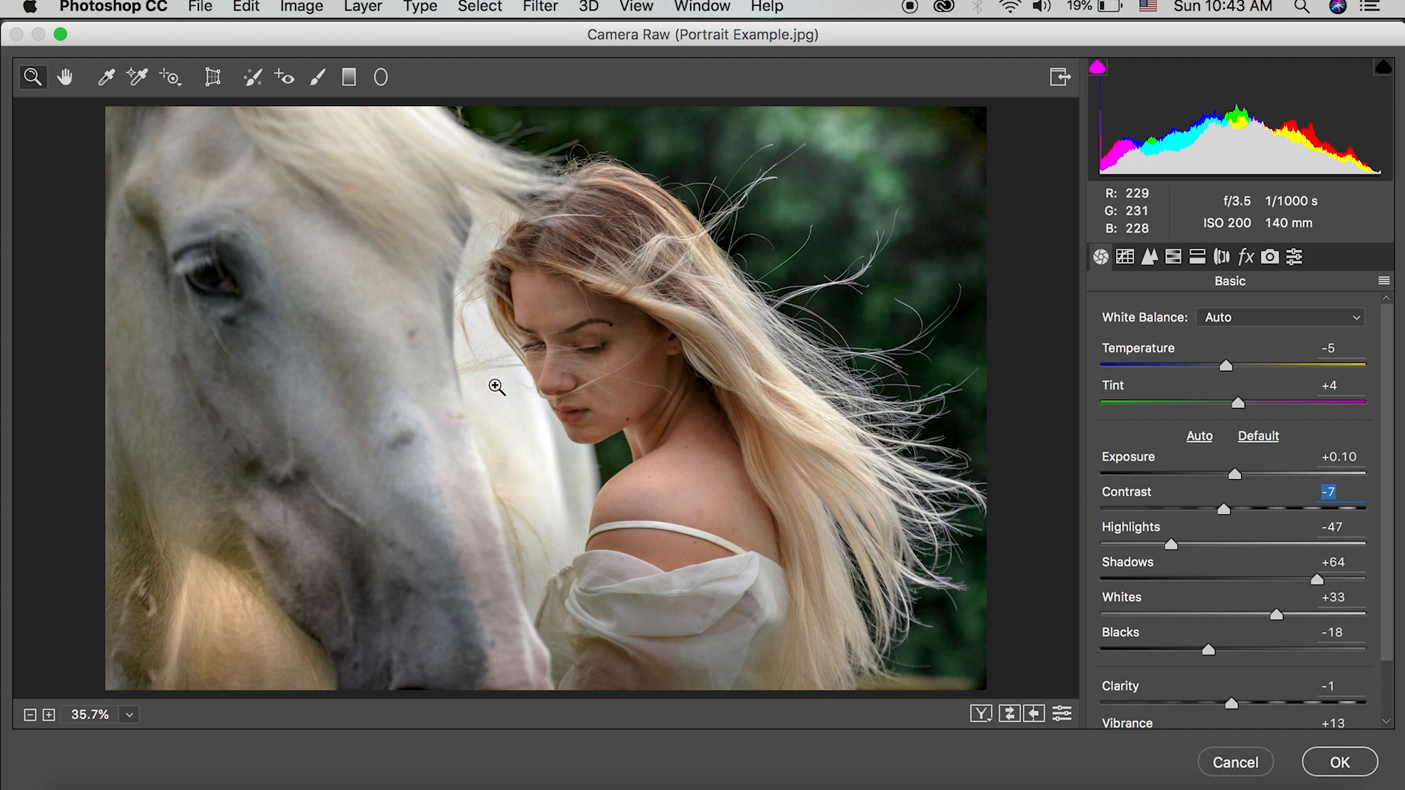
{"action": "mouse_move", "coordinate": [553, 360]}
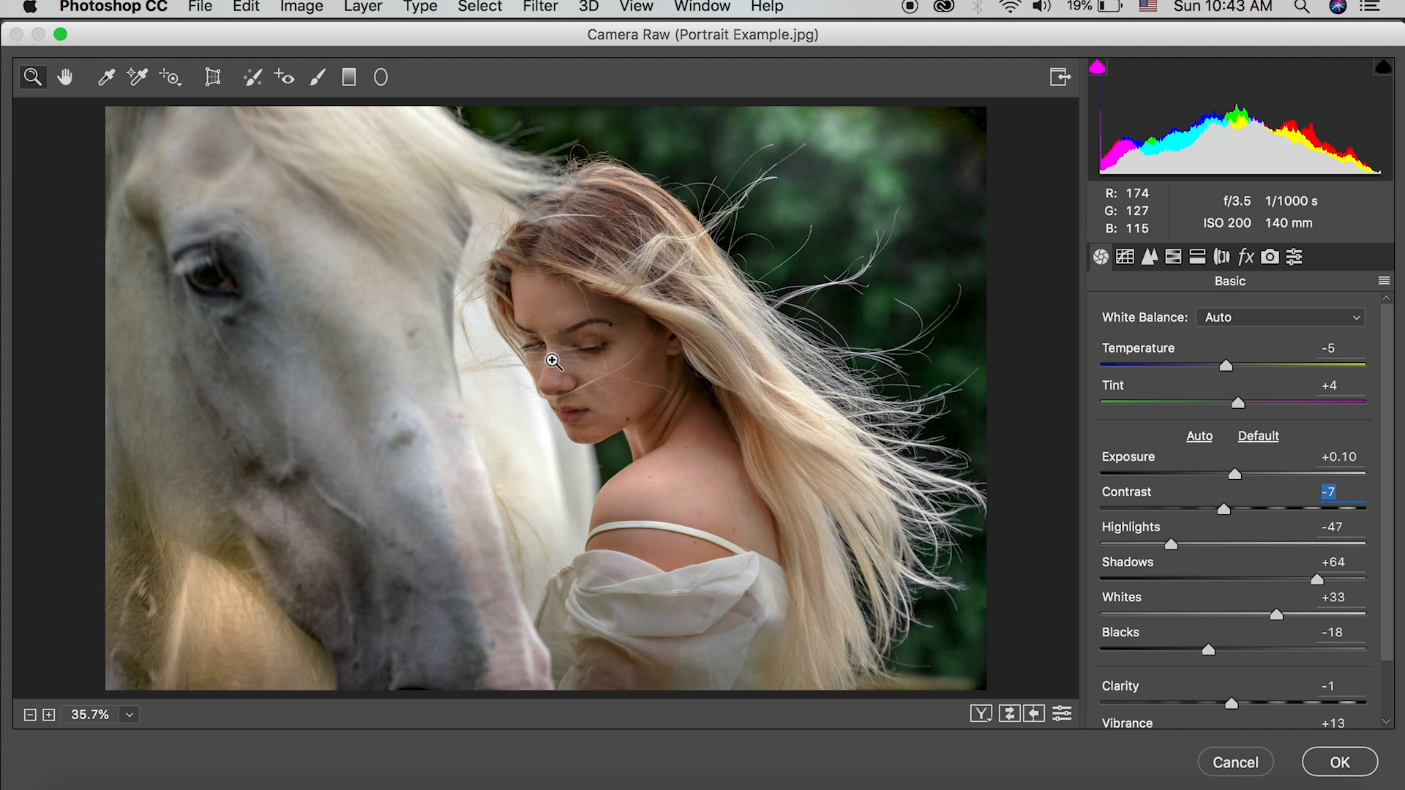
{"action": "mouse_move", "coordinate": [511, 474]}
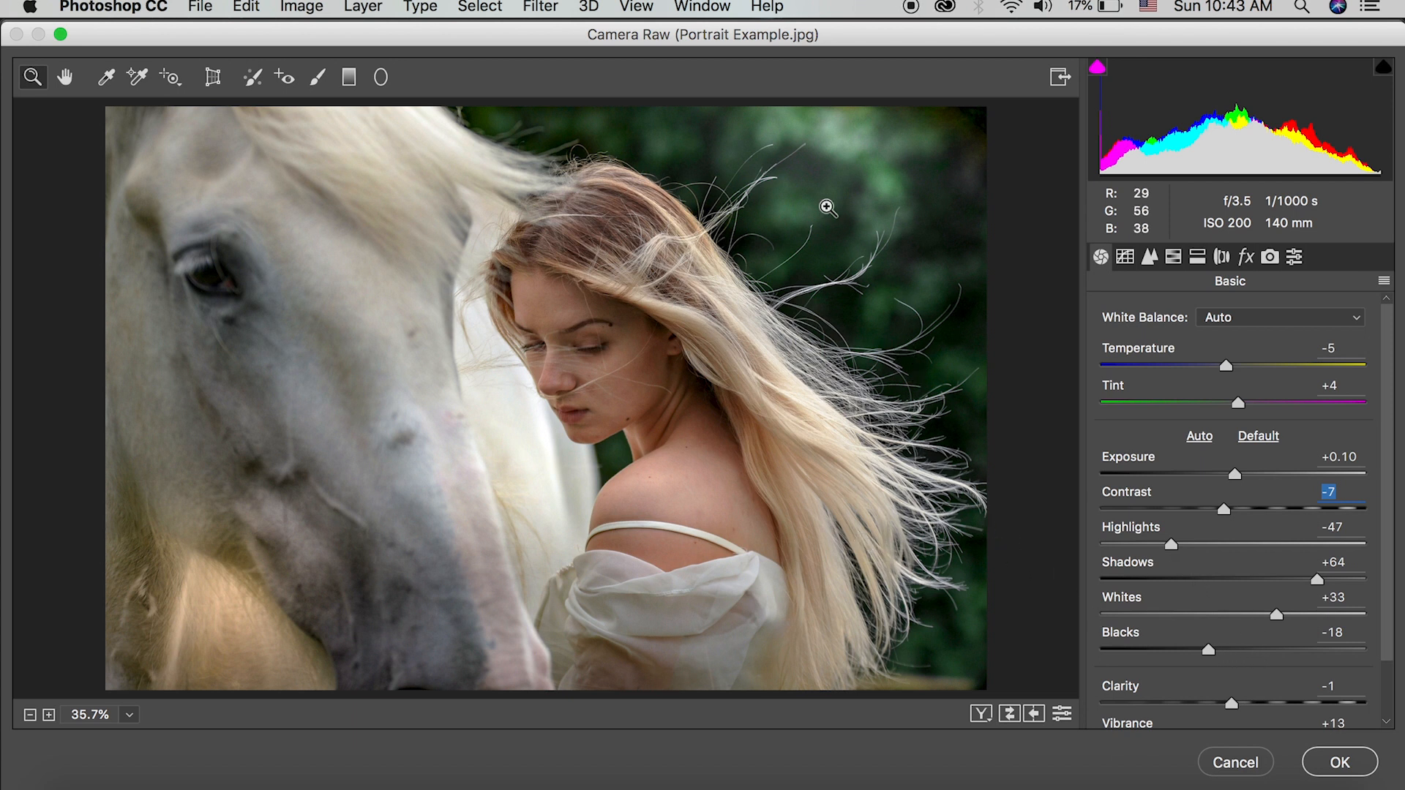
{"action": "mouse_move", "coordinate": [991, 463]}
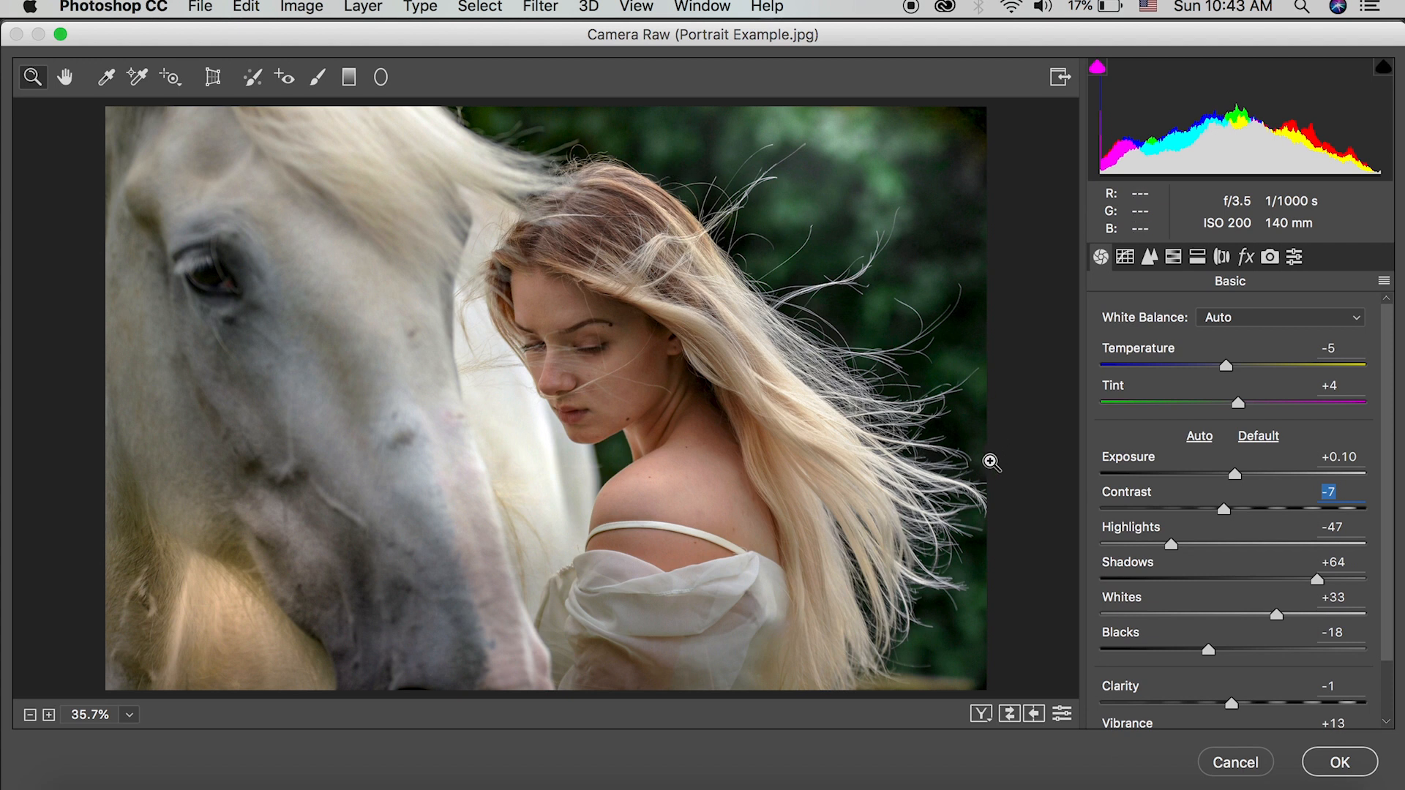
{"action": "mouse_move", "coordinate": [1163, 553]}
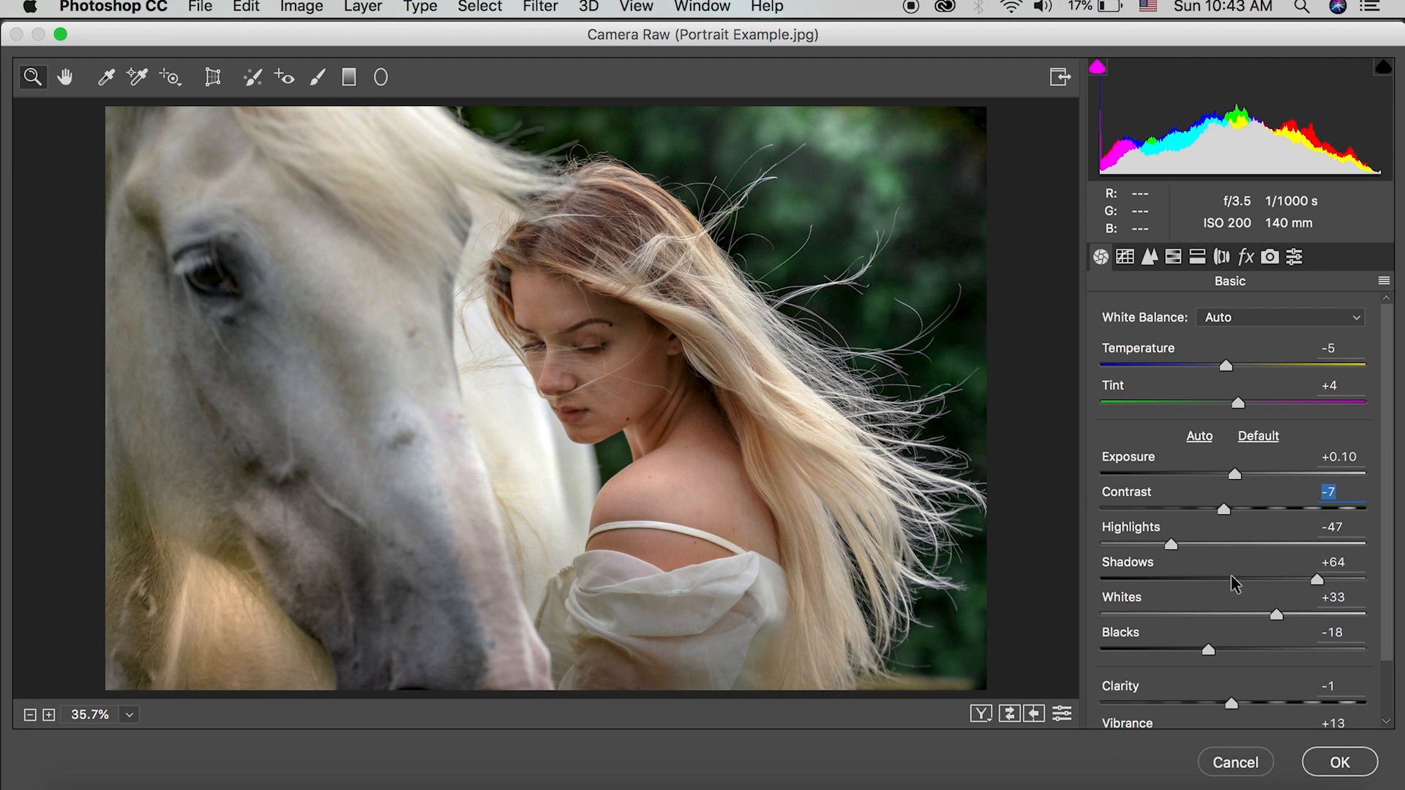
{"action": "mouse_move", "coordinate": [410, 232]}
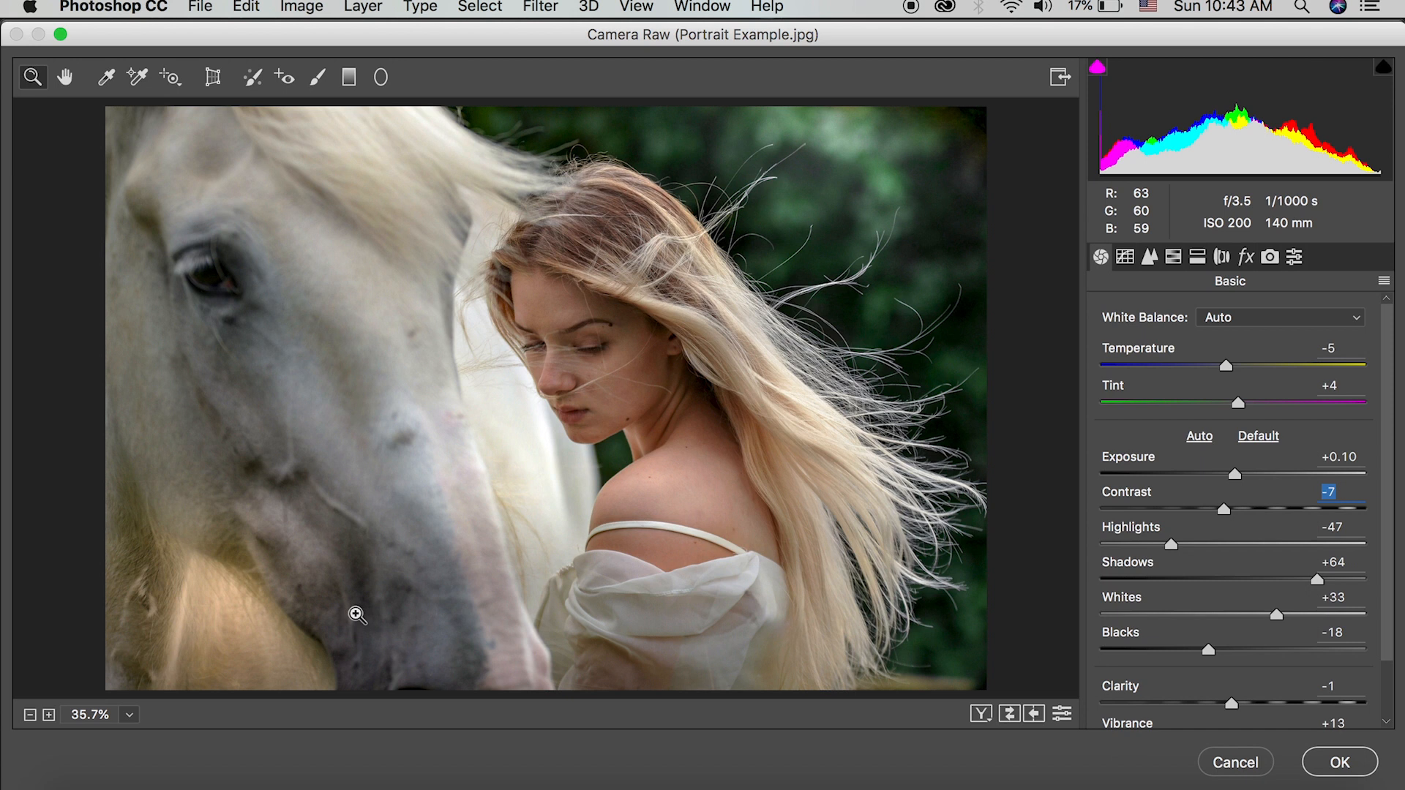
{"action": "mouse_move", "coordinate": [865, 476]}
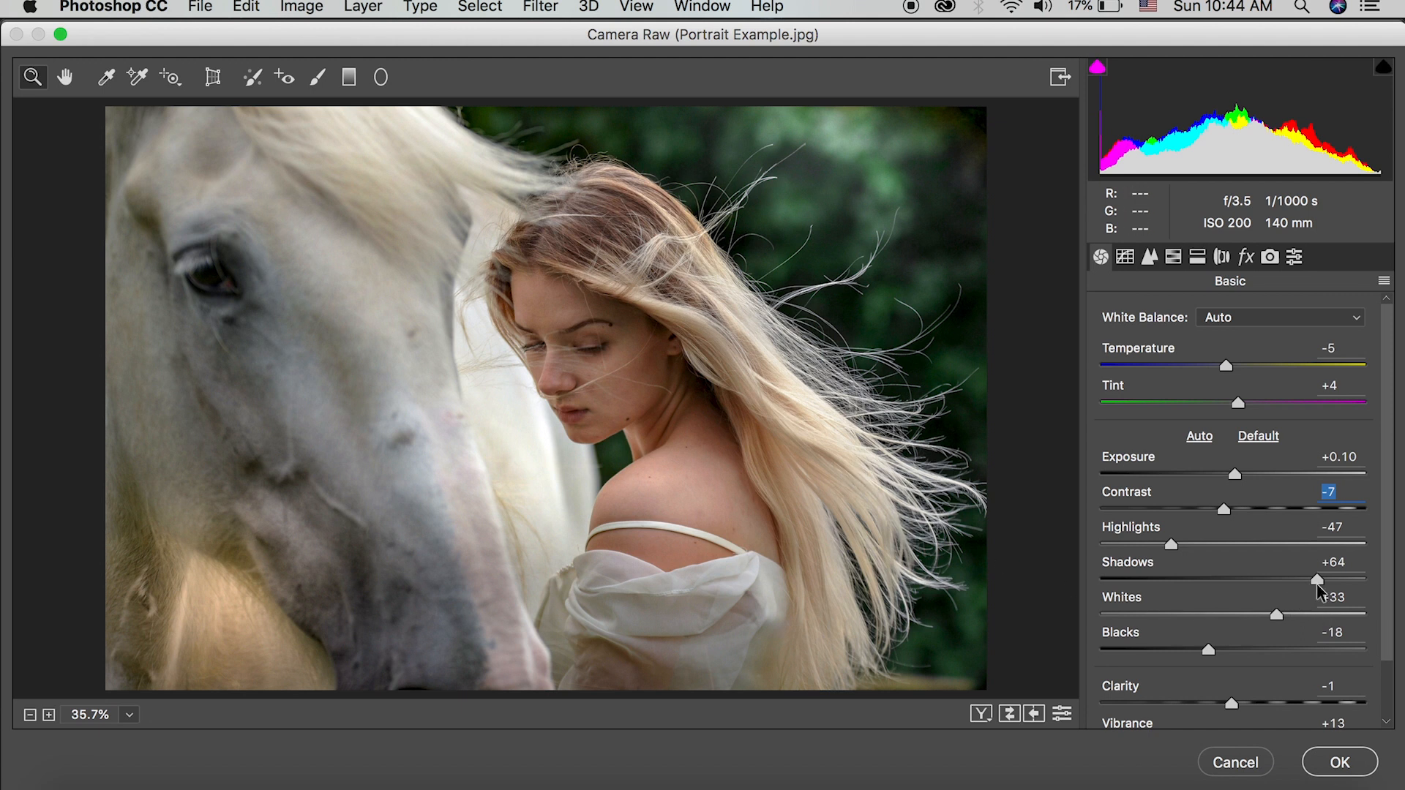
{"action": "mouse_move", "coordinate": [287, 323]}
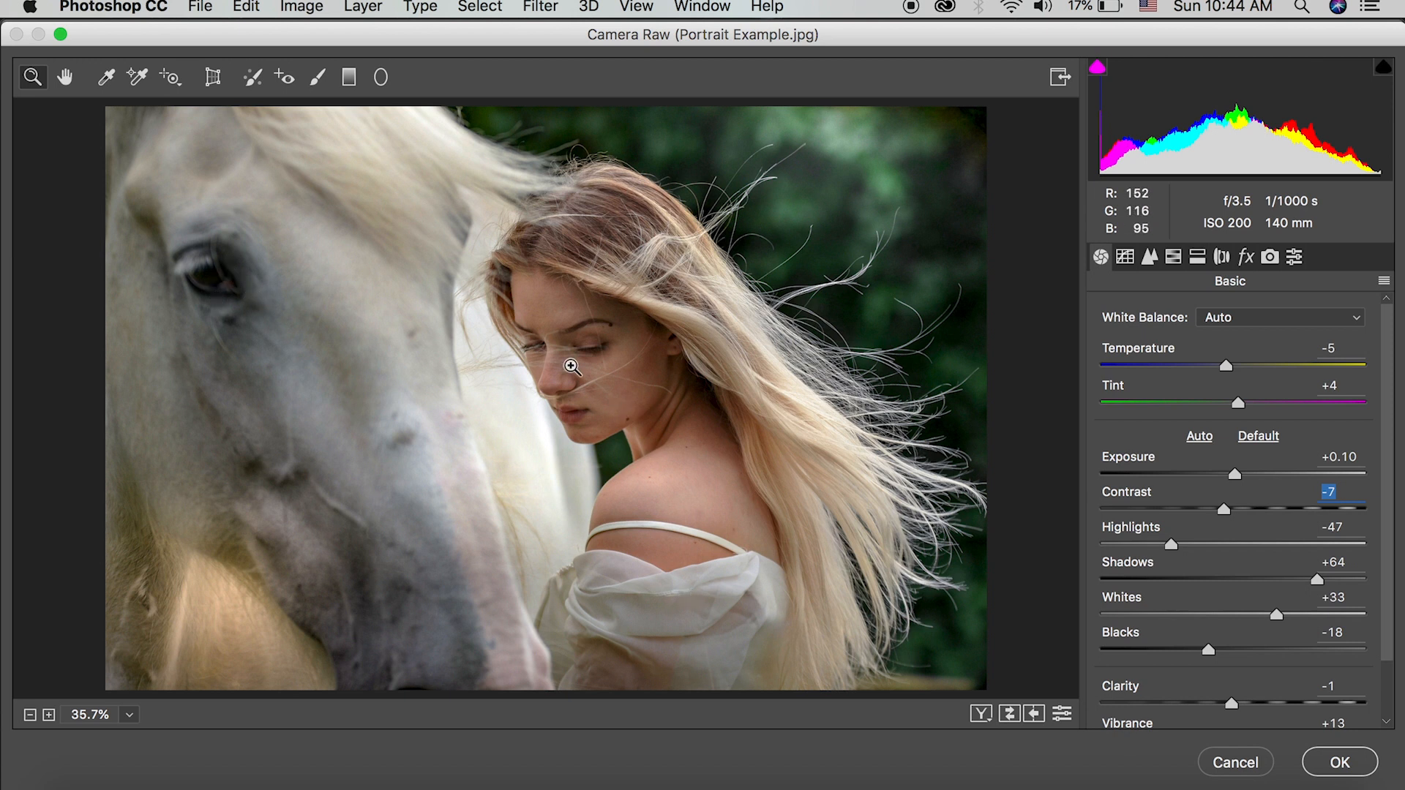
{"action": "mouse_move", "coordinate": [579, 390]}
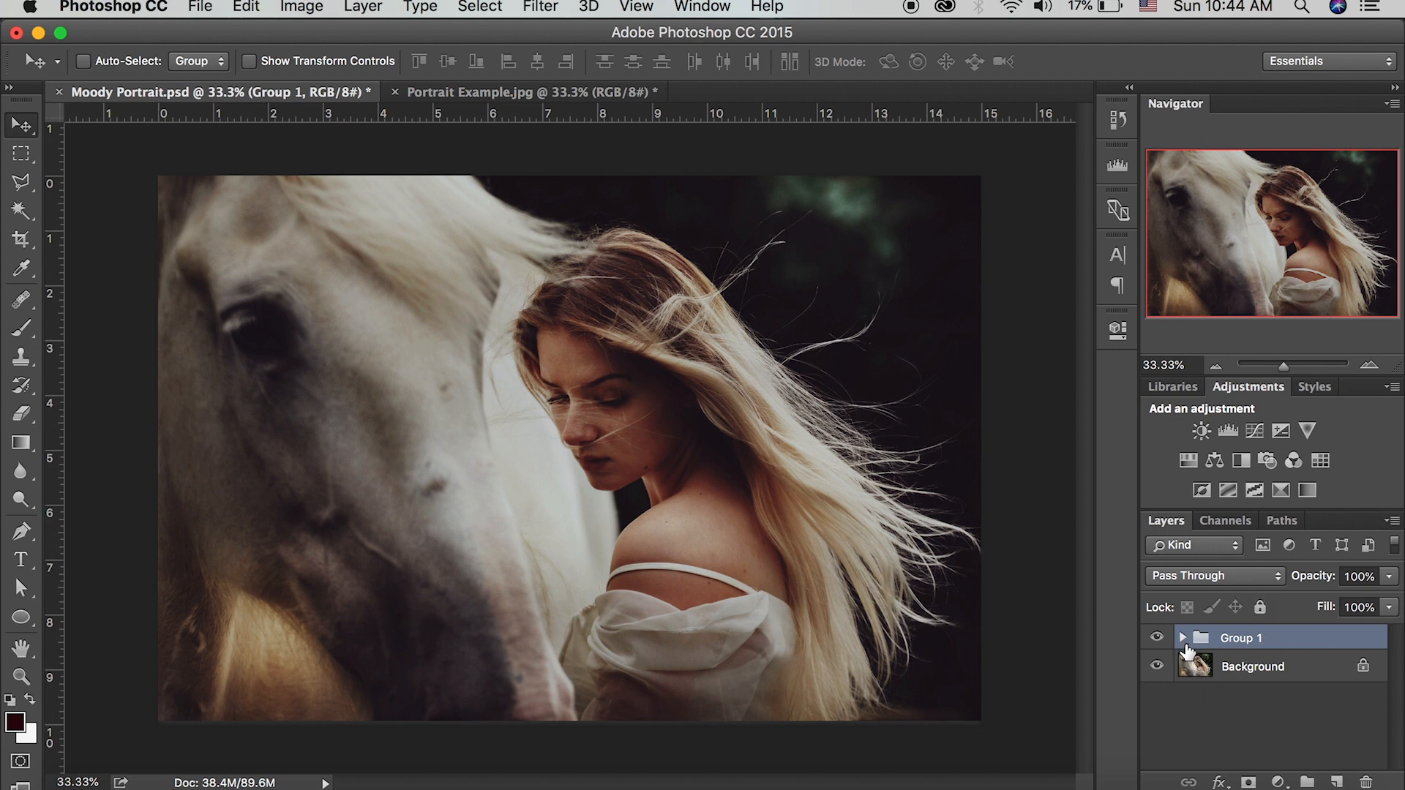
Expand Group 1 and hide its Hue/Saturation, Color Balance, Crush, Lift and Vignette layers.
{"action": "left_click", "coordinate": [1157, 637]}
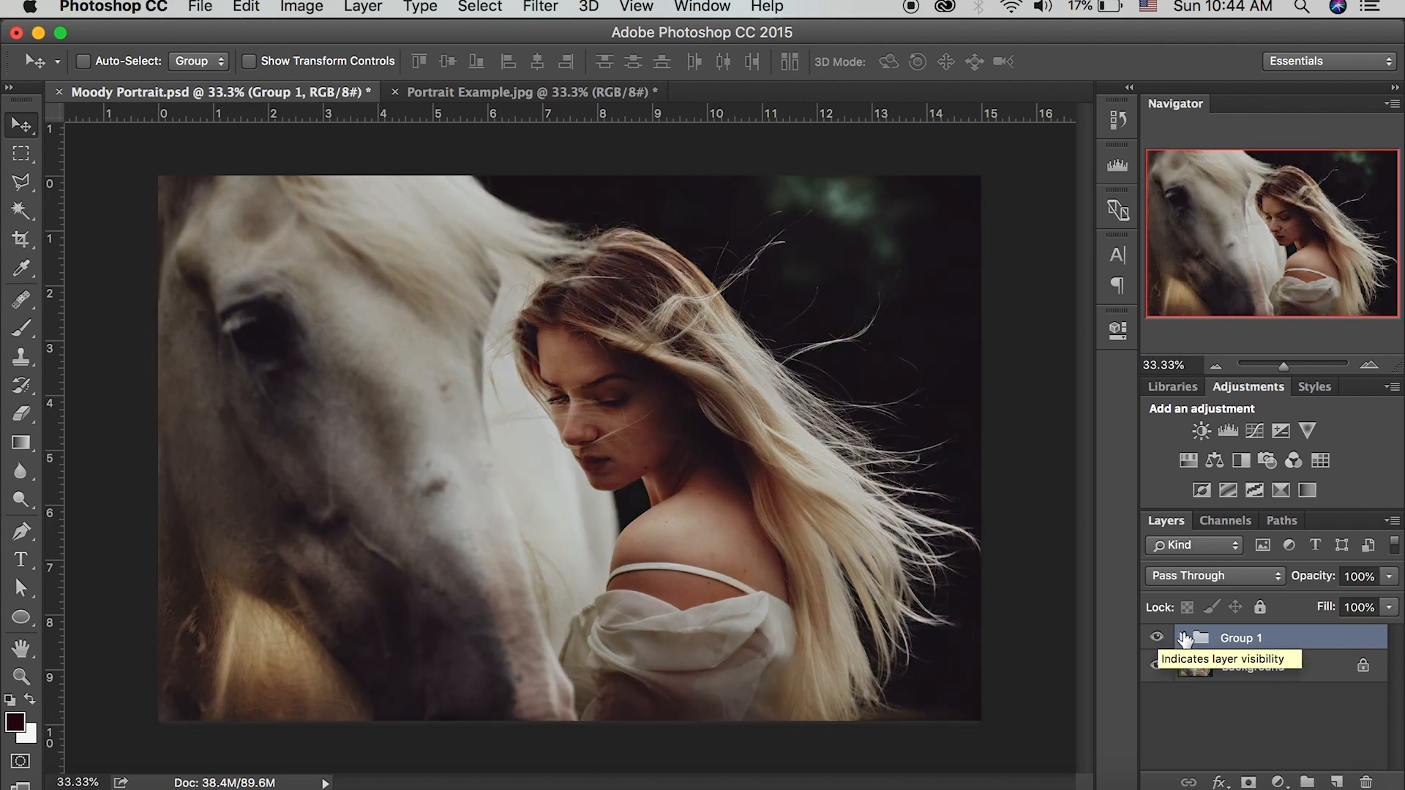
{"action": "left_click", "coordinate": [1183, 637]}
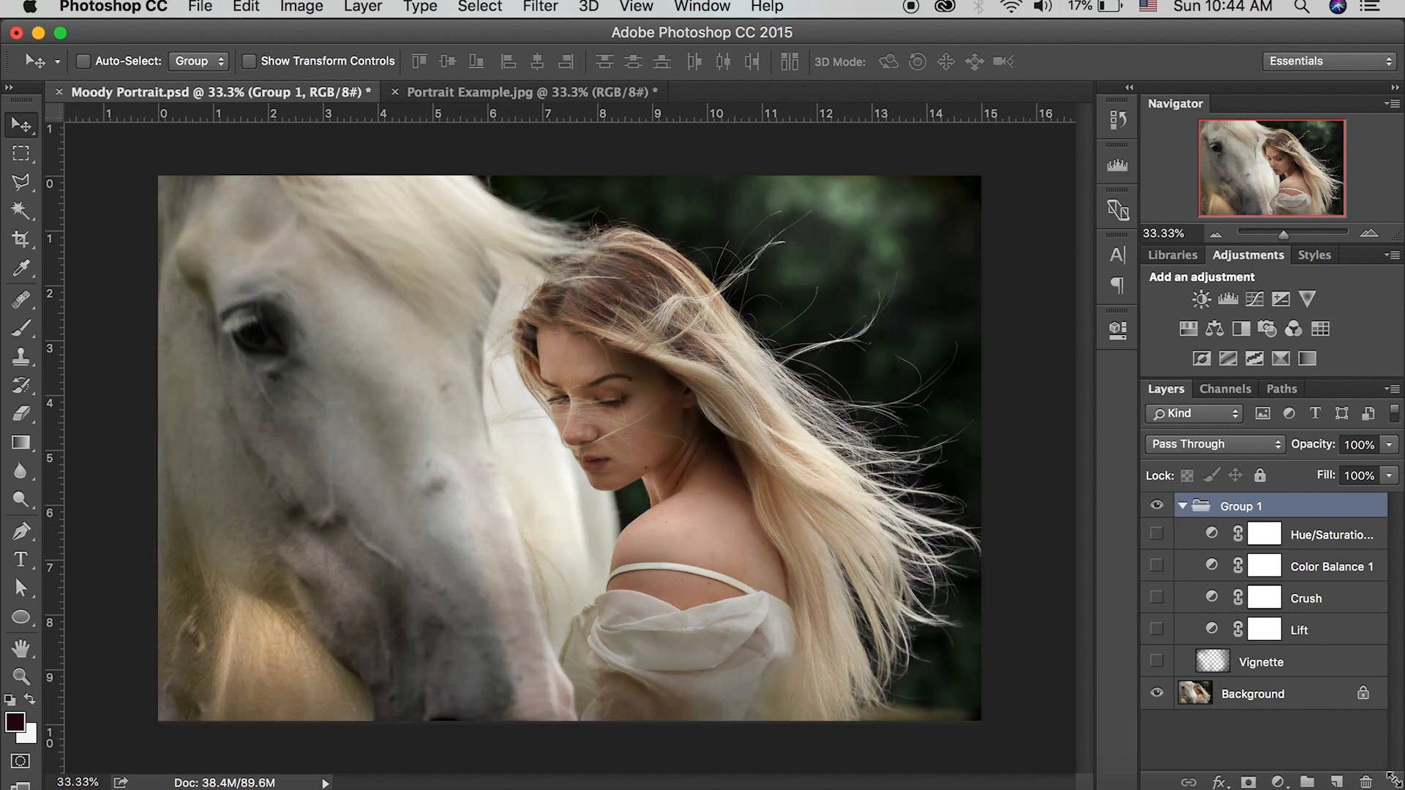
{"action": "mouse_move", "coordinate": [1385, 767]}
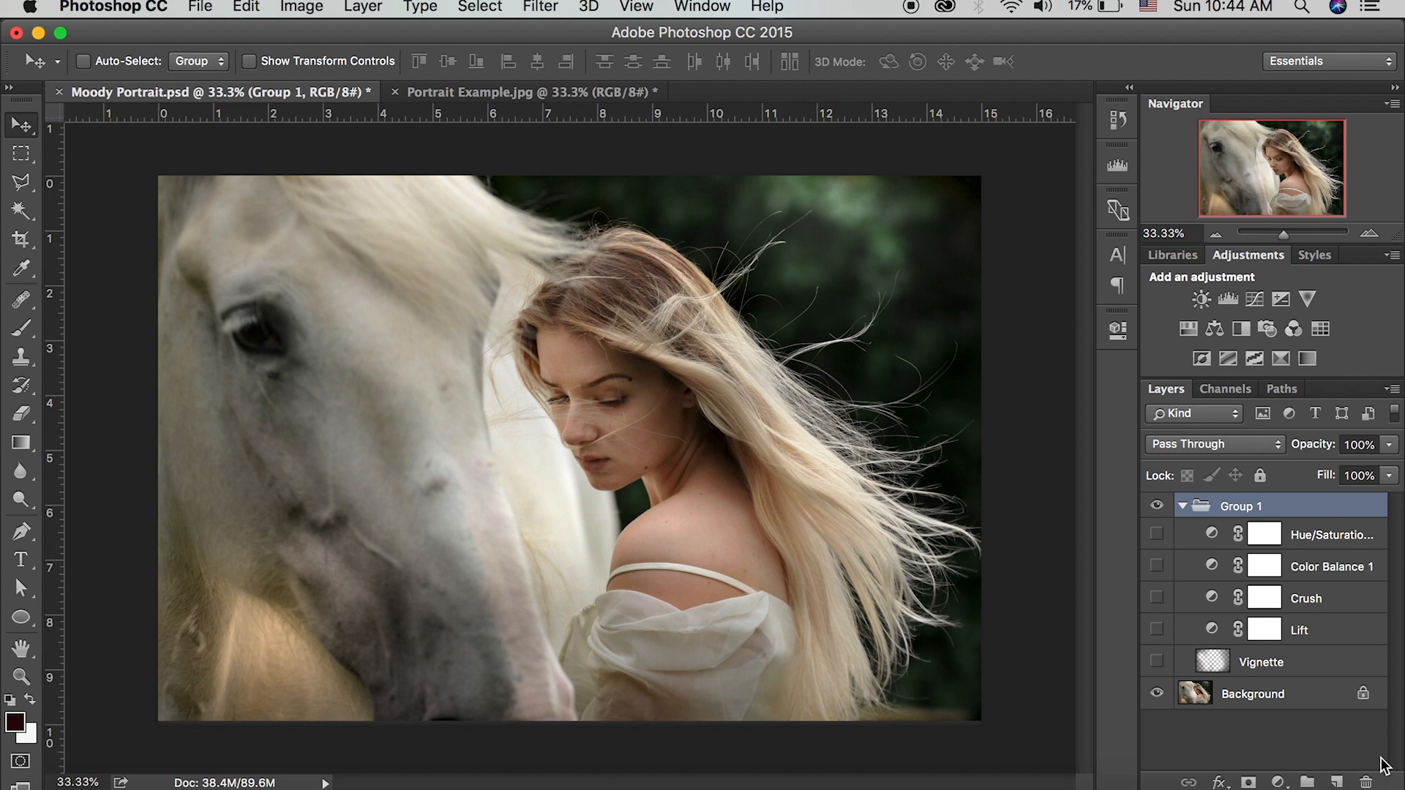
{"action": "mouse_move", "coordinate": [1170, 681]}
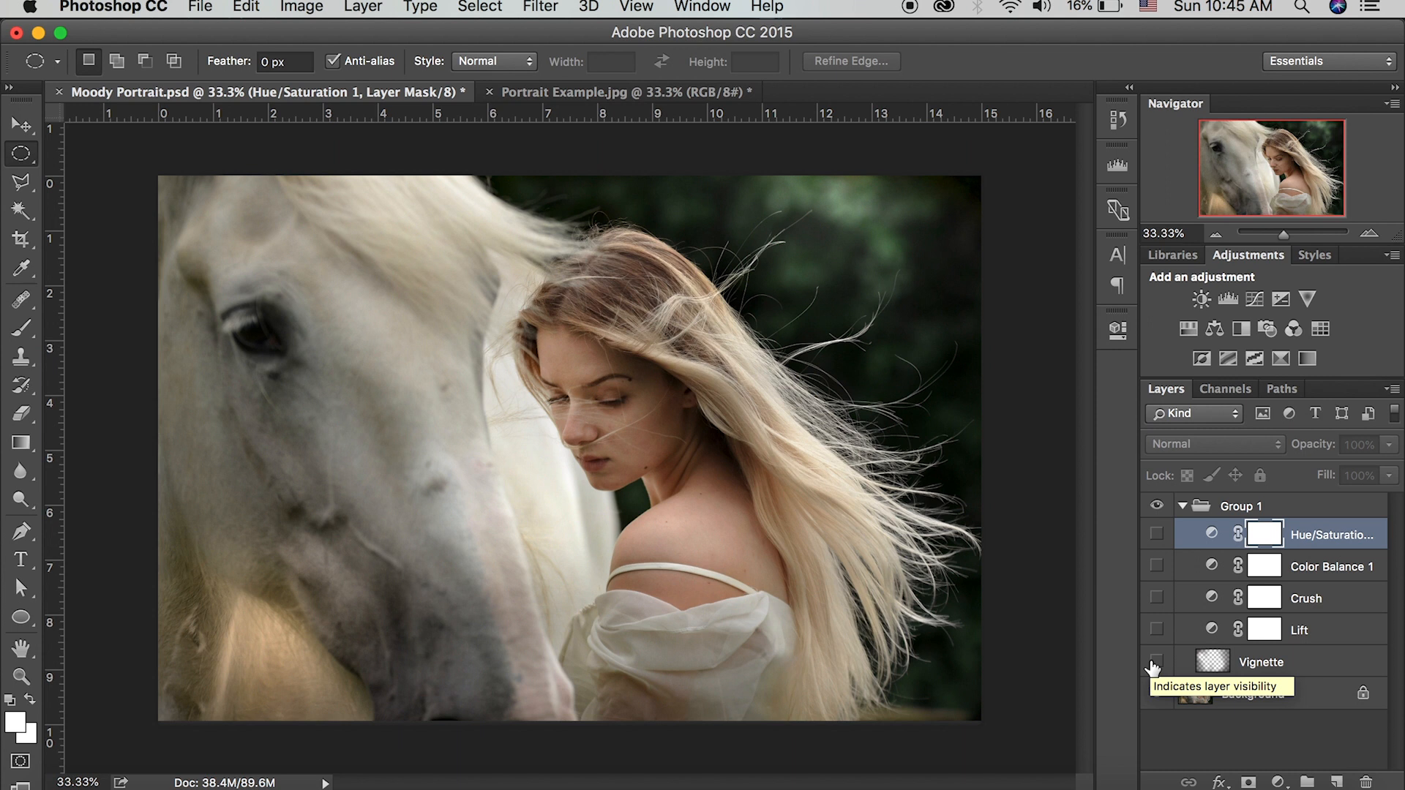
Make the Vignette layer visible again to darken the photo's edges.
{"action": "left_click", "coordinate": [1156, 662]}
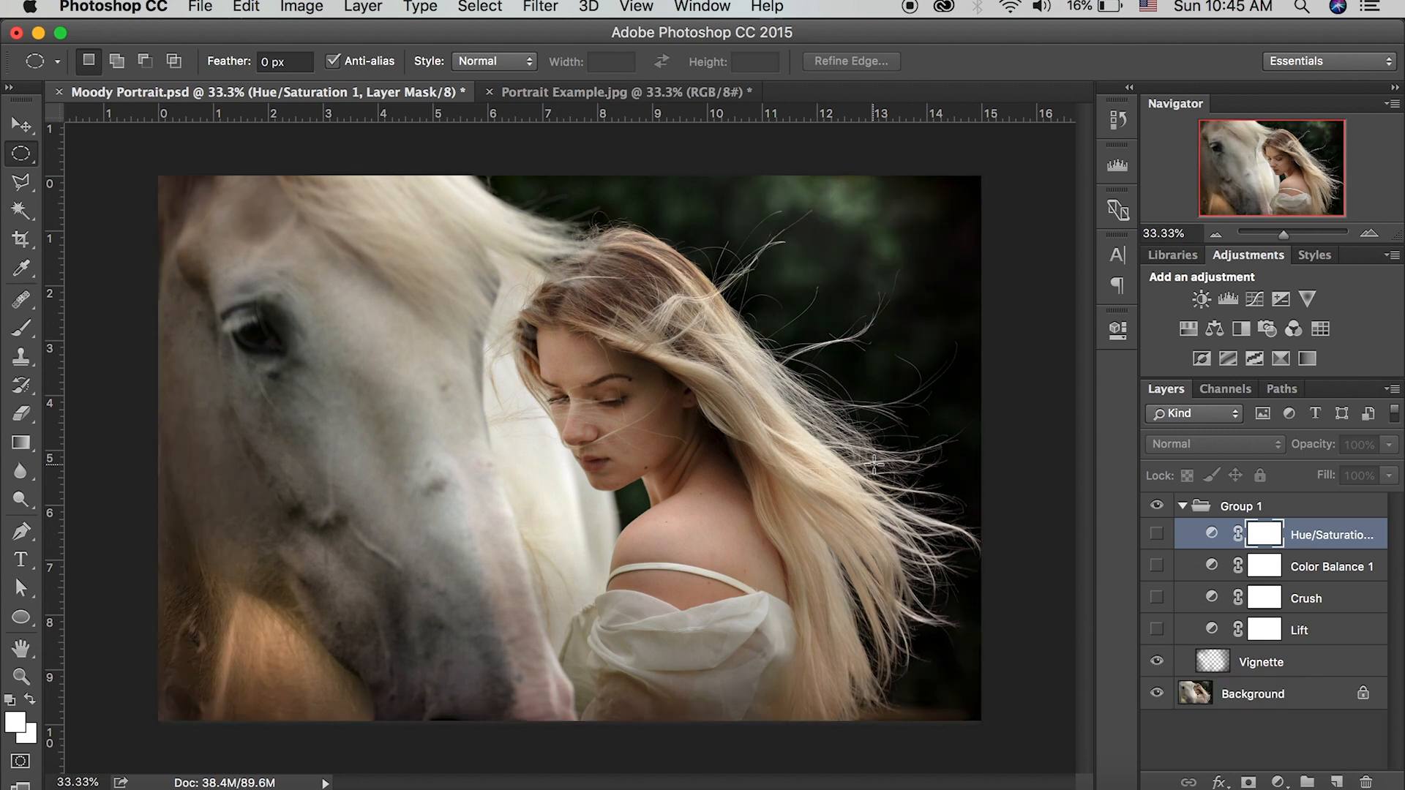
{"action": "mouse_move", "coordinate": [847, 439]}
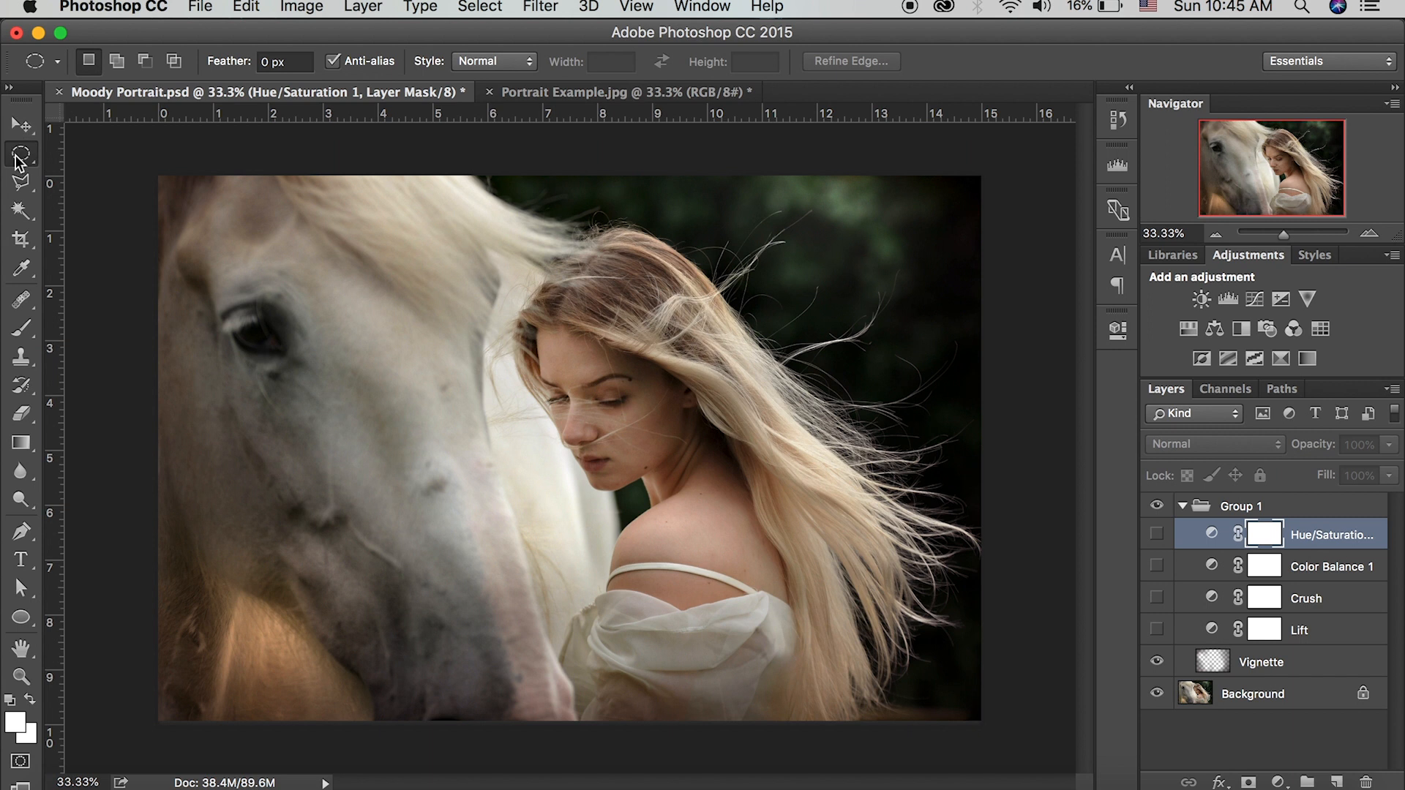
{"action": "mouse_move", "coordinate": [820, 397]}
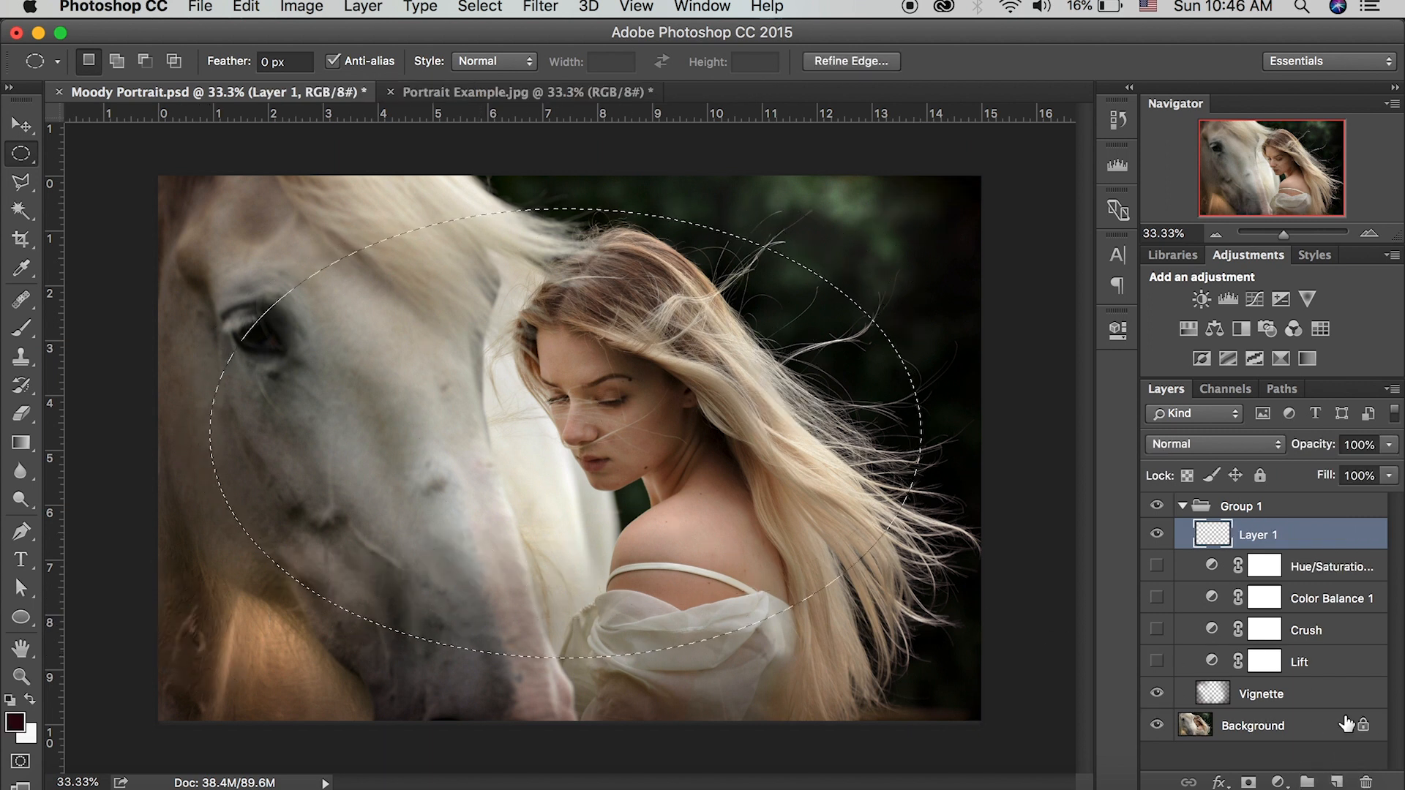
Set black as the foreground colour and swap the foreground and background colours.
{"action": "left_click", "coordinate": [478, 7]}
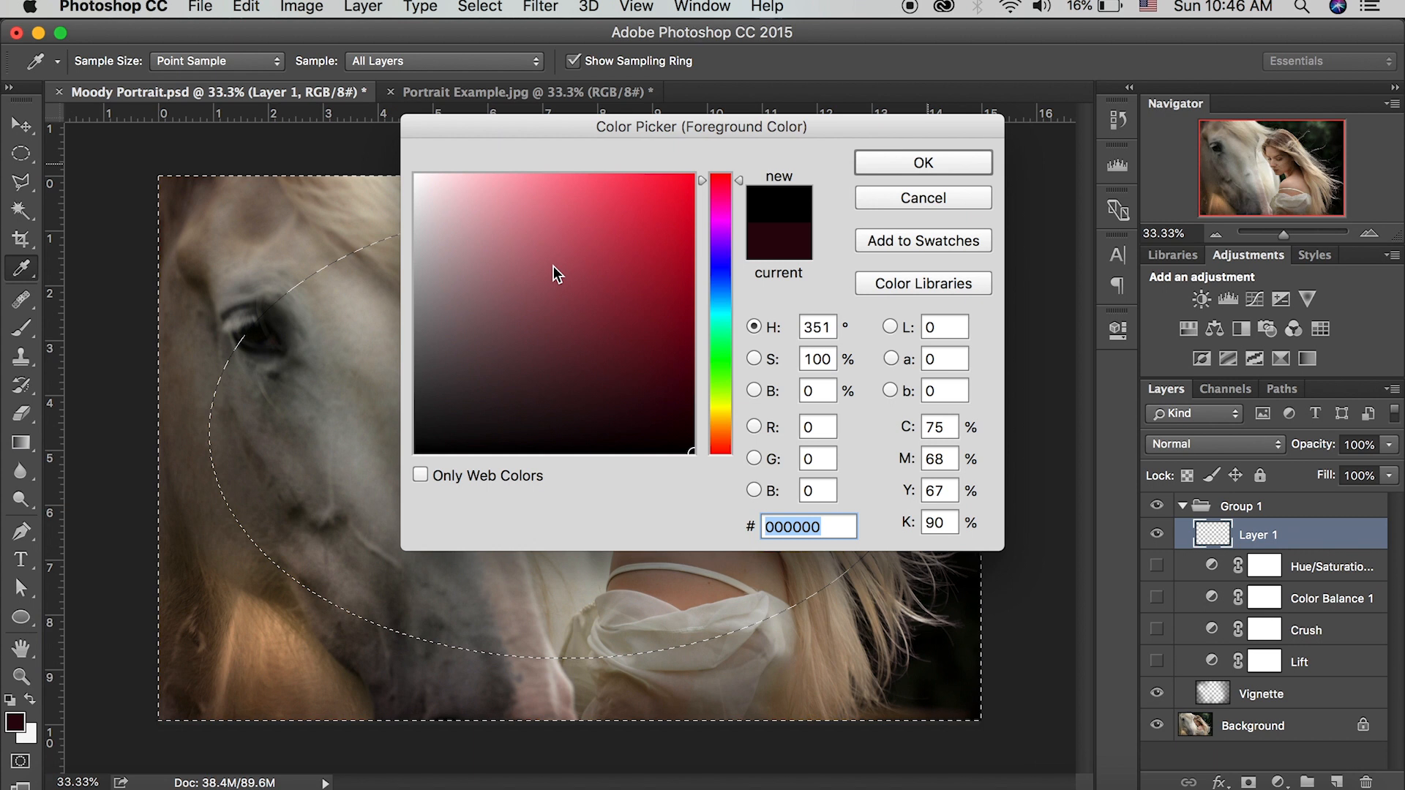
{"action": "left_click", "coordinate": [922, 199]}
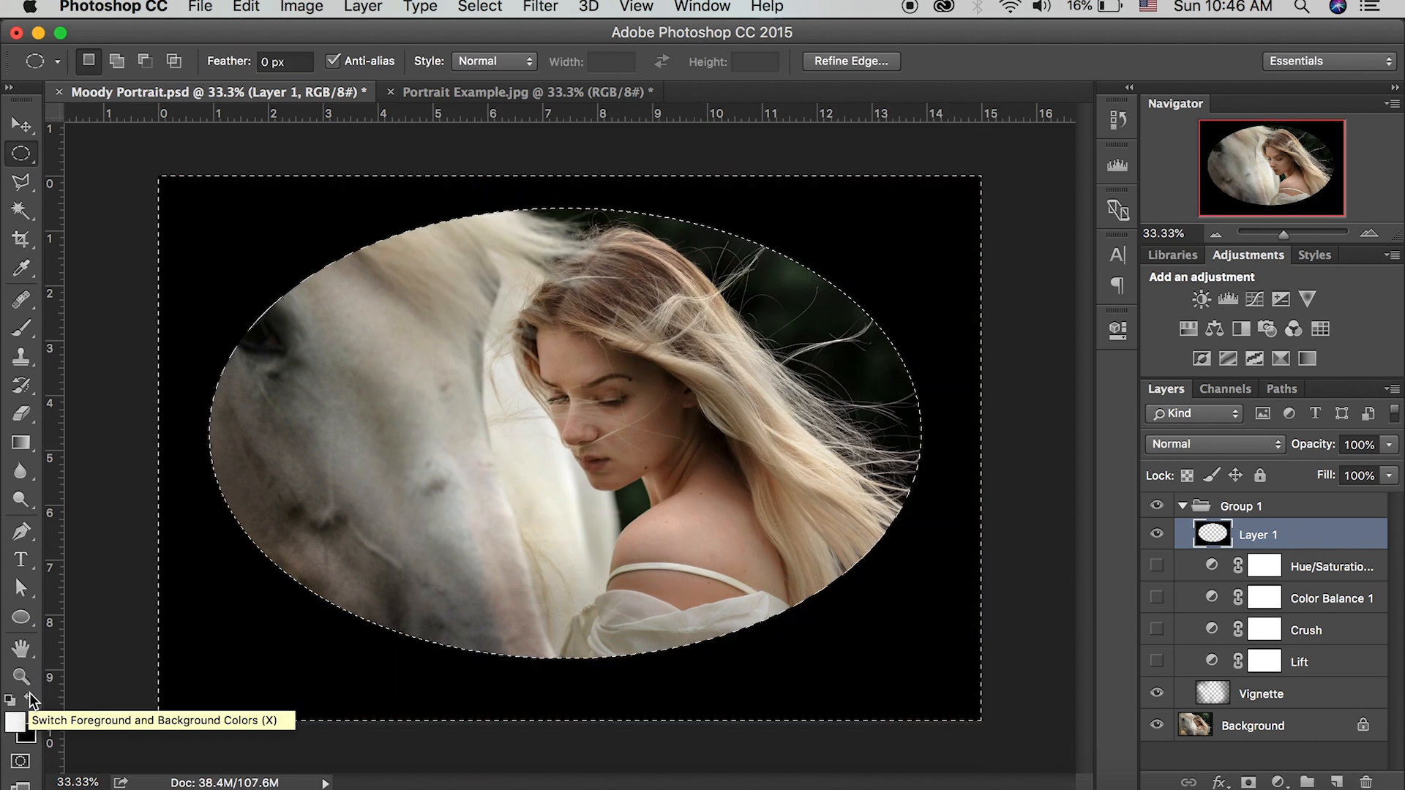
{"action": "left_click", "coordinate": [540, 8]}
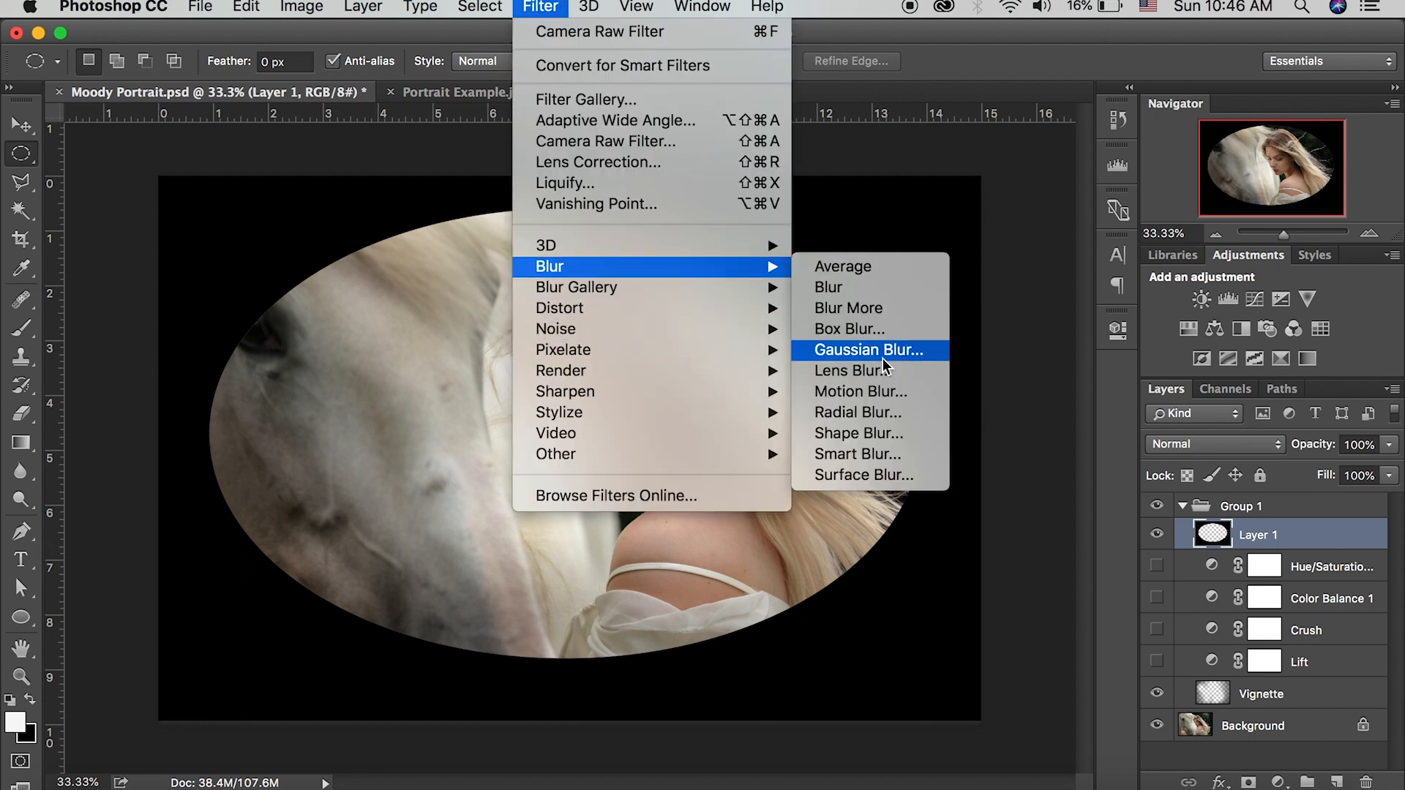
Soften the border with a large-radius Gaussian Blur, leaving the blending mode unchanged.
{"action": "left_click", "coordinate": [865, 351]}
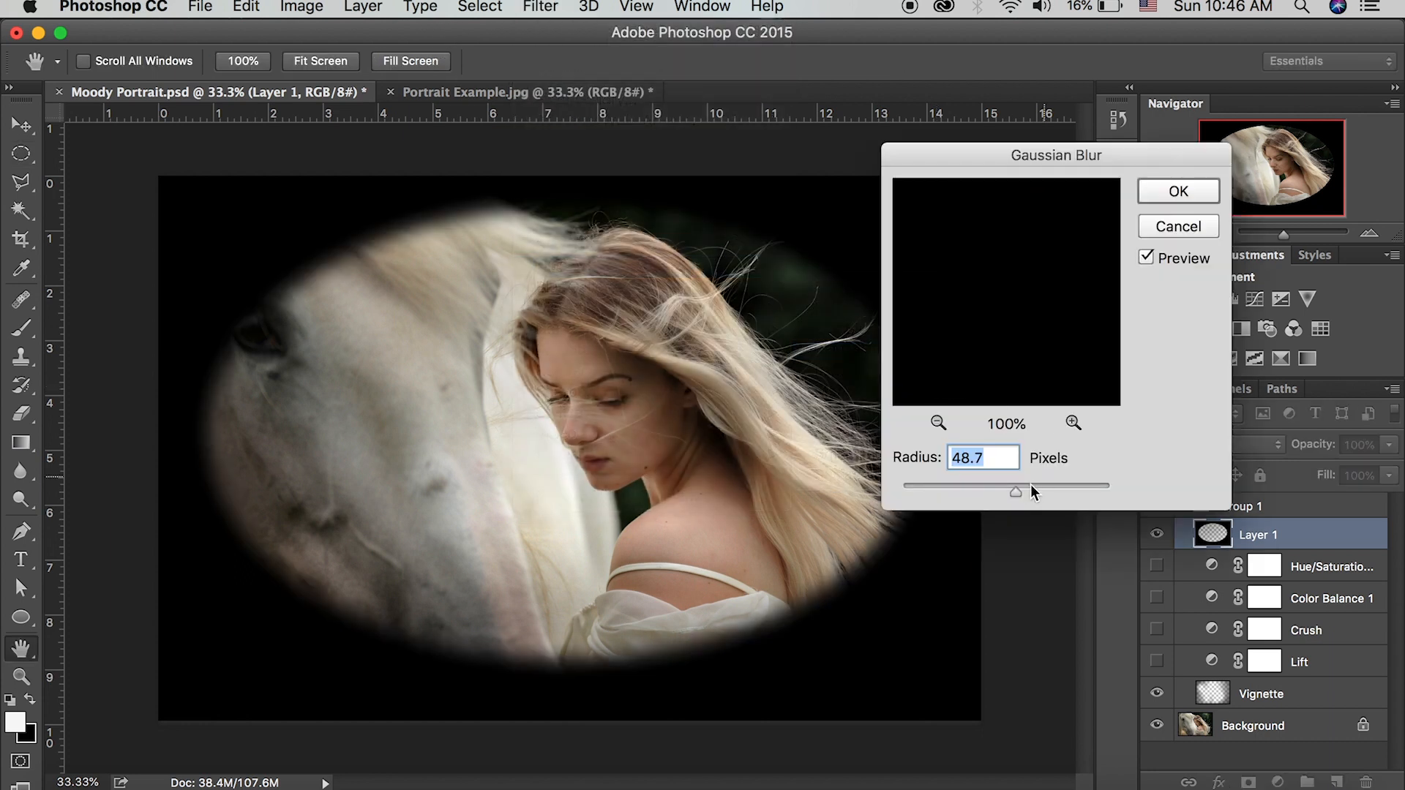
{"action": "left_click_drag", "start_coordinate": [1017, 486], "coordinate": [1089, 486]}
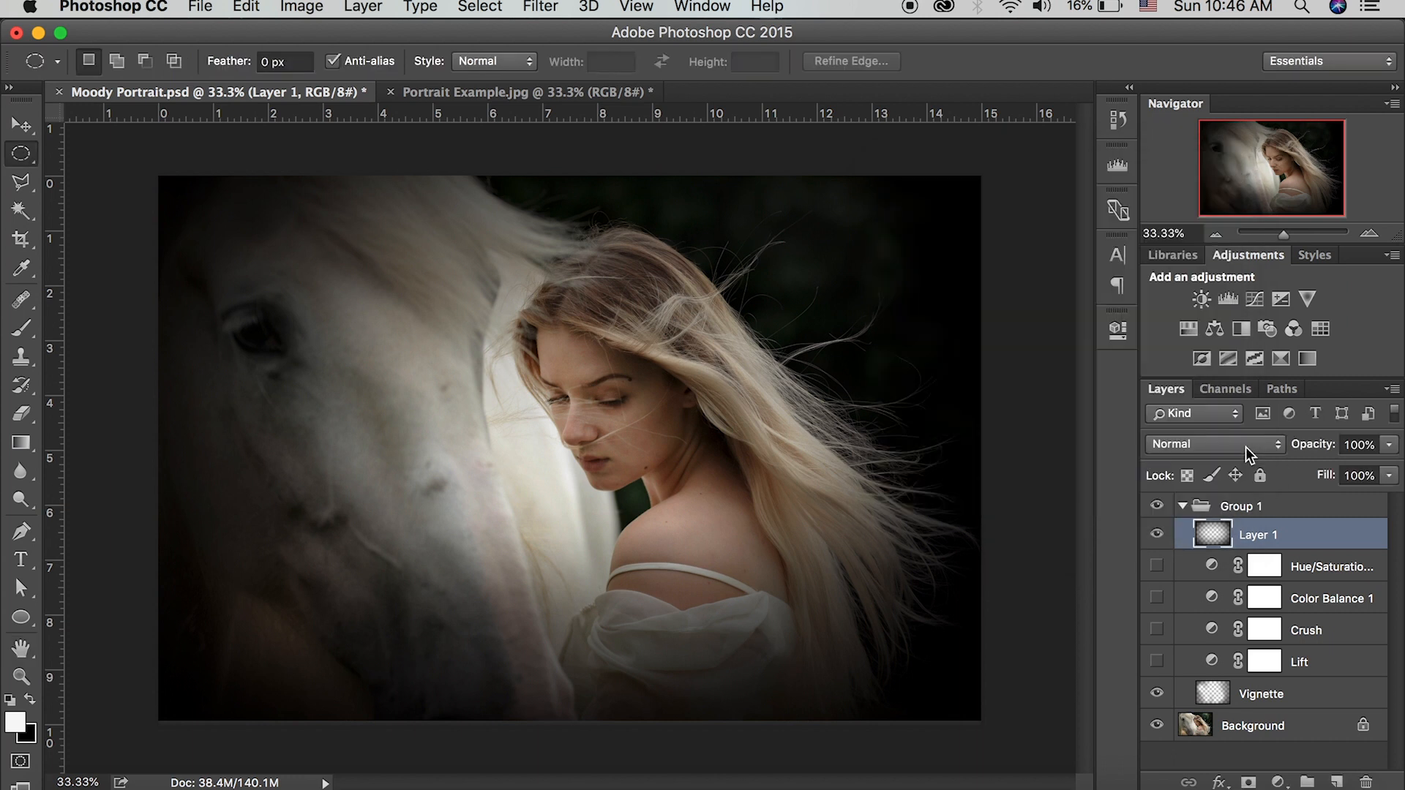
{"action": "left_click", "coordinate": [1214, 444]}
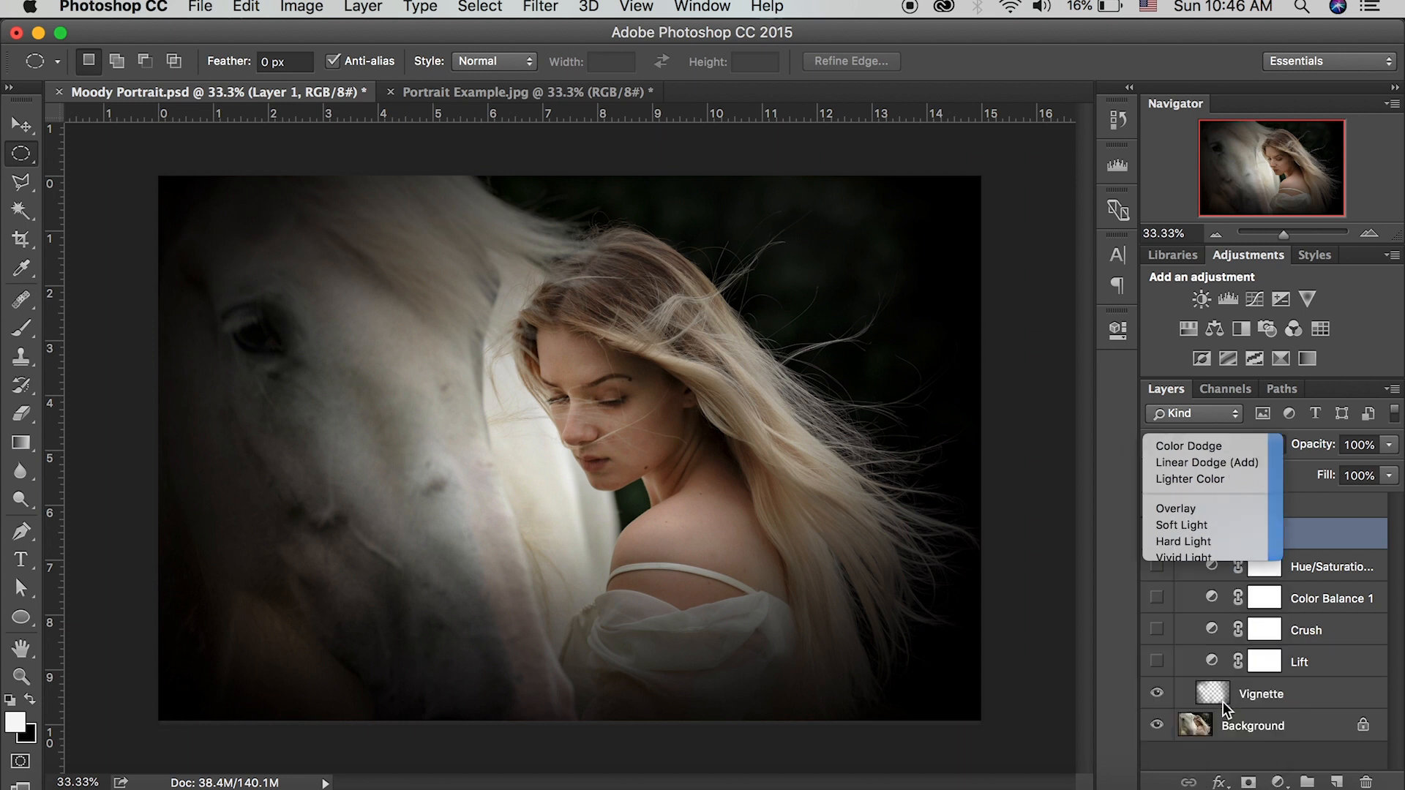
{"action": "left_click", "coordinate": [1181, 526]}
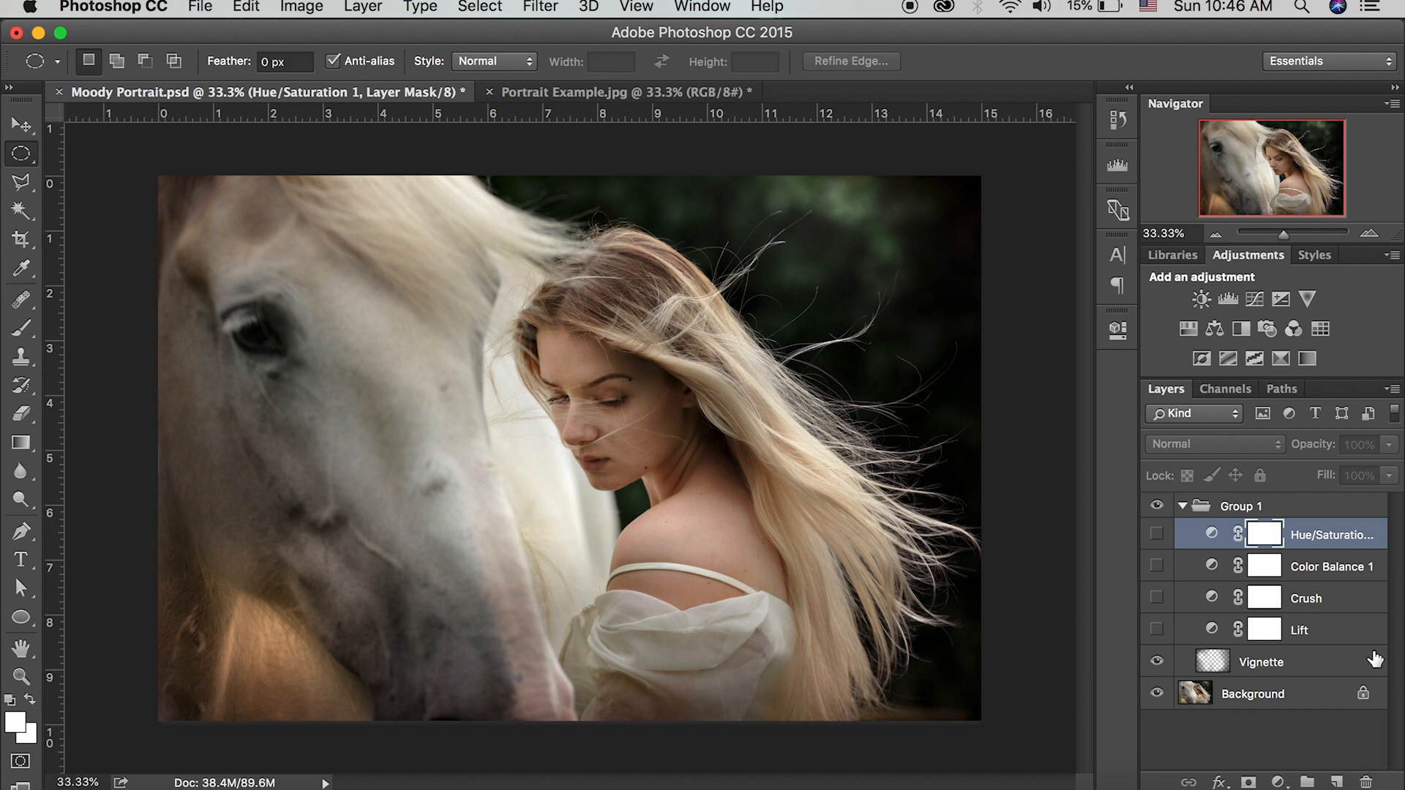
{"action": "mouse_move", "coordinate": [21, 443]}
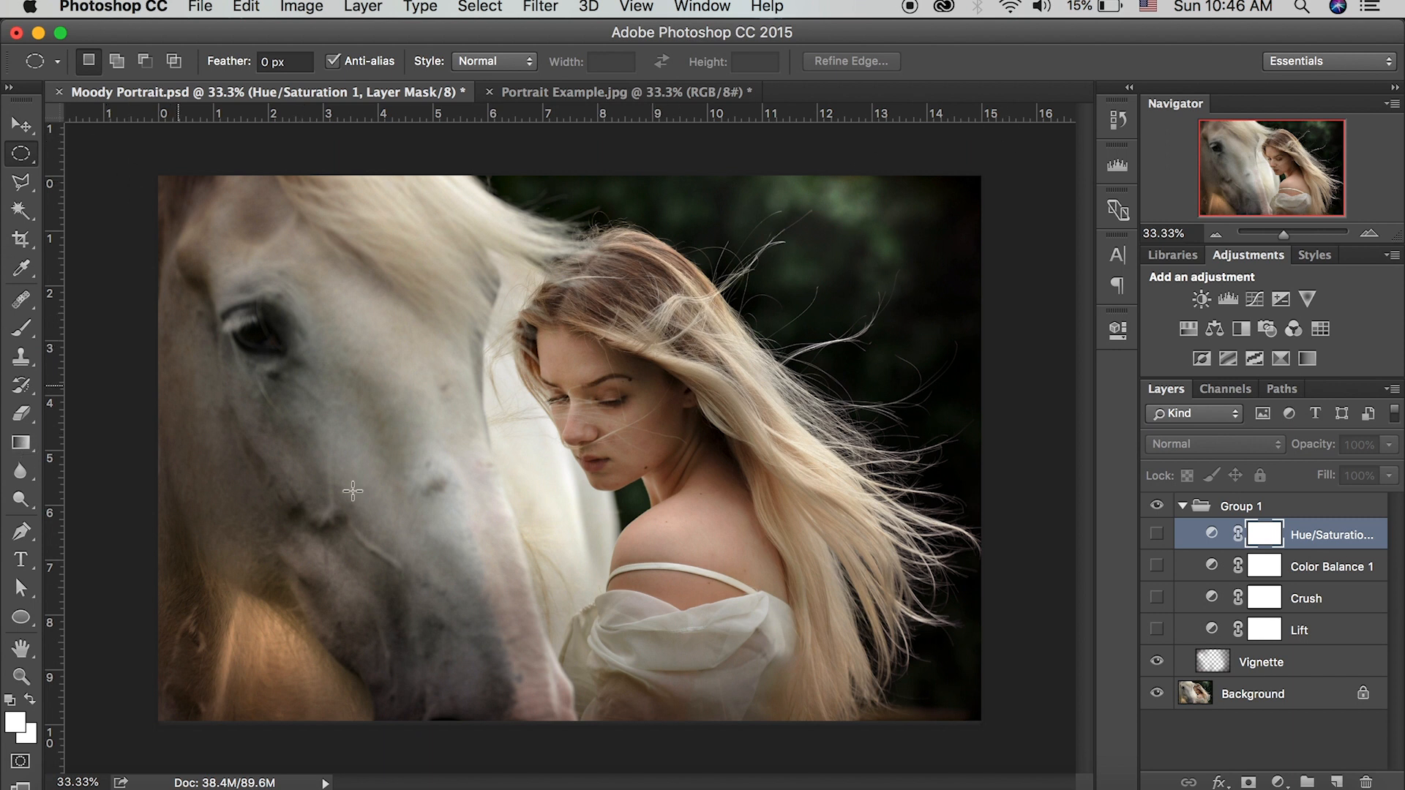
{"action": "mouse_move", "coordinate": [1306, 673]}
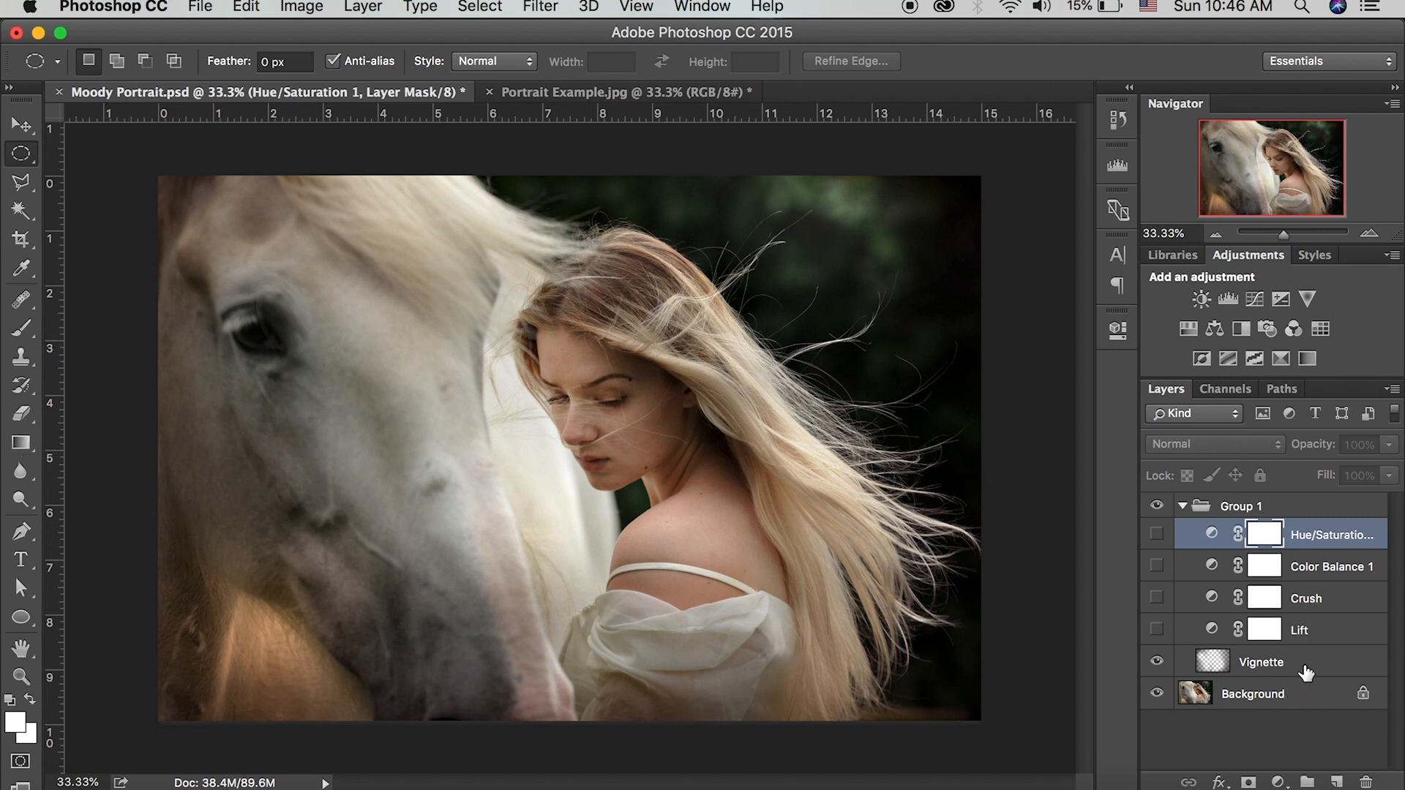
{"action": "mouse_move", "coordinate": [1326, 639]}
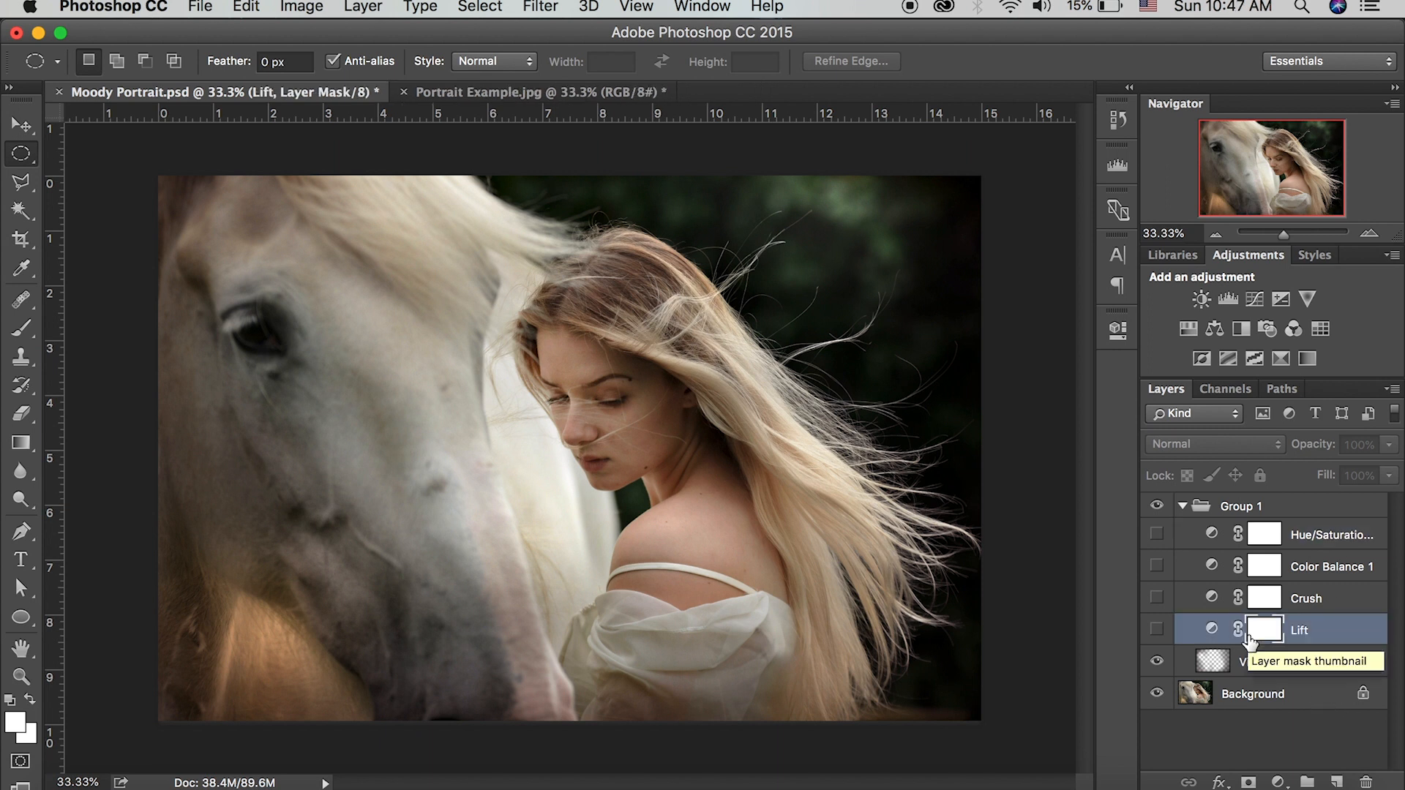
{"action": "mouse_move", "coordinate": [1157, 629]}
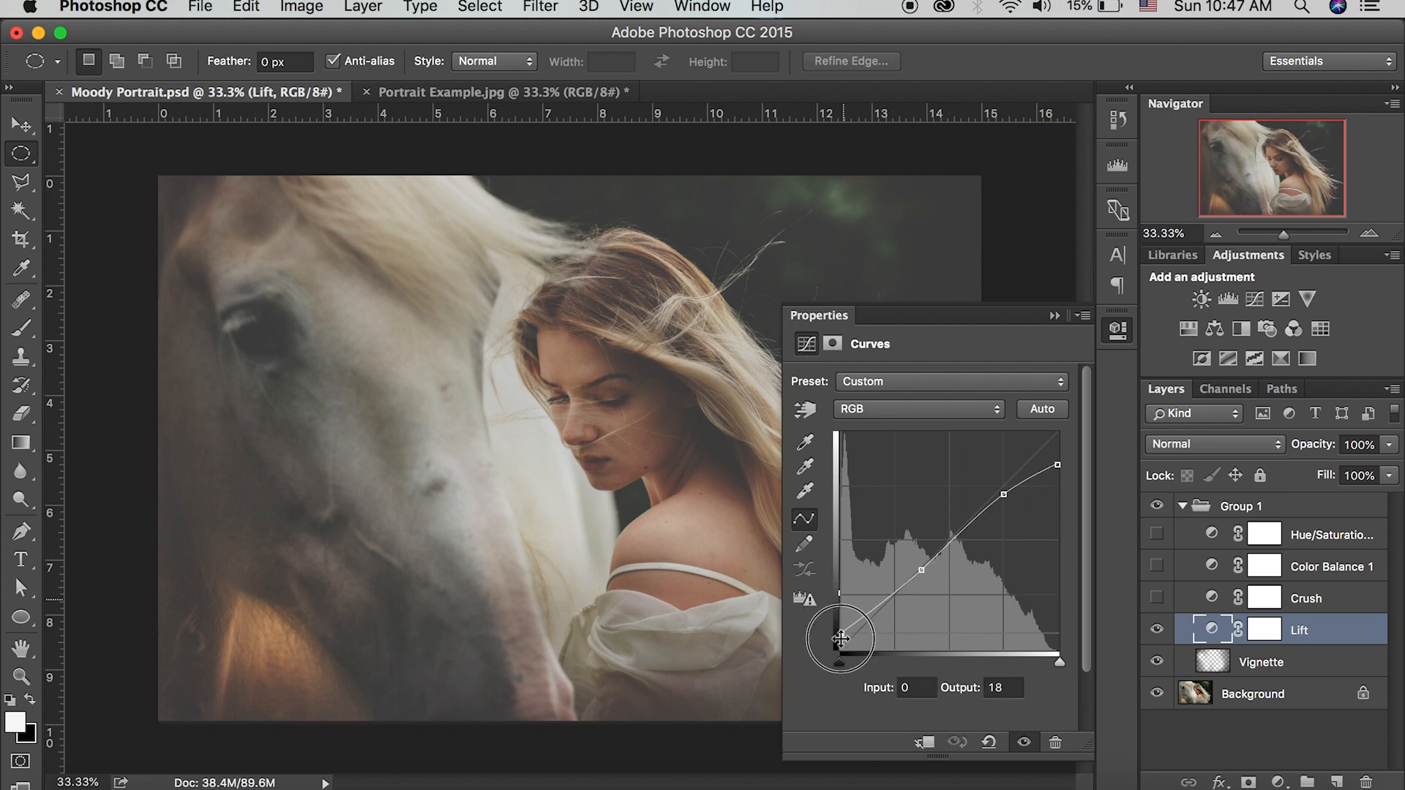
Raise the Lift curve's black point to about output 71 and lower the white point to 223.
{"action": "left_click_drag", "start_coordinate": [841, 638], "coordinate": [829, 583]}
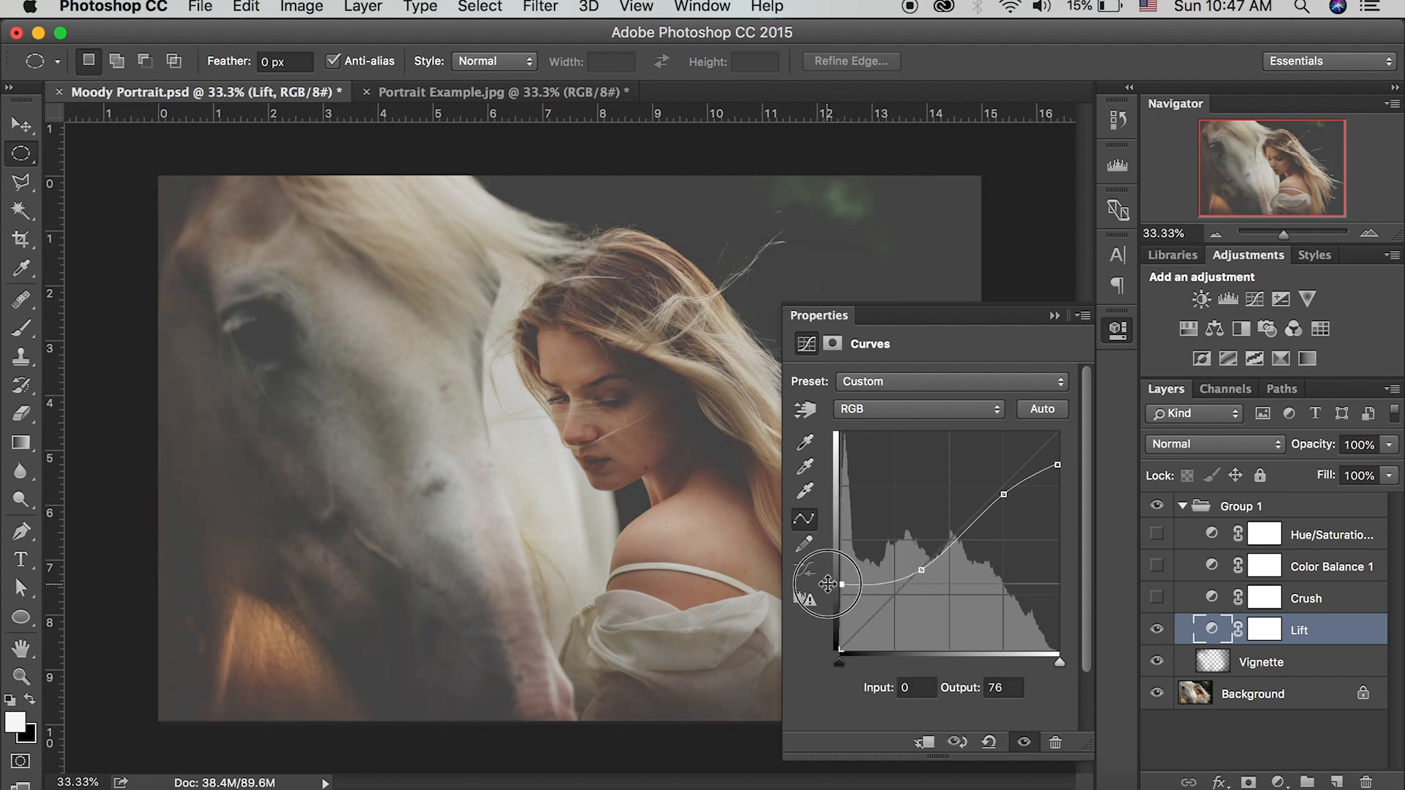
{"action": "left_click_drag", "start_coordinate": [827, 583], "coordinate": [841, 587]}
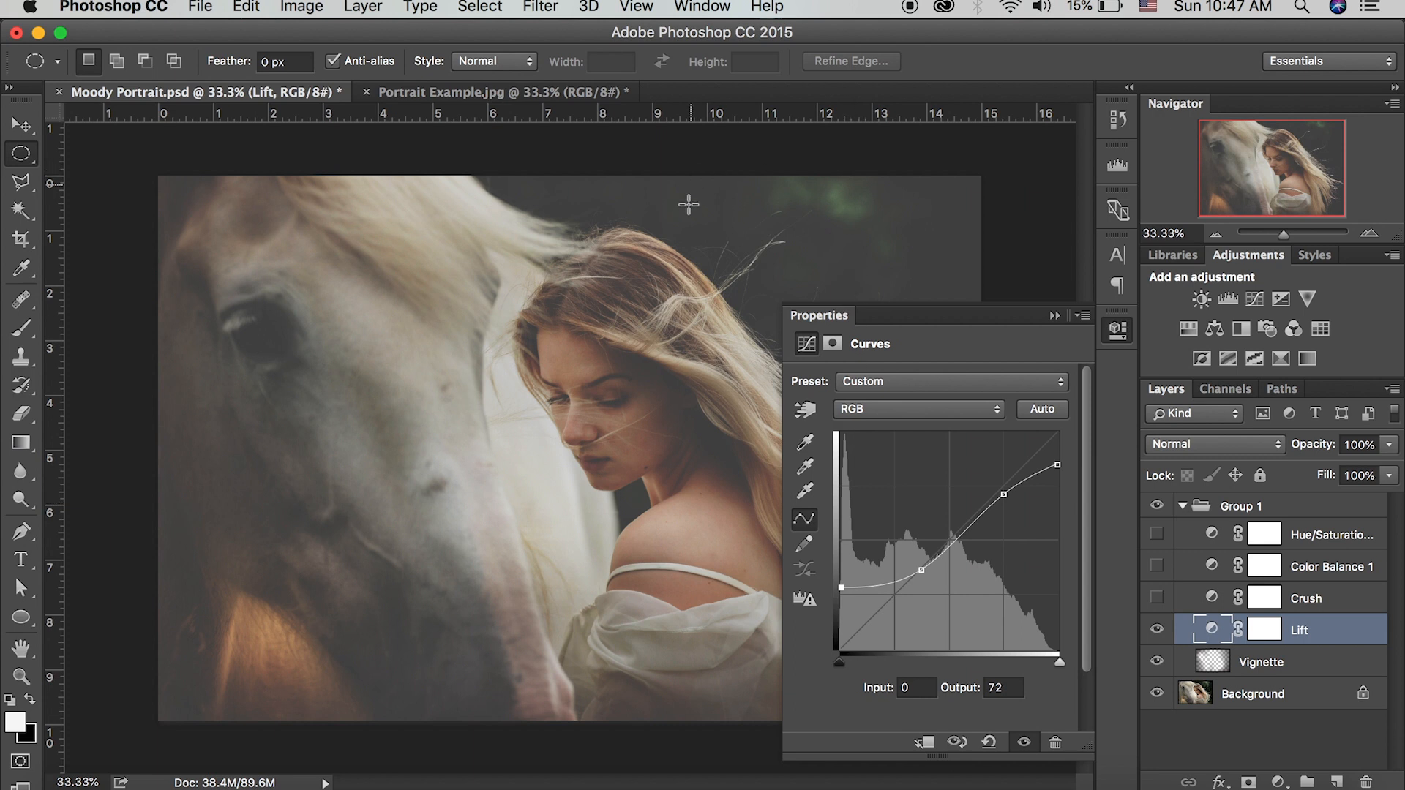
{"action": "left_click_drag", "start_coordinate": [841, 588], "coordinate": [831, 652]}
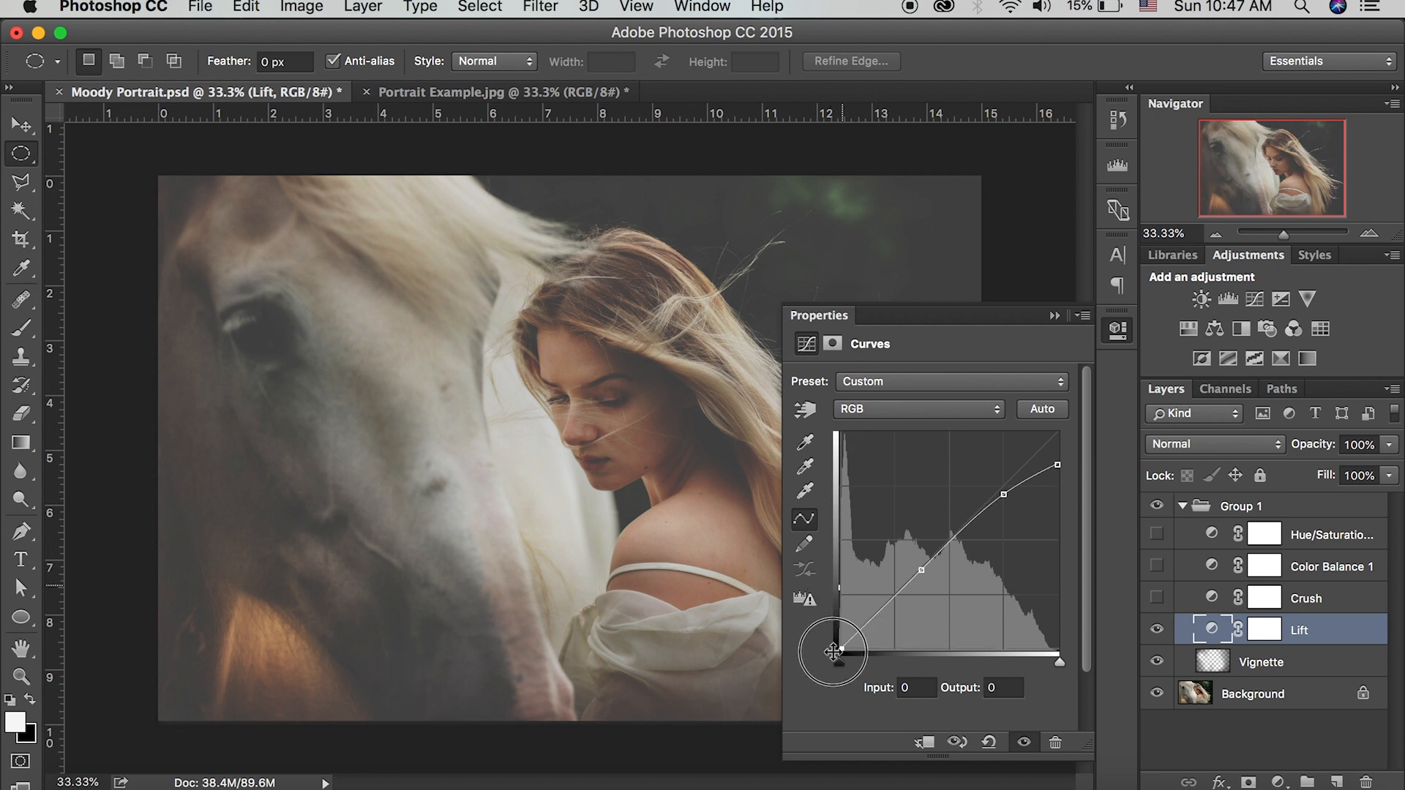
{"action": "left_click_drag", "start_coordinate": [833, 652], "coordinate": [834, 586]}
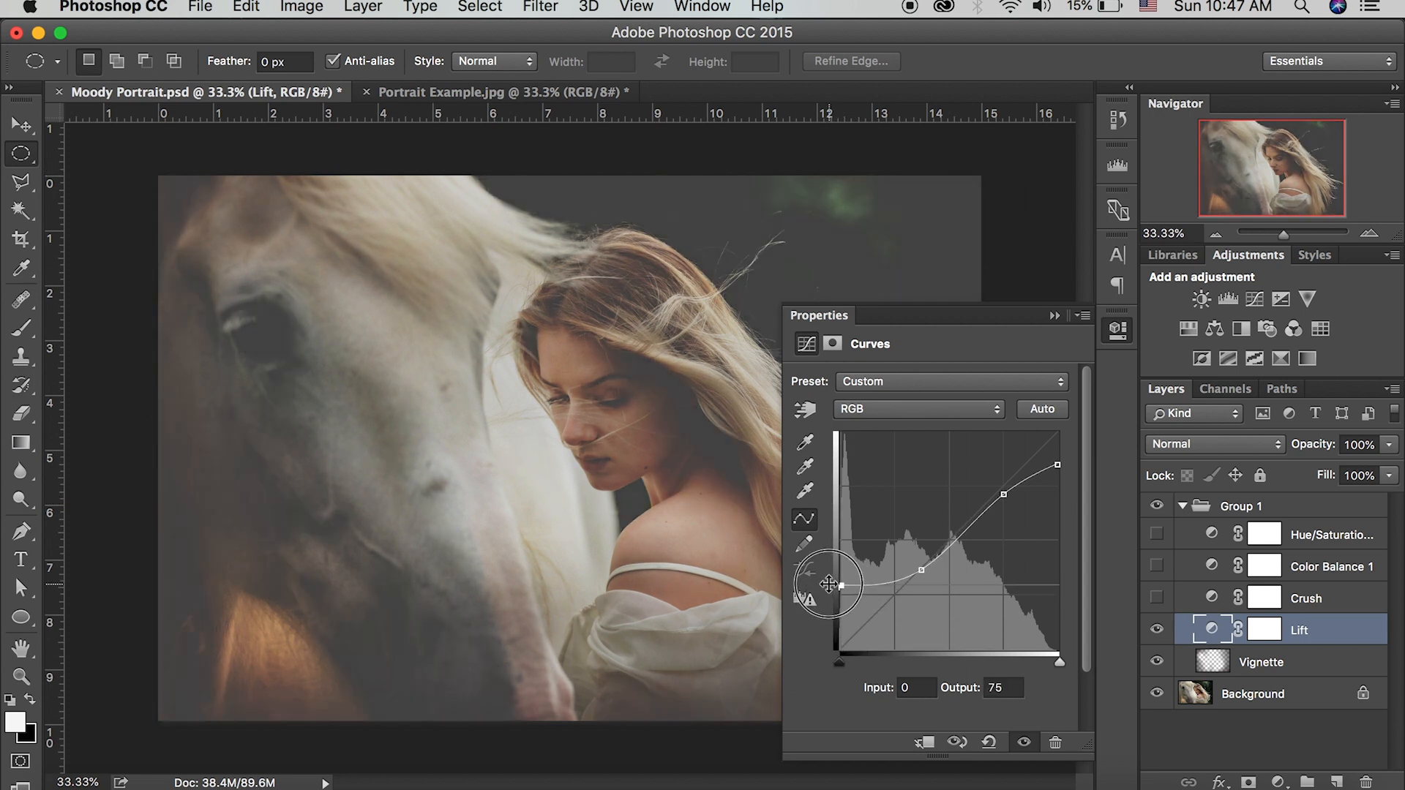
{"action": "left_click_drag", "start_coordinate": [830, 583], "coordinate": [841, 590]}
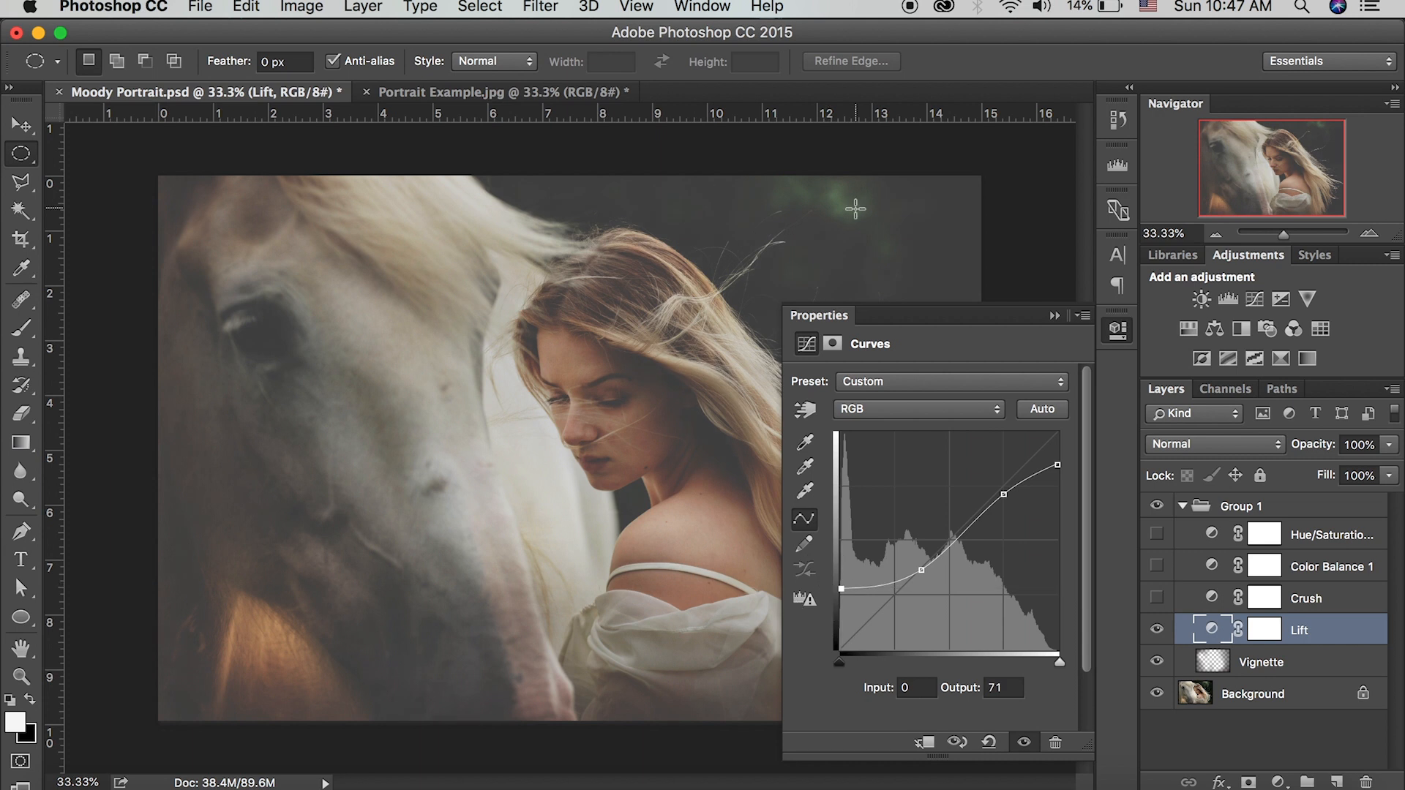
{"action": "left_click_drag", "start_coordinate": [1057, 463], "coordinate": [1056, 434]}
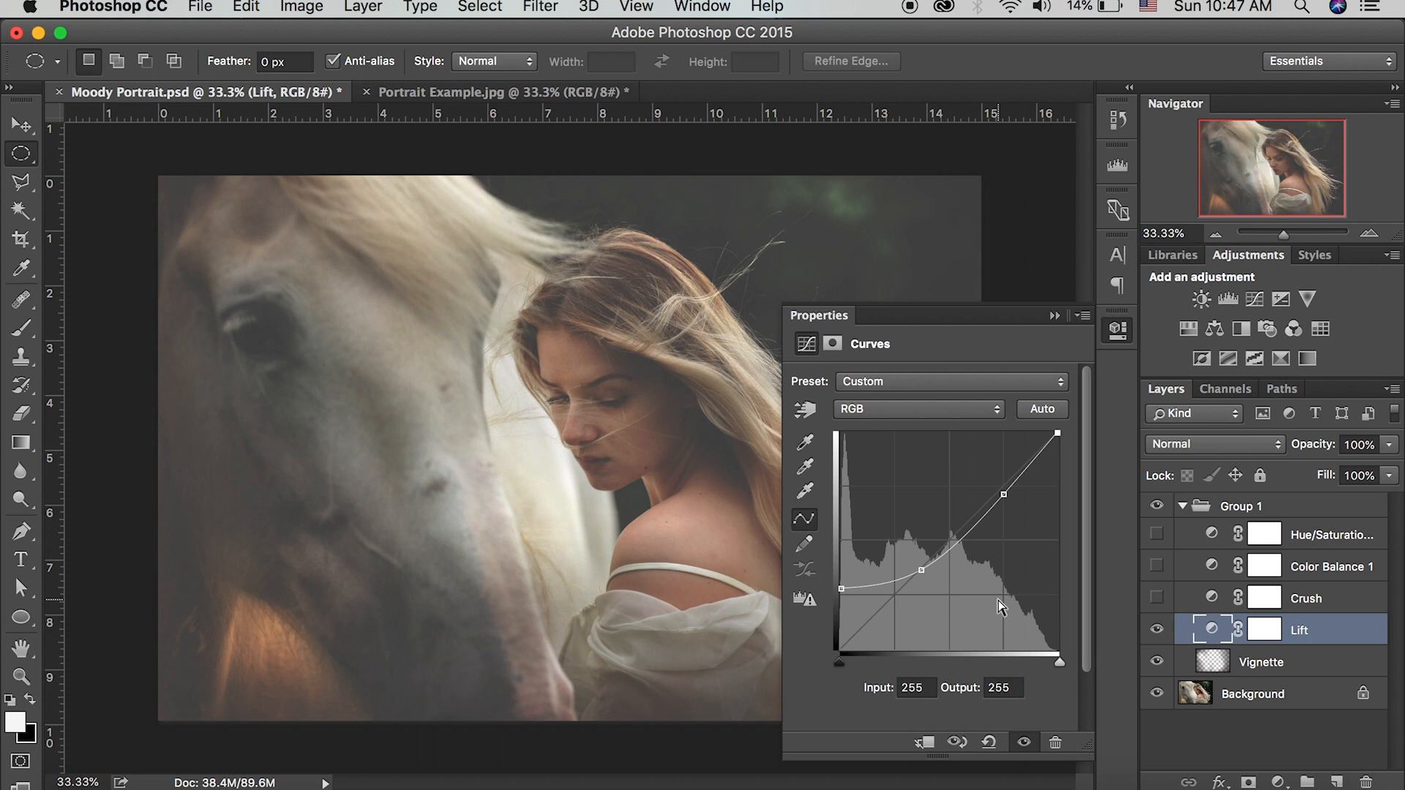
{"action": "left_click_drag", "start_coordinate": [1055, 434], "coordinate": [1055, 451]}
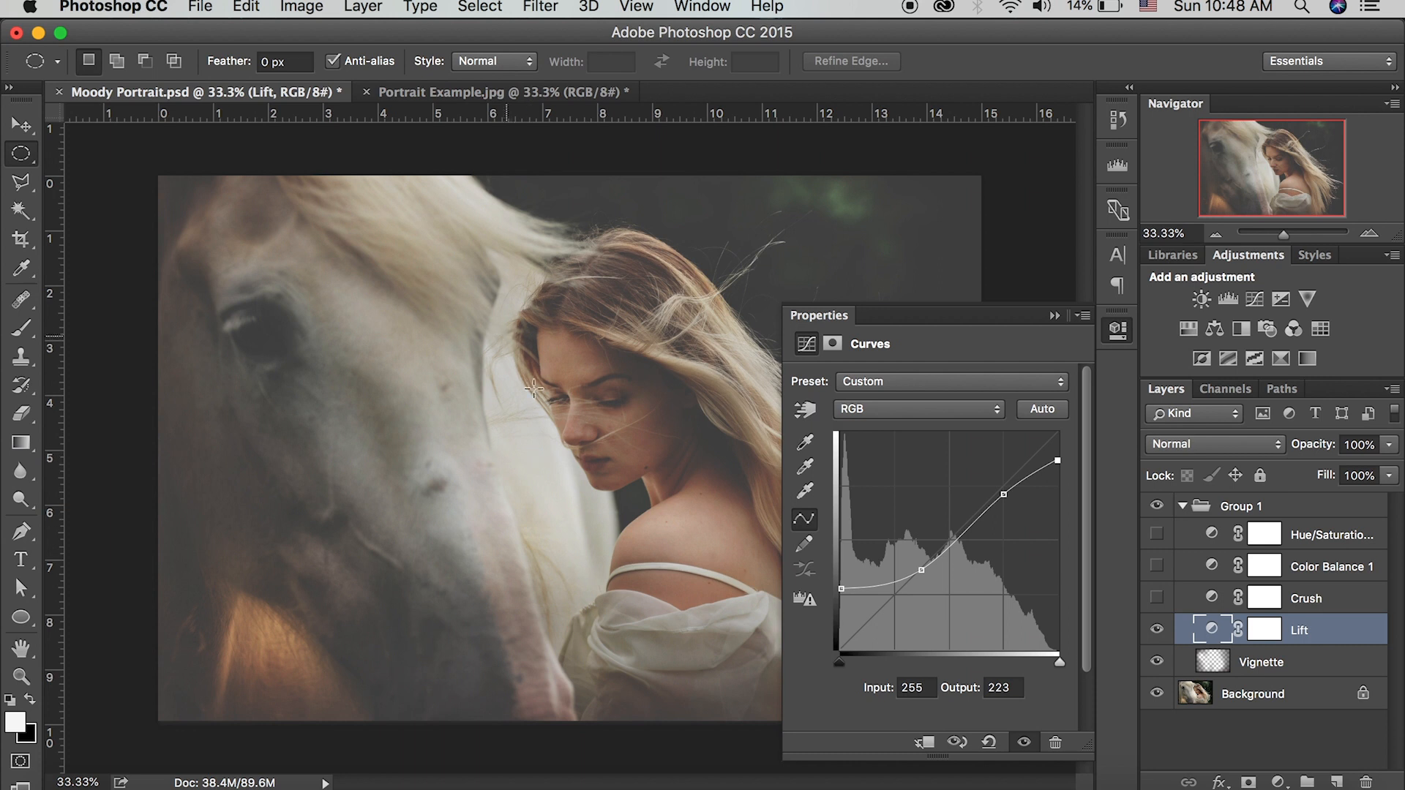
{"action": "mouse_move", "coordinate": [662, 376]}
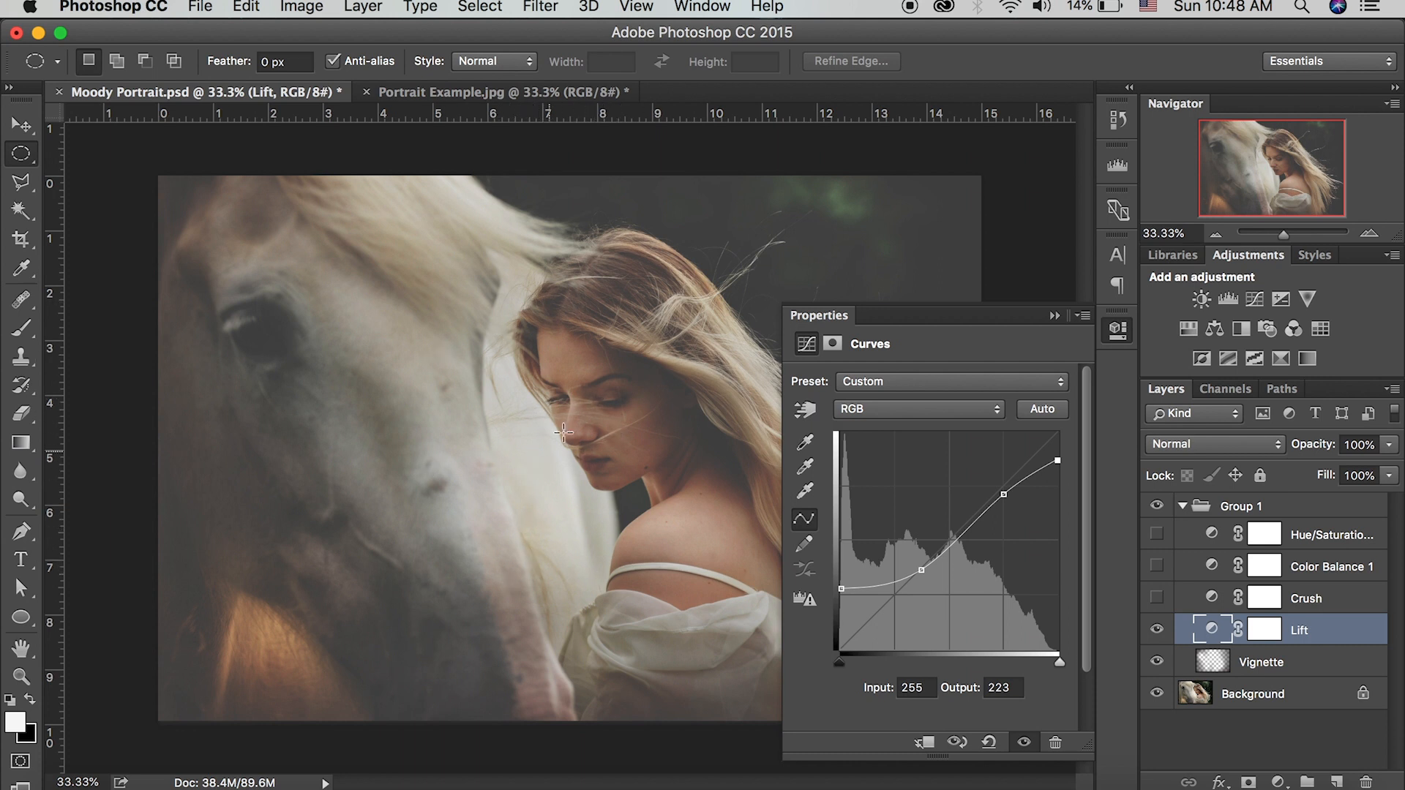
{"action": "mouse_move", "coordinate": [516, 438]}
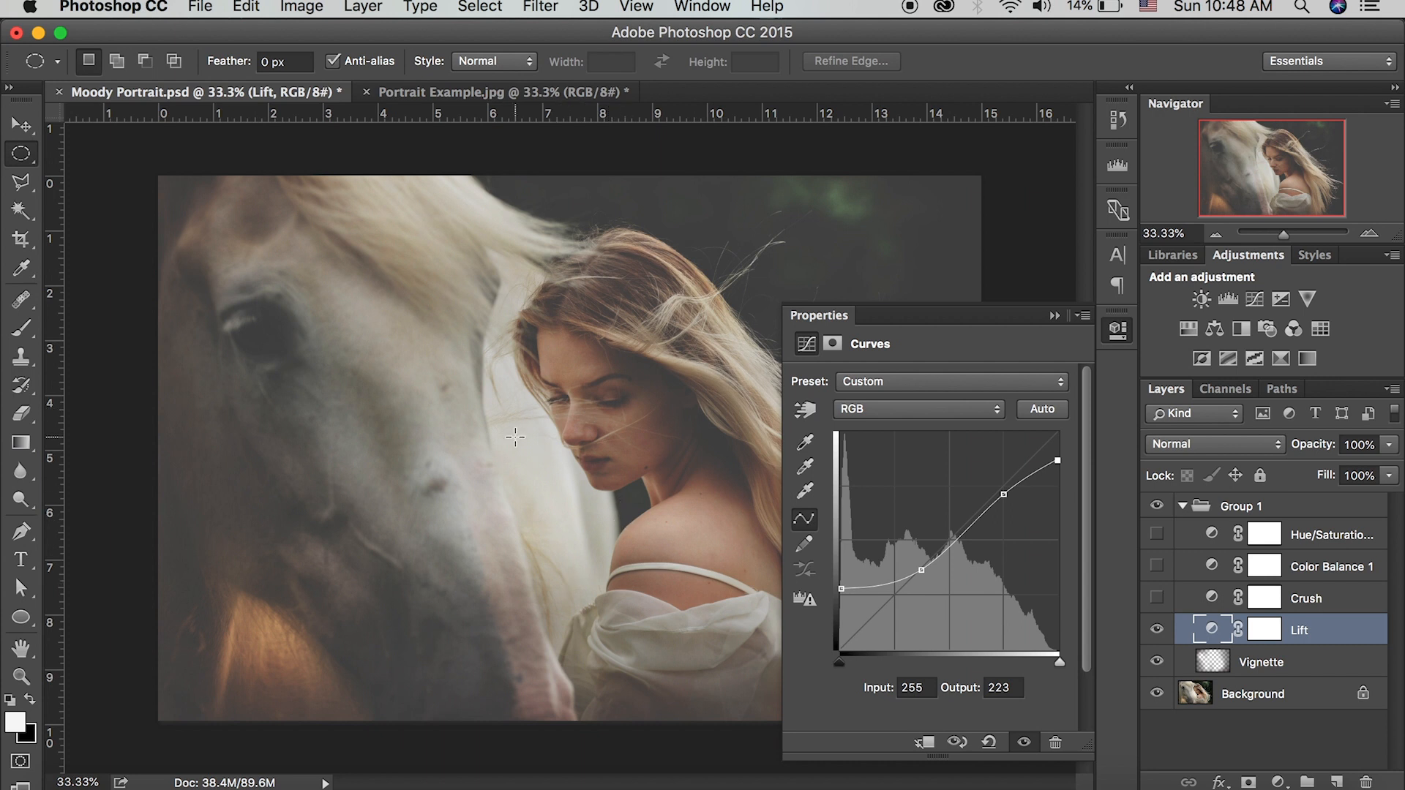
{"action": "mouse_move", "coordinate": [499, 442]}
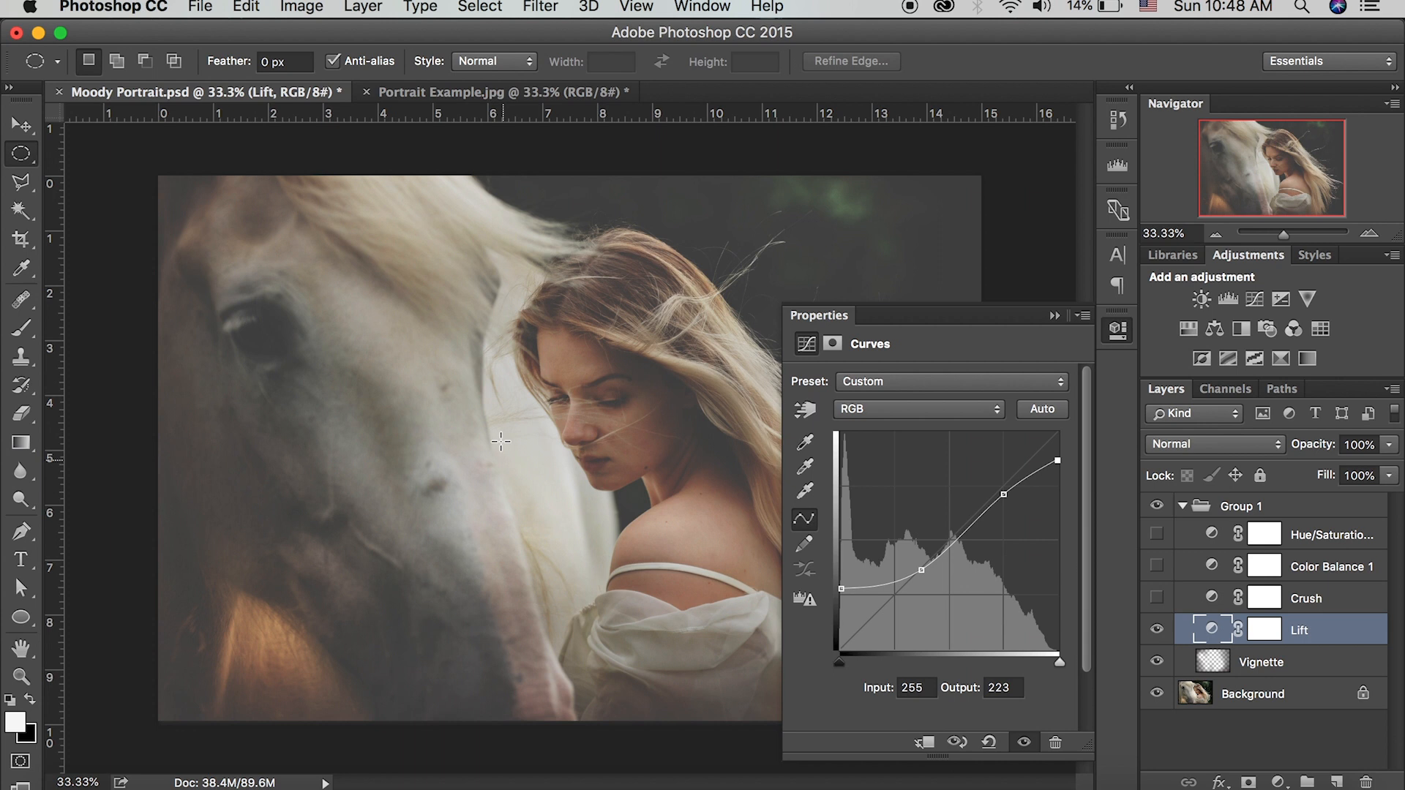
{"action": "mouse_move", "coordinate": [559, 418]}
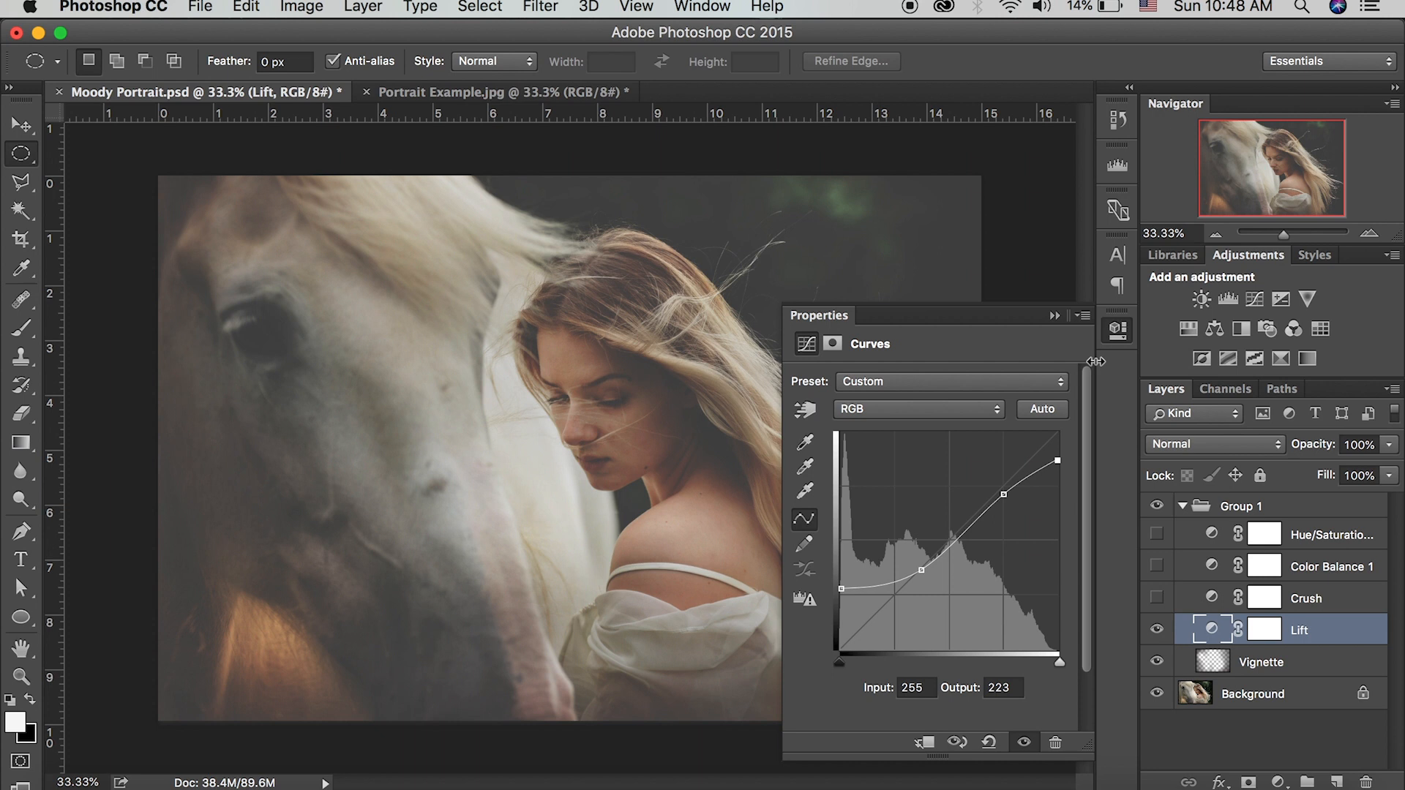
{"action": "mouse_move", "coordinate": [1061, 639]}
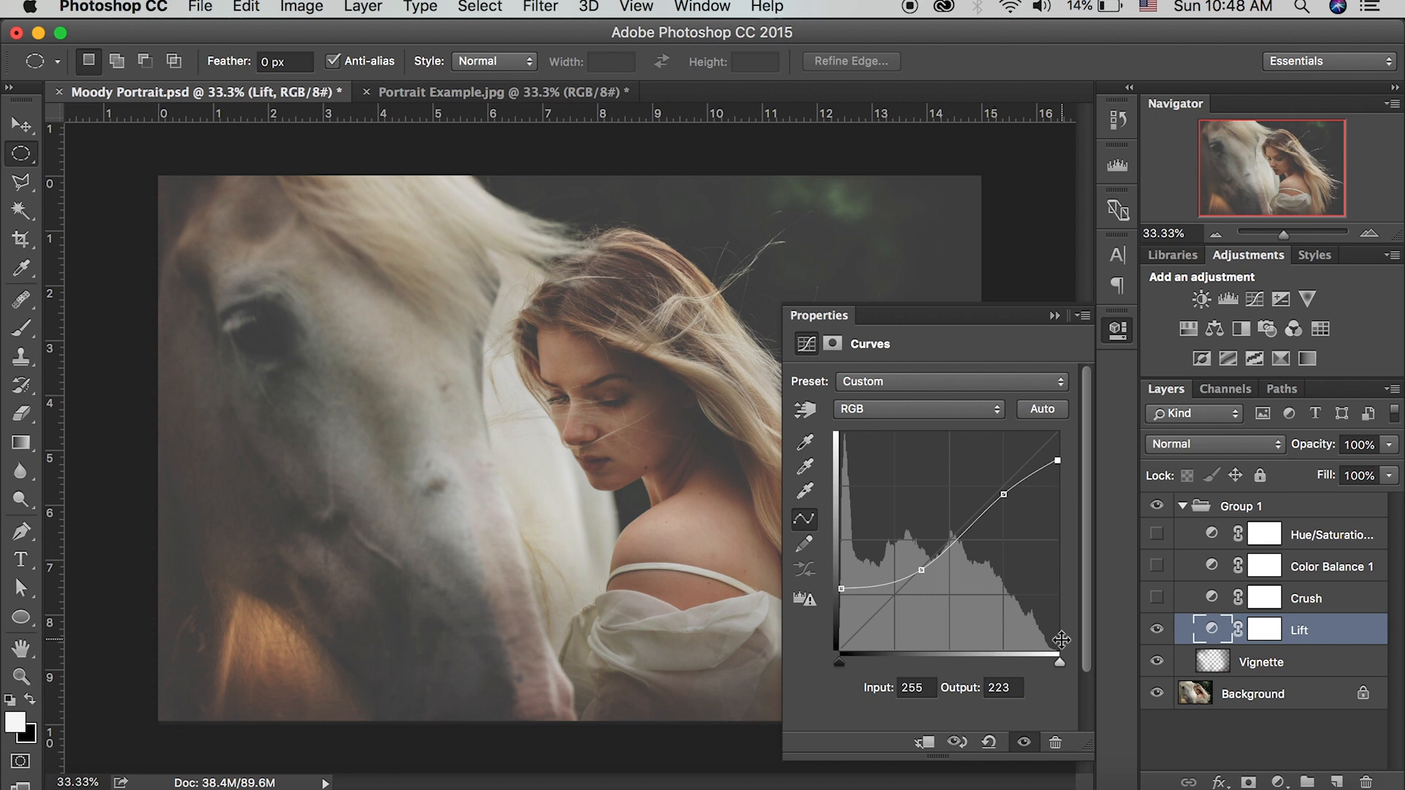
{"action": "mouse_move", "coordinate": [499, 395]}
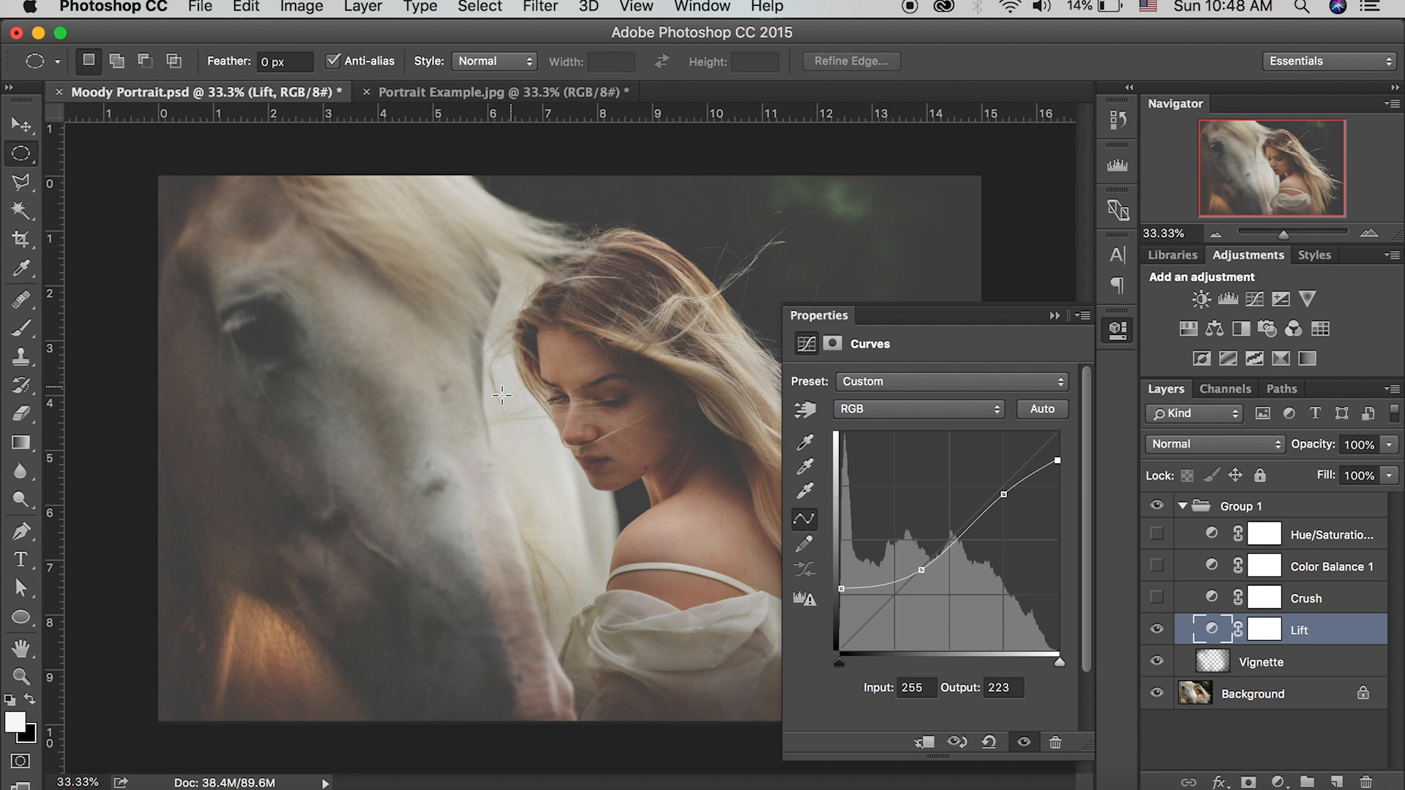
{"action": "mouse_move", "coordinate": [565, 548]}
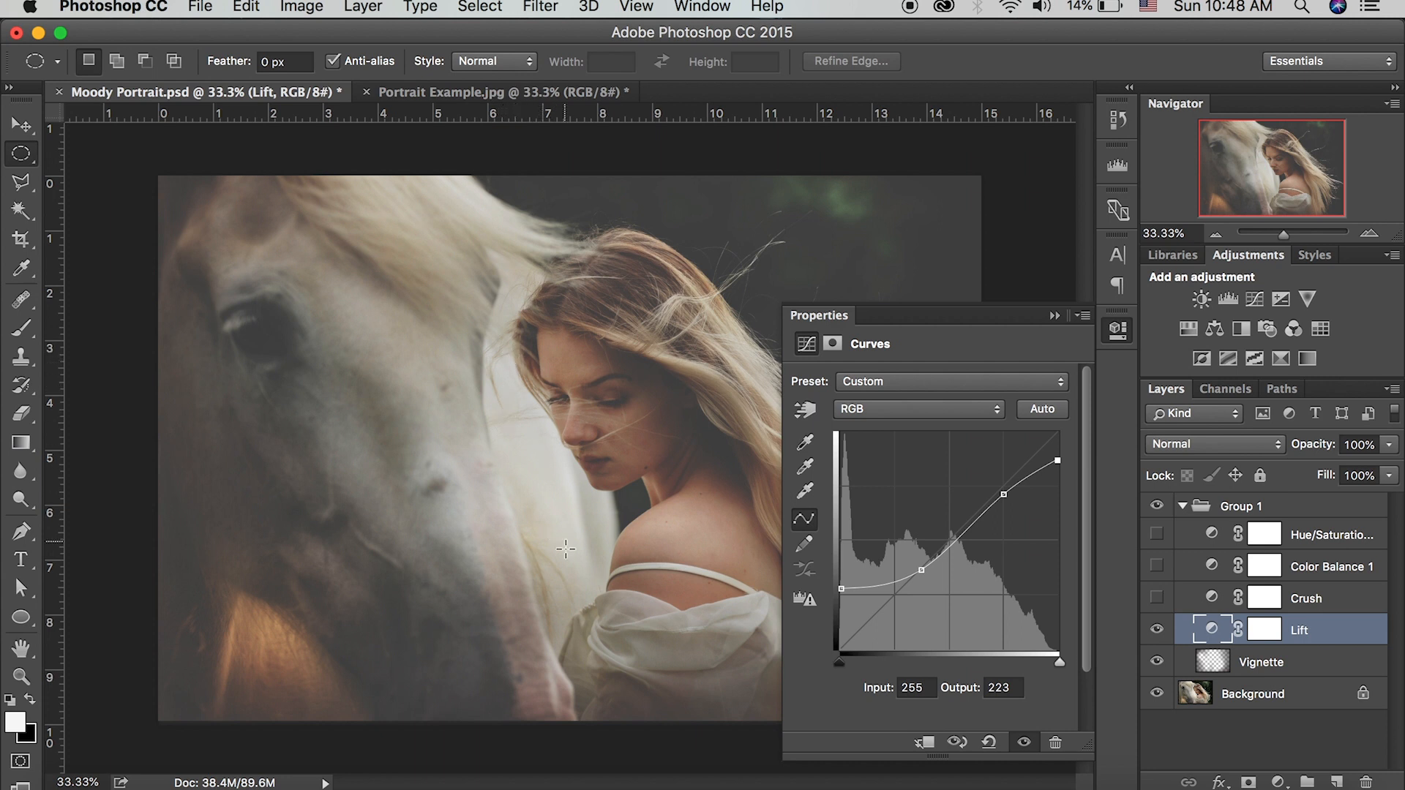
{"action": "mouse_move", "coordinate": [526, 520]}
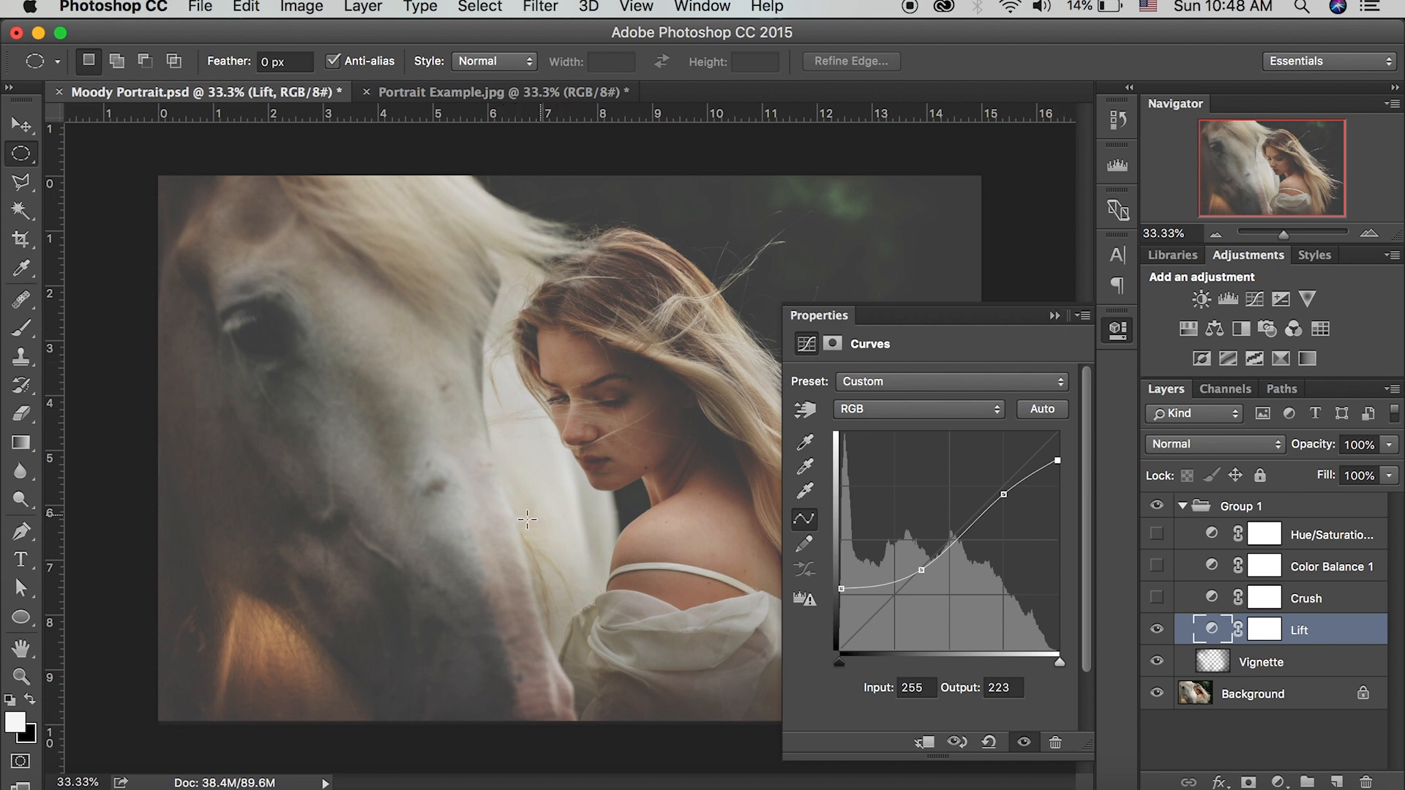
{"action": "mouse_move", "coordinate": [1061, 350]}
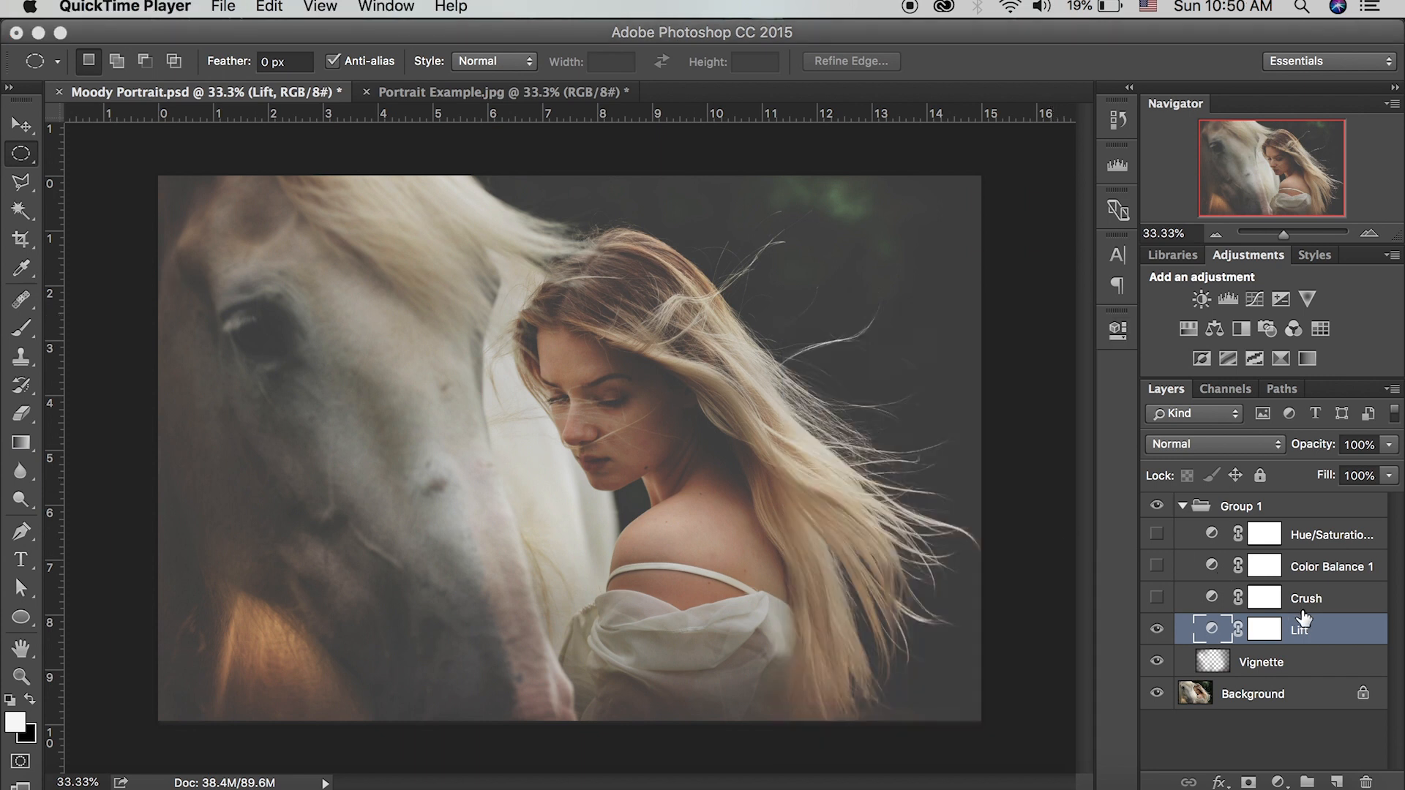
Turn on Crush, compare it, and nudge its upper curve point to input 164, output 159.
{"action": "left_click", "coordinate": [1156, 598]}
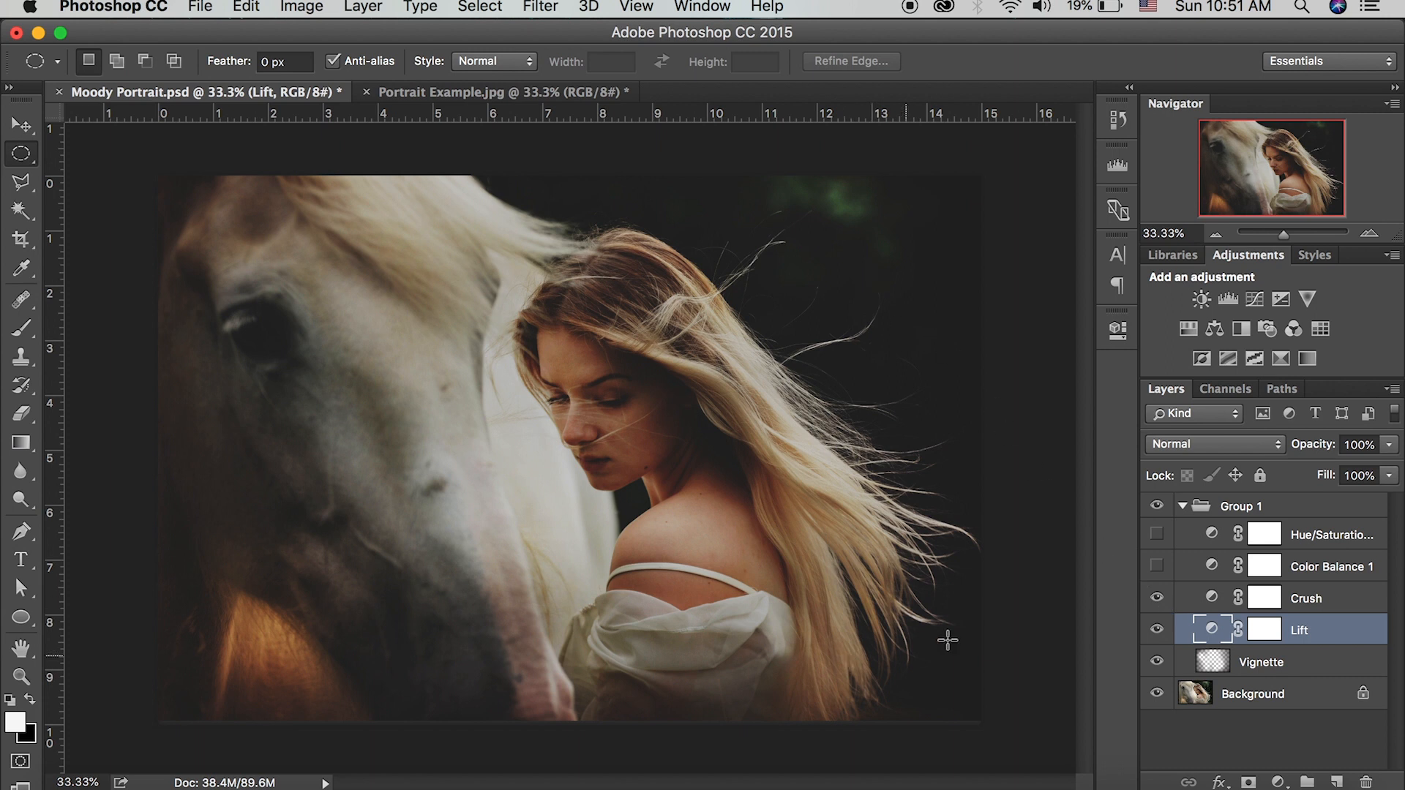
{"action": "mouse_move", "coordinate": [1197, 679]}
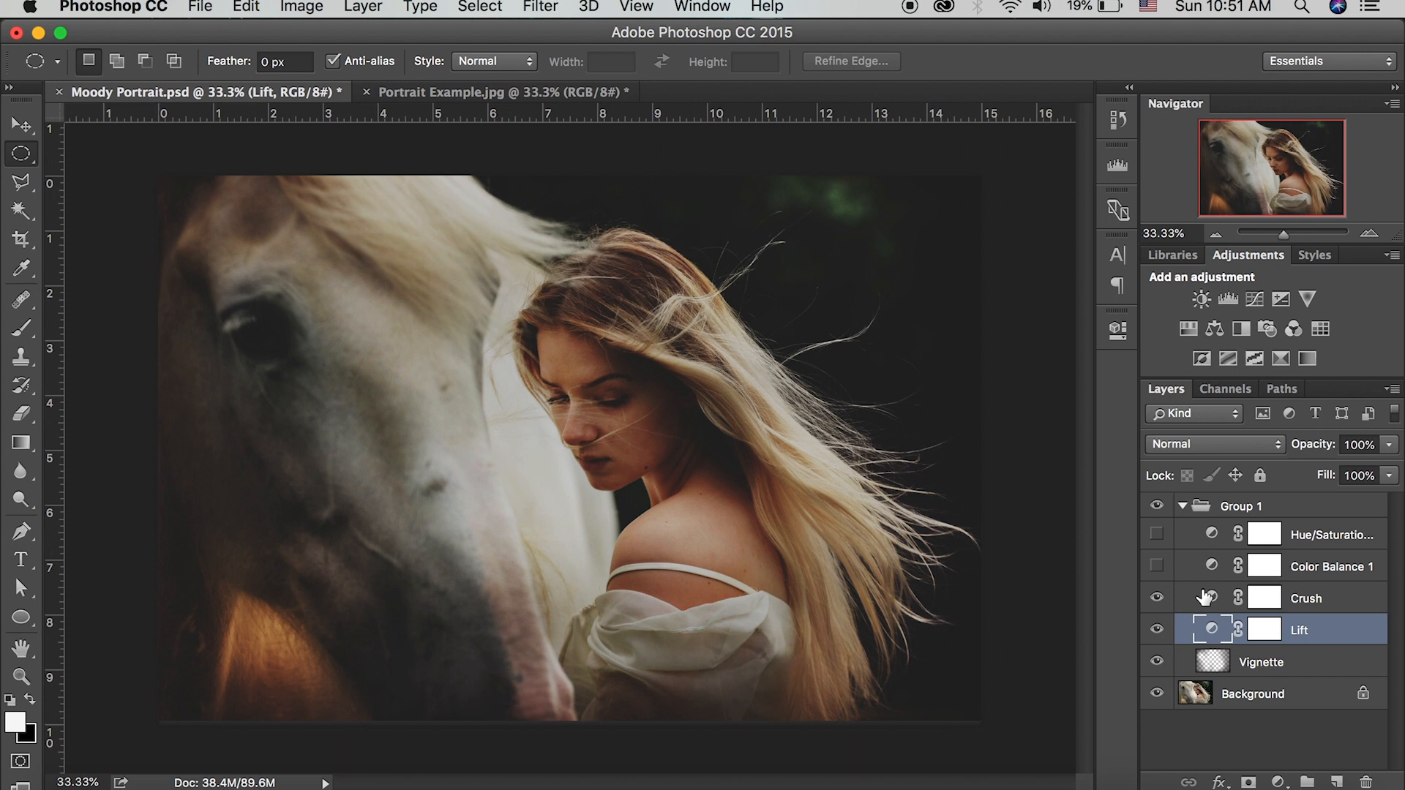
{"action": "left_click", "coordinate": [1305, 598]}
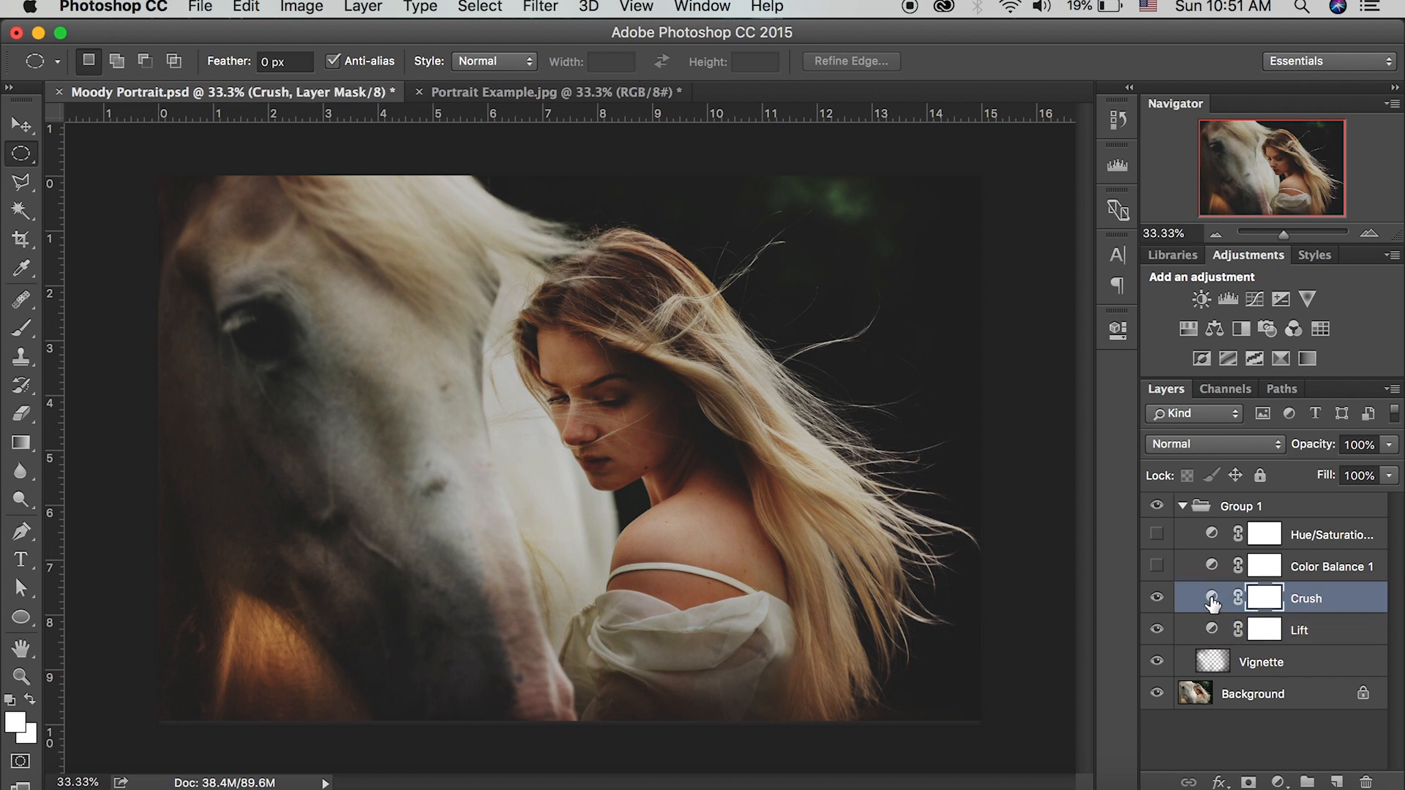
{"action": "double_click", "coordinate": [1264, 598]}
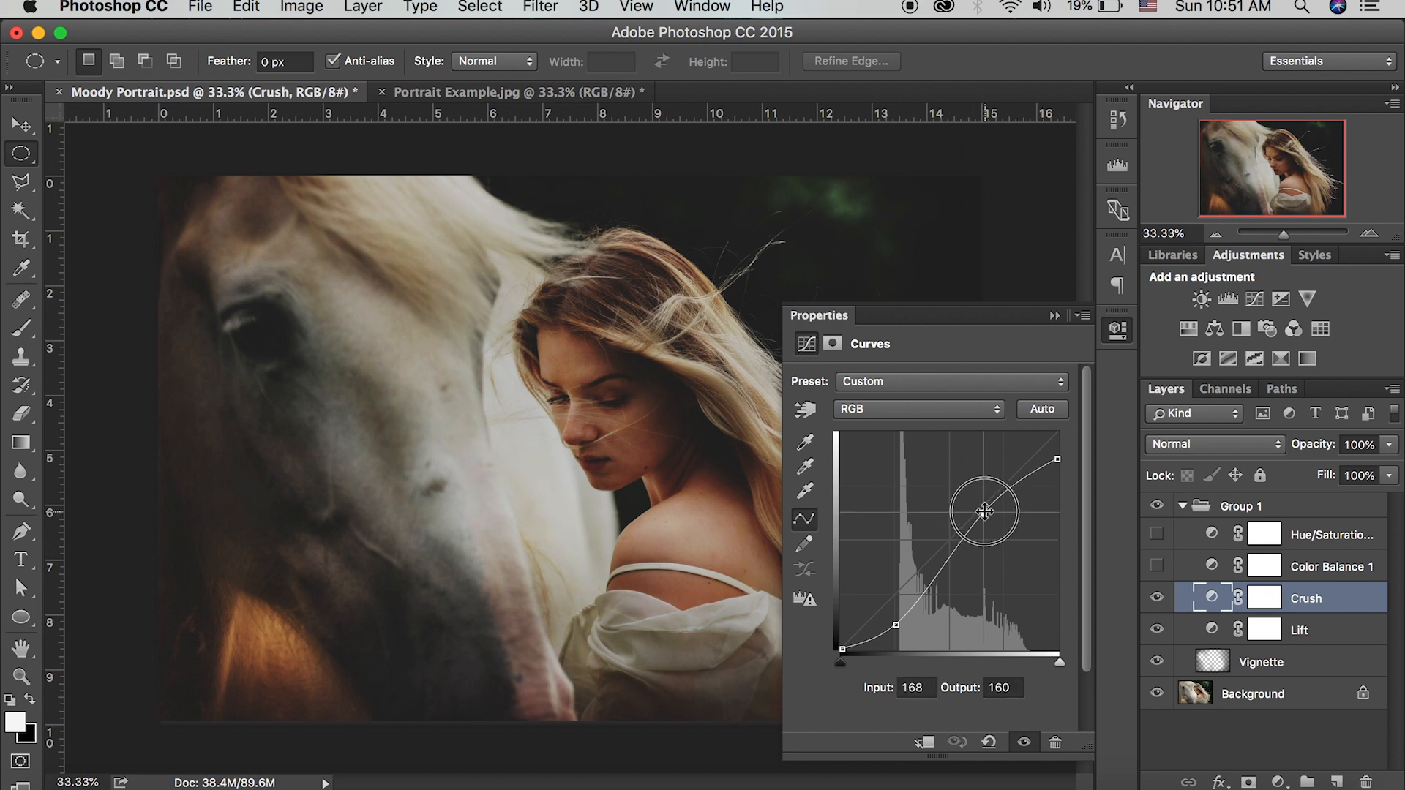
{"action": "left_click_drag", "start_coordinate": [986, 511], "coordinate": [981, 515]}
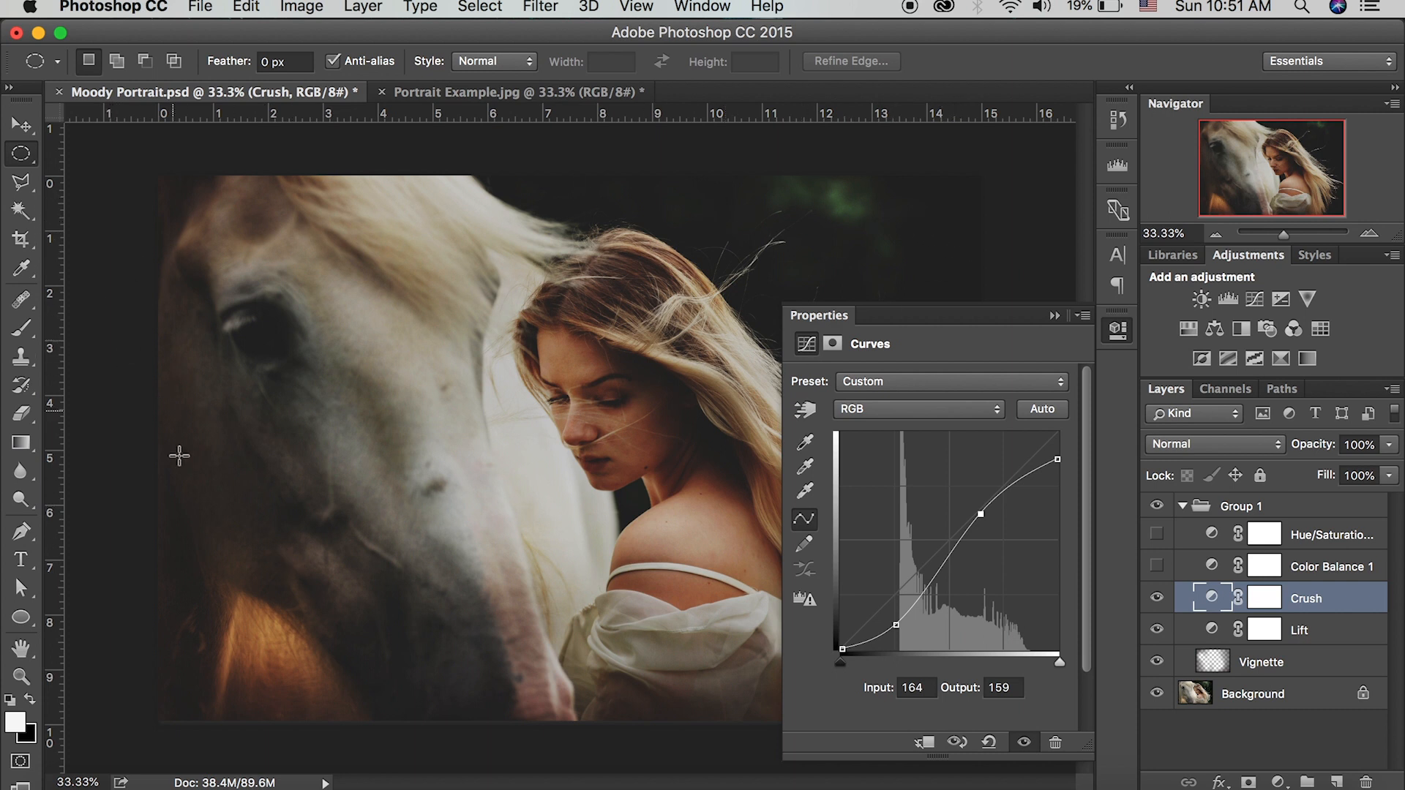
{"action": "left_click", "coordinate": [1055, 315]}
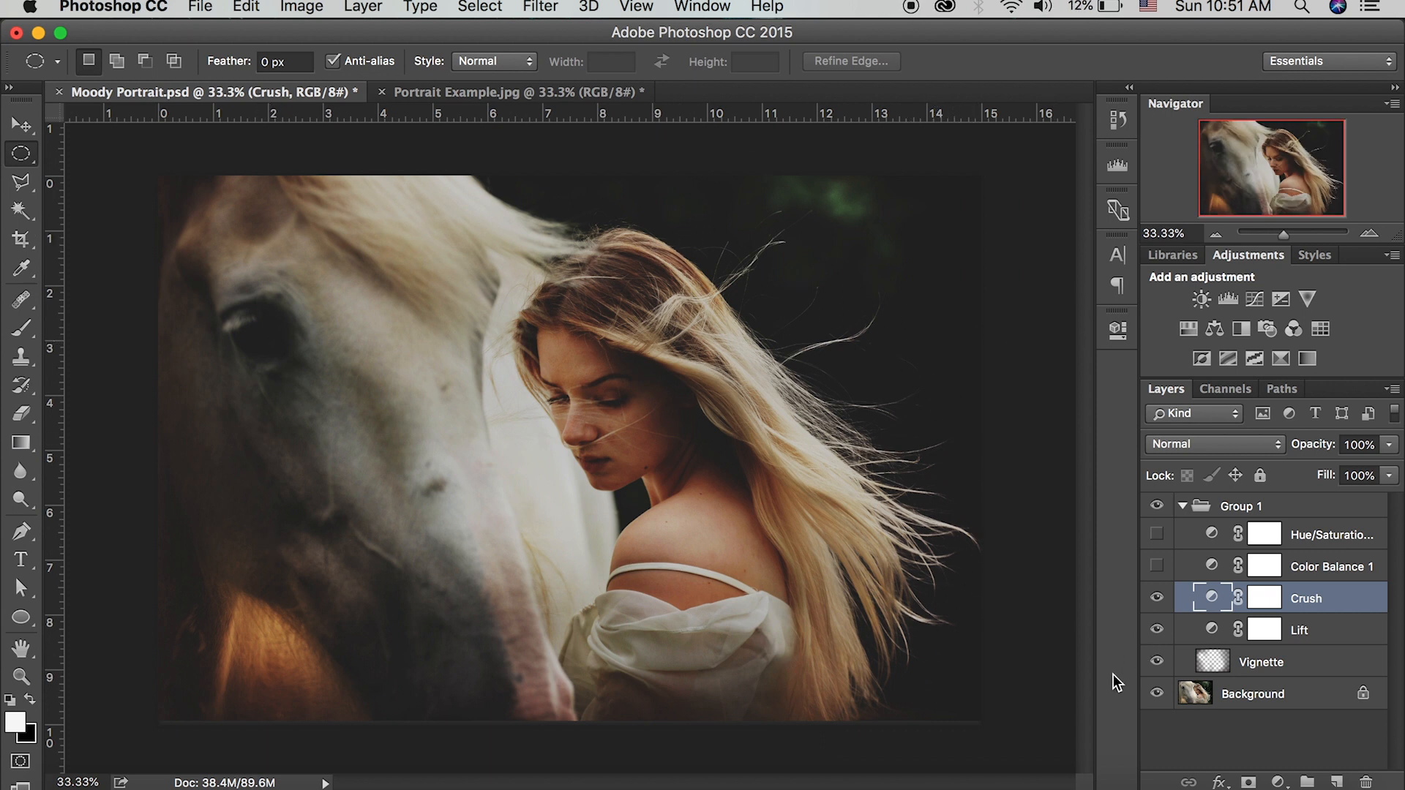
{"action": "mouse_move", "coordinate": [1396, 649]}
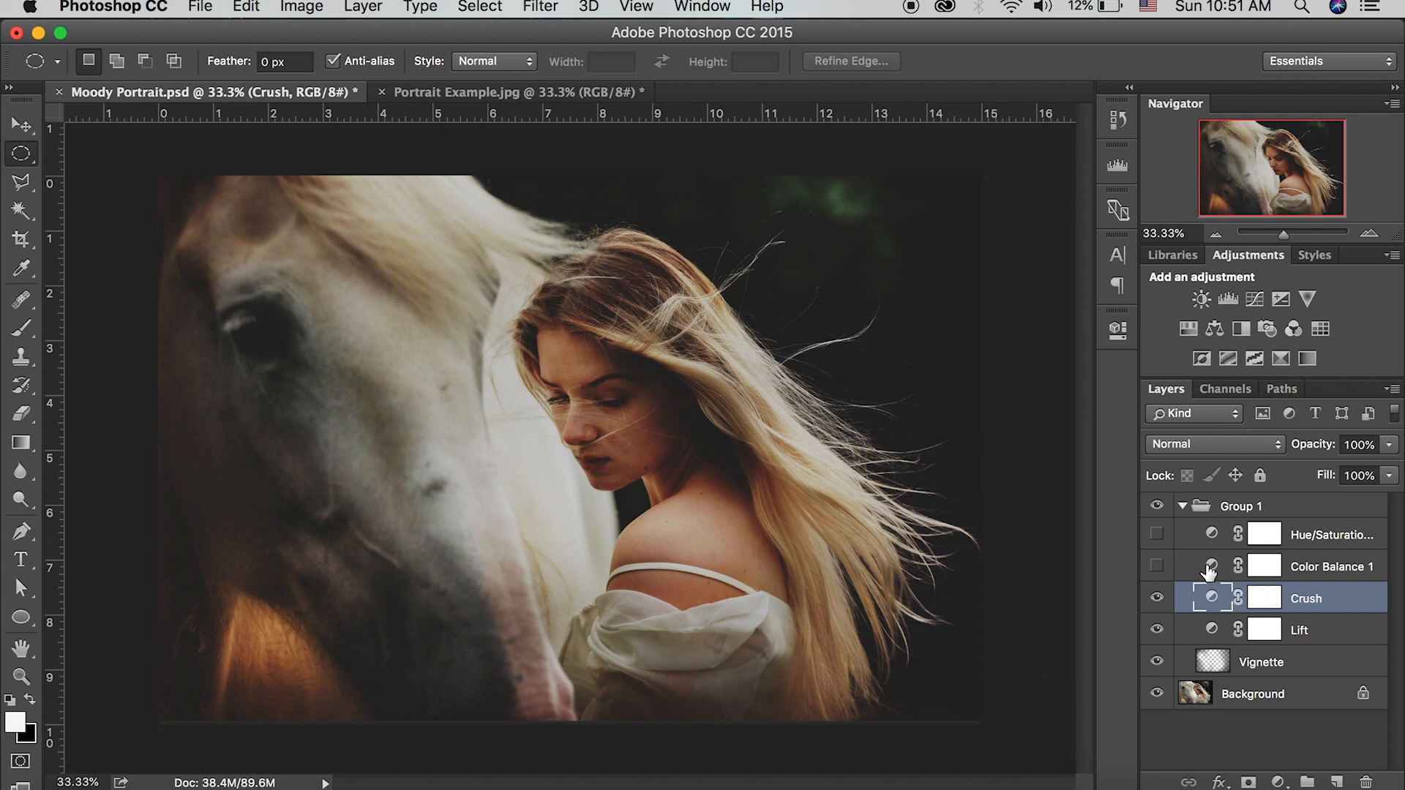
Select and show Color Balance 1 (midtones +13, -10, -14) and open its Tone list.
{"action": "left_click", "coordinate": [1331, 566]}
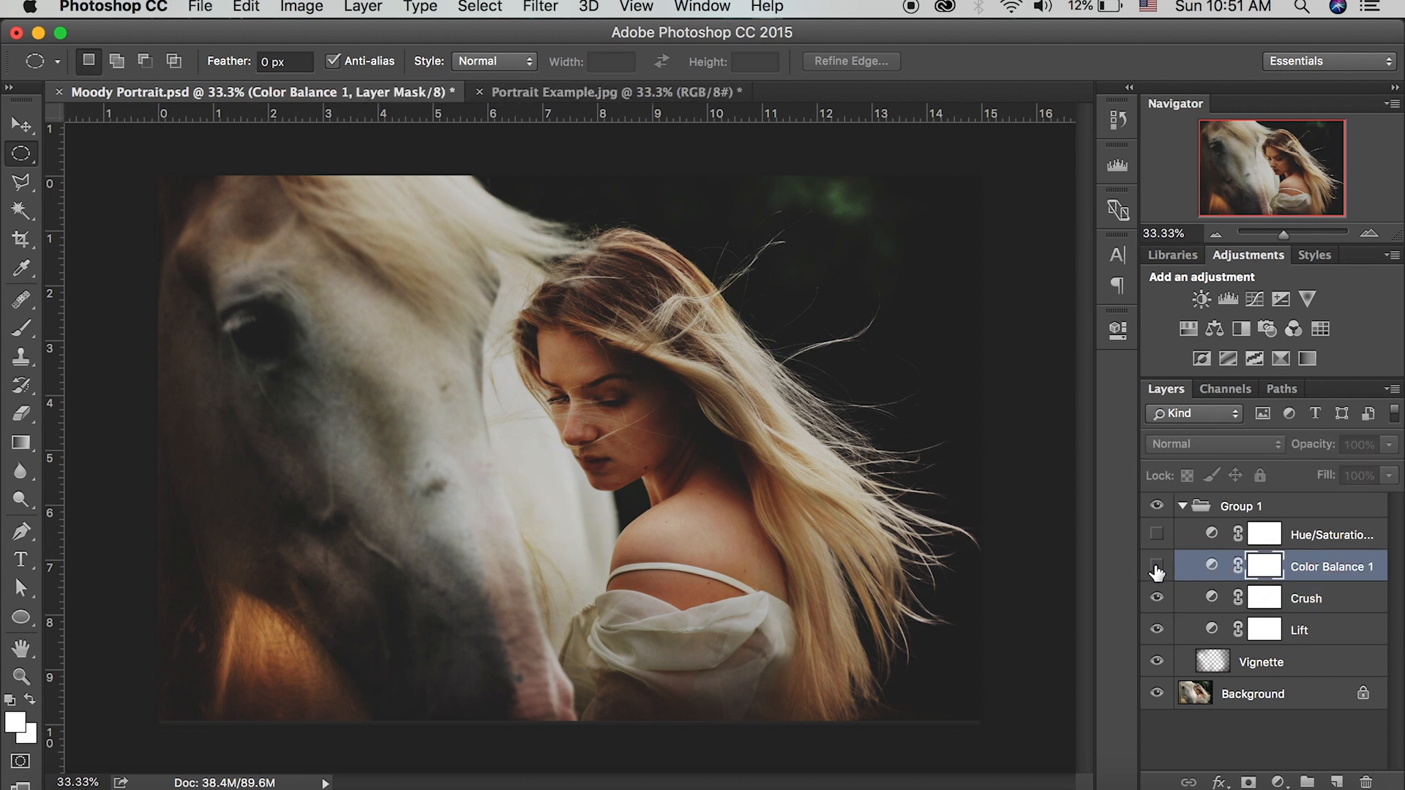
{"action": "left_click", "coordinate": [1157, 566]}
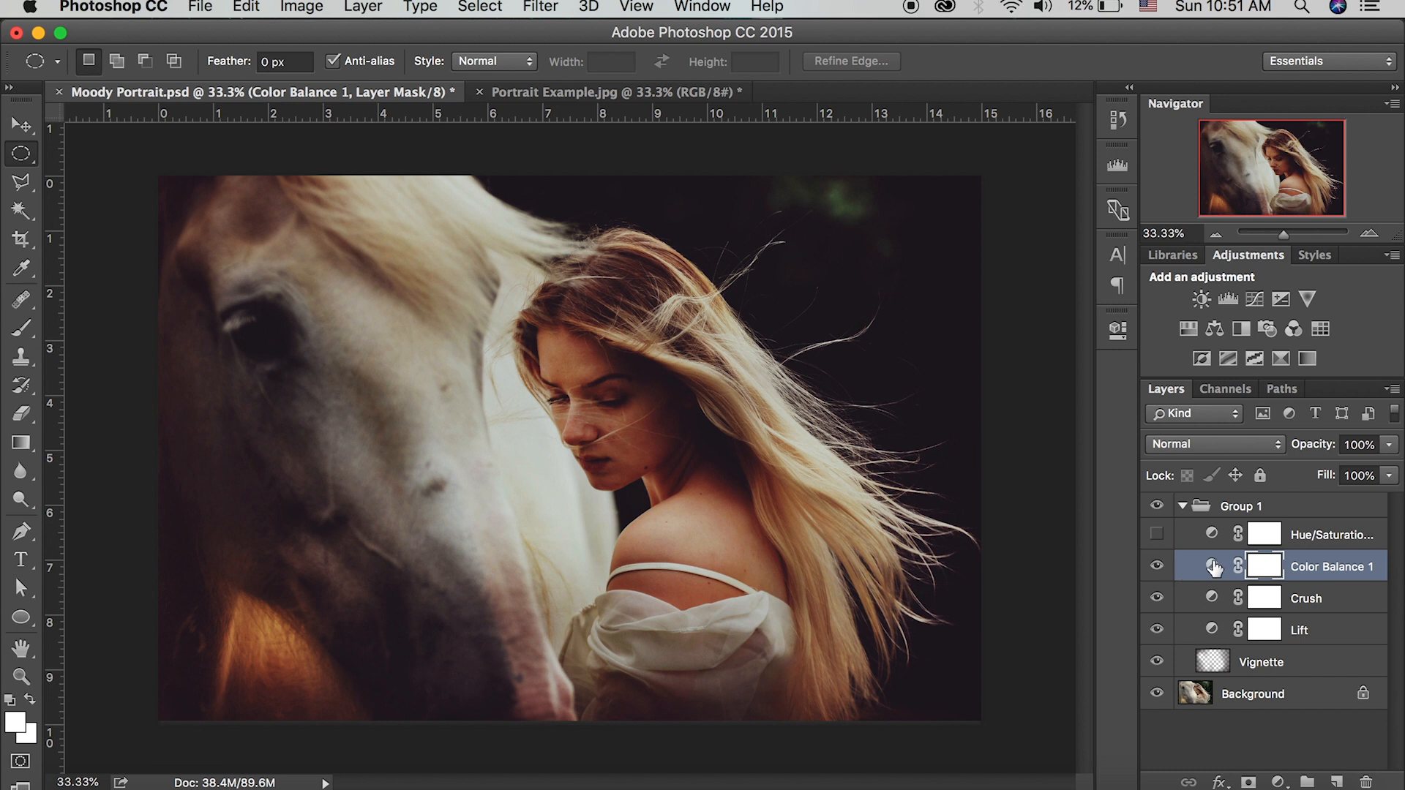
{"action": "double_click", "coordinate": [1212, 566]}
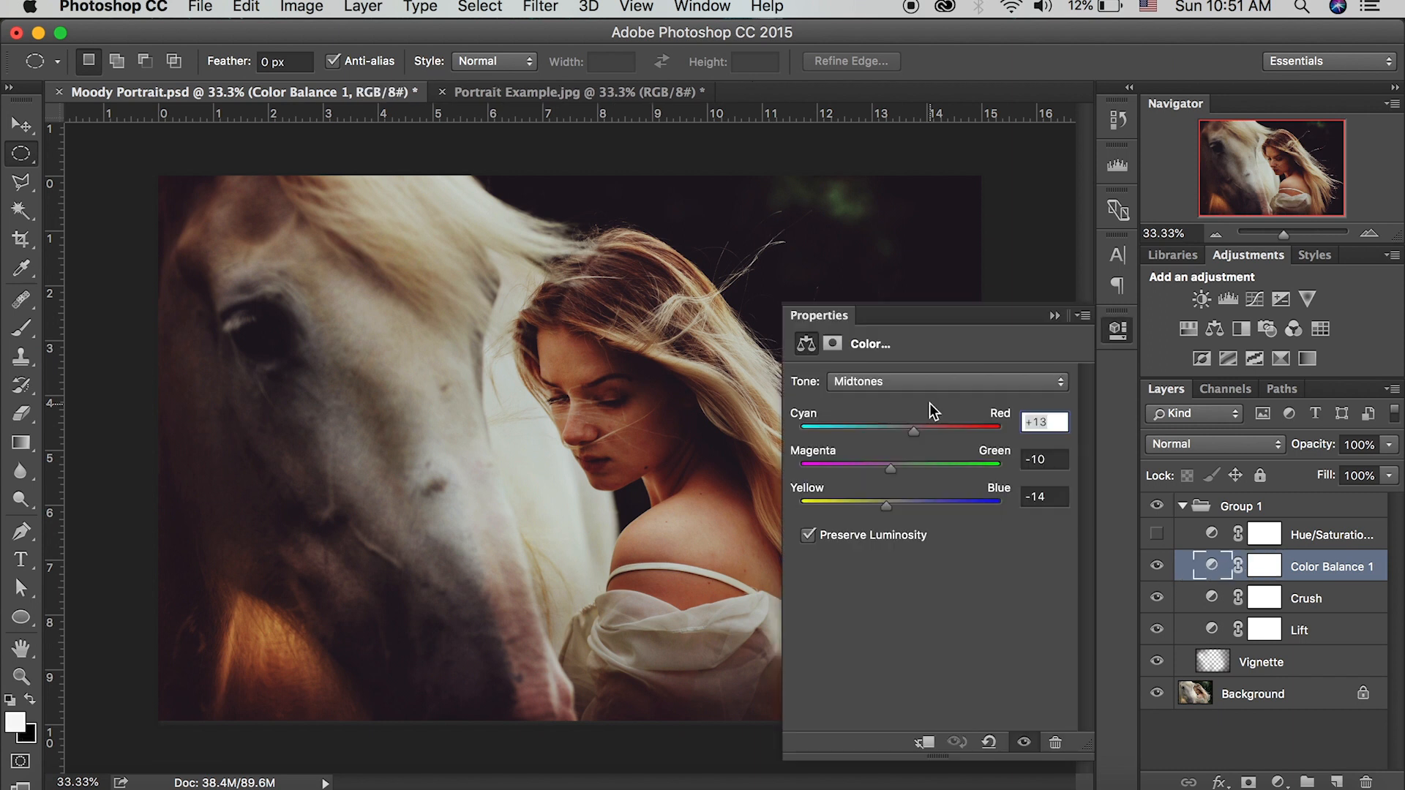
{"action": "mouse_move", "coordinate": [877, 518]}
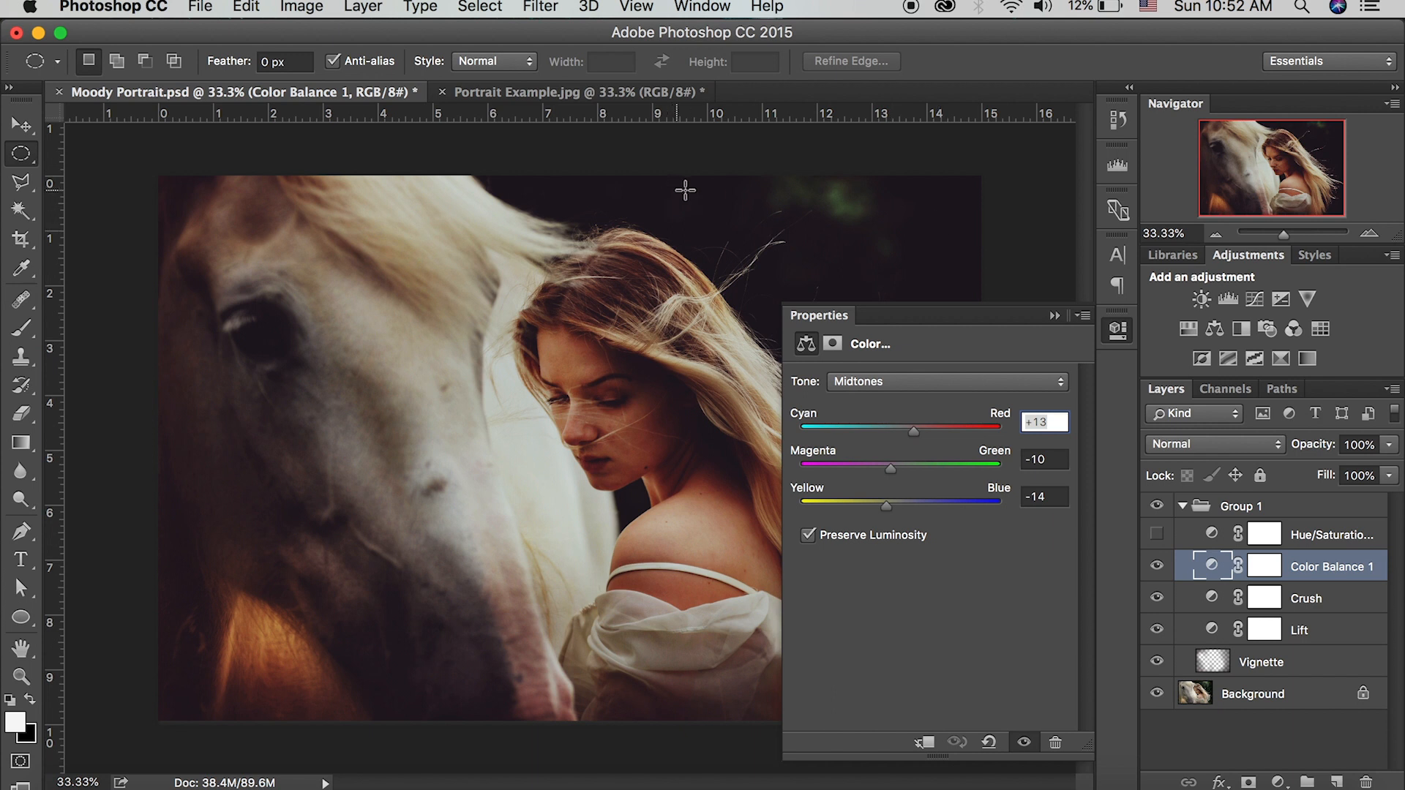
{"action": "mouse_move", "coordinate": [989, 463]}
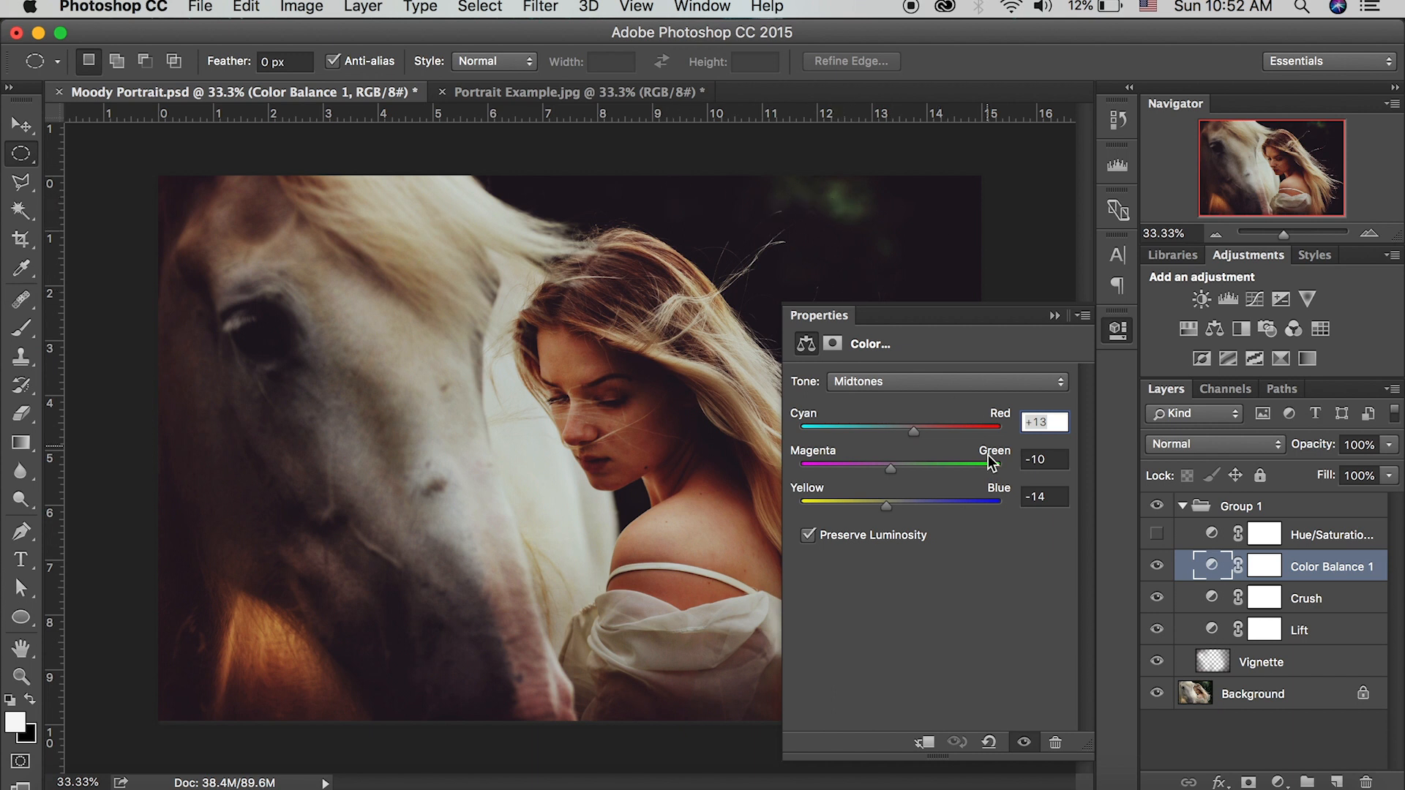
{"action": "mouse_move", "coordinate": [962, 656]}
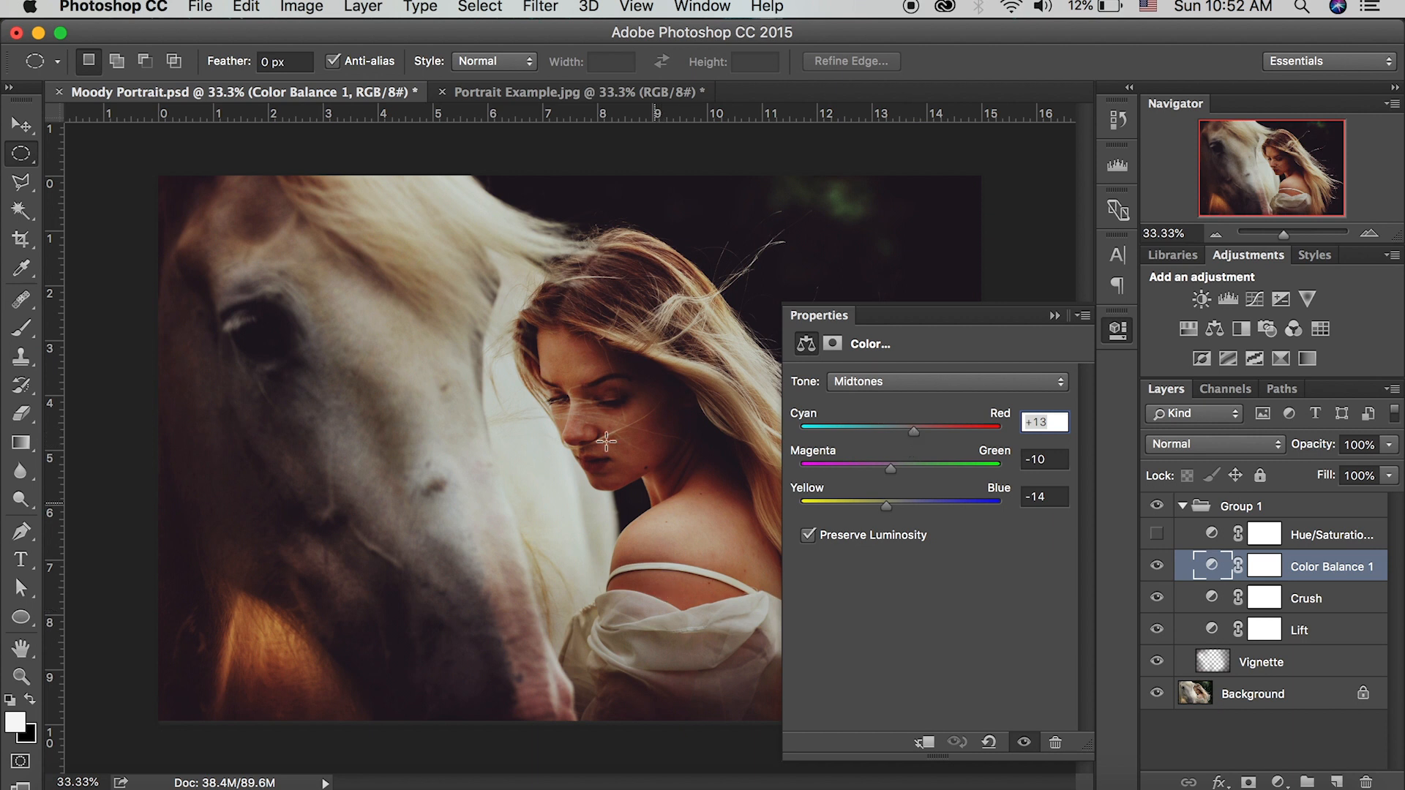
{"action": "mouse_move", "coordinate": [669, 595]}
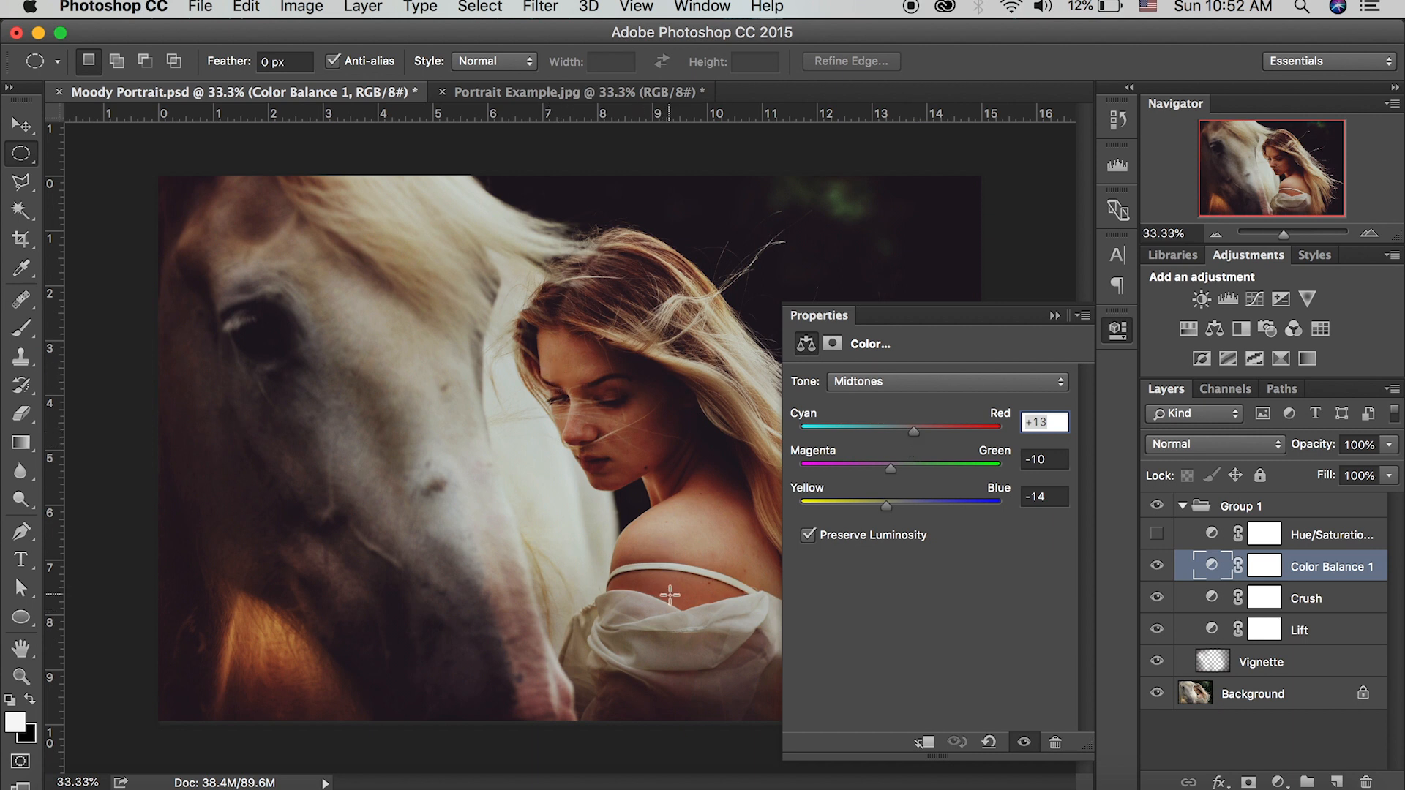
{"action": "left_click", "coordinate": [946, 381]}
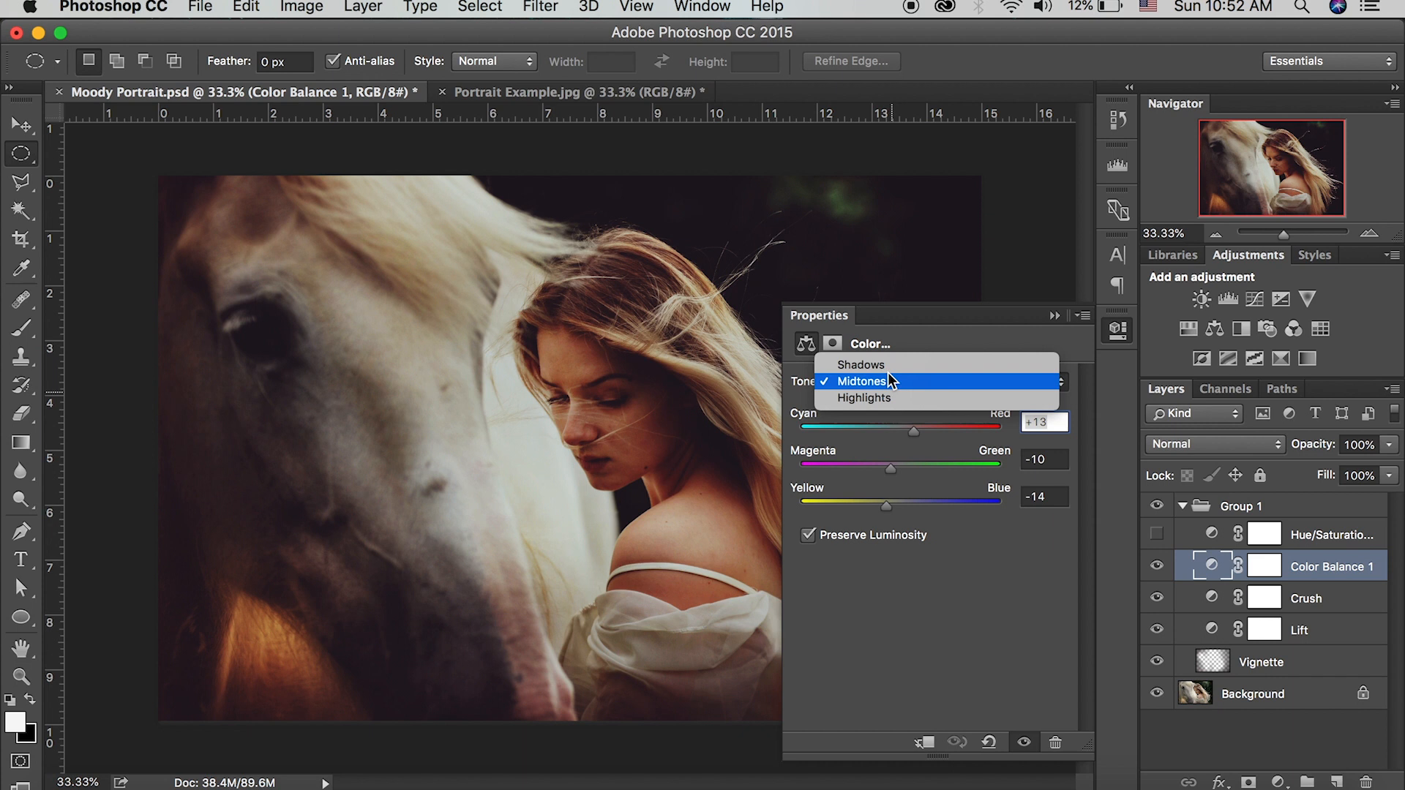
Push the Color Balance shadows toward blue (+12), with a slight cyan-red tweak.
{"action": "left_click", "coordinate": [860, 364]}
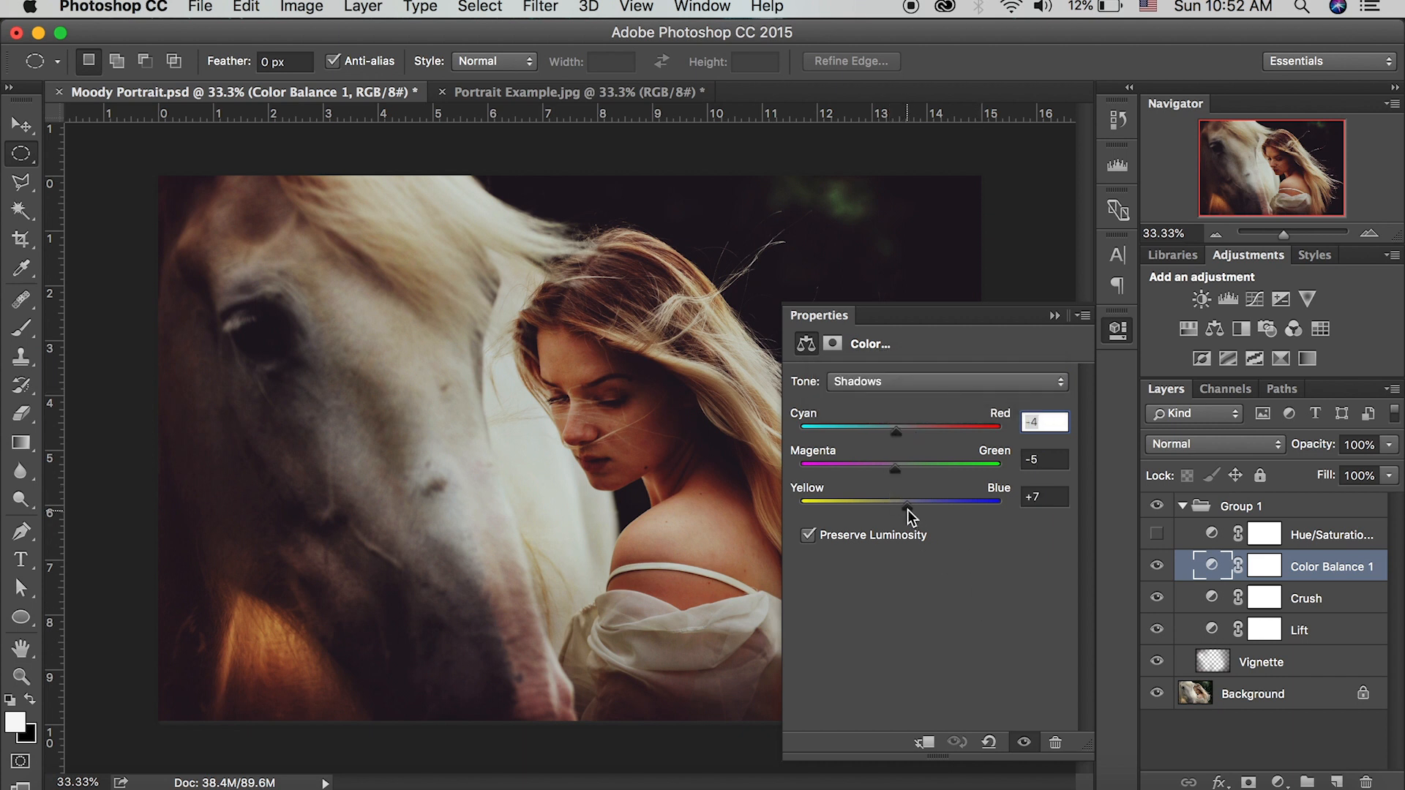
{"action": "left_click_drag", "start_coordinate": [906, 504], "coordinate": [912, 504]}
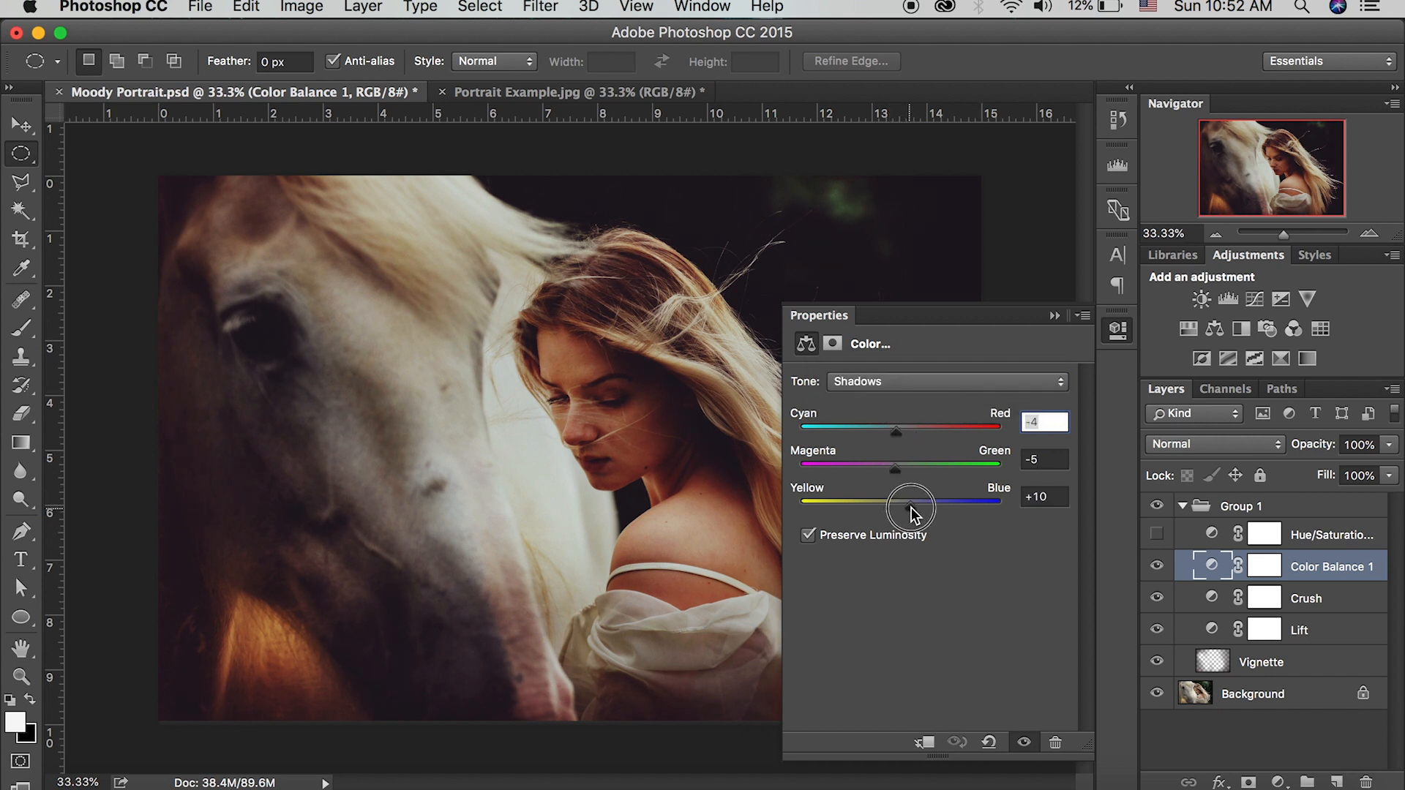
{"action": "left_click_drag", "start_coordinate": [905, 502], "coordinate": [914, 502]}
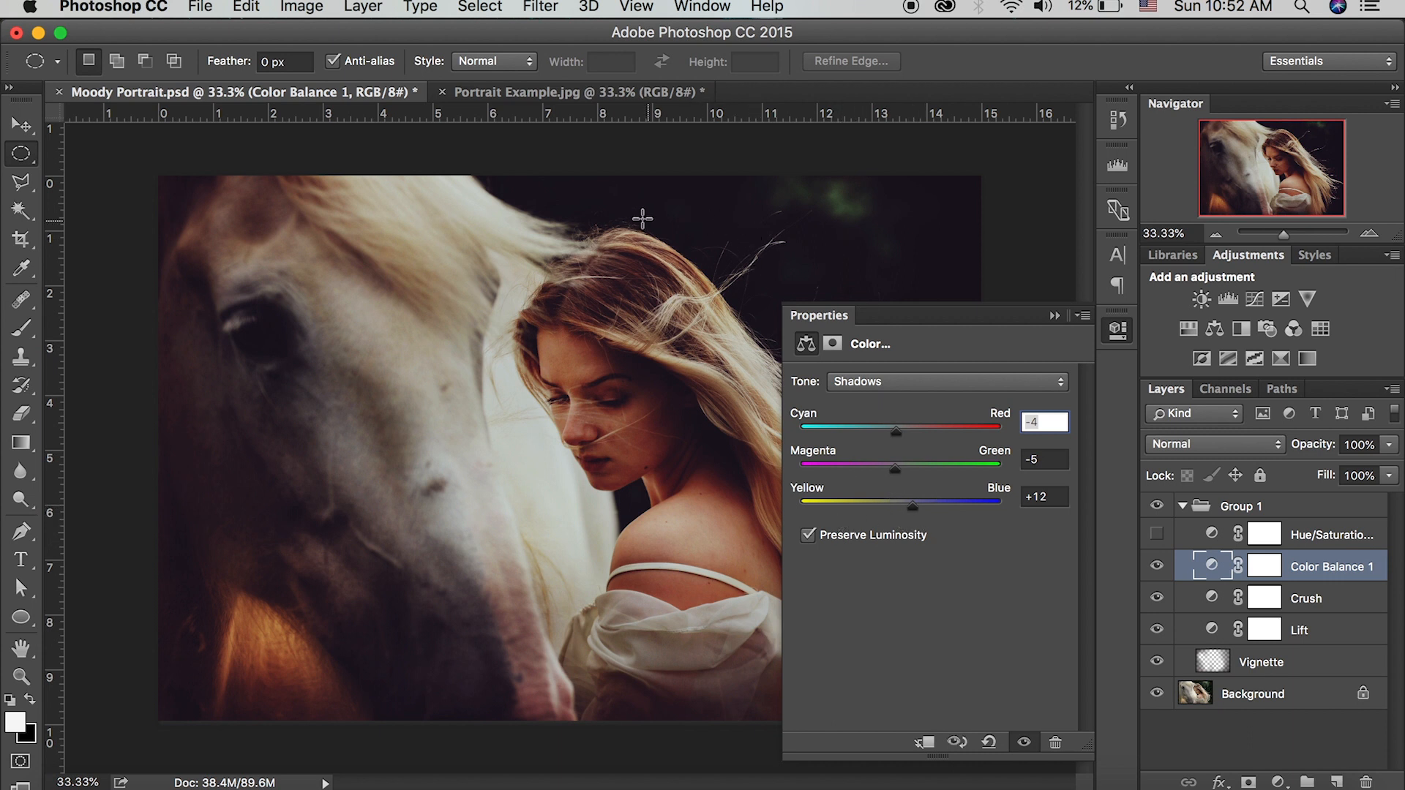
{"action": "mouse_move", "coordinate": [890, 652]}
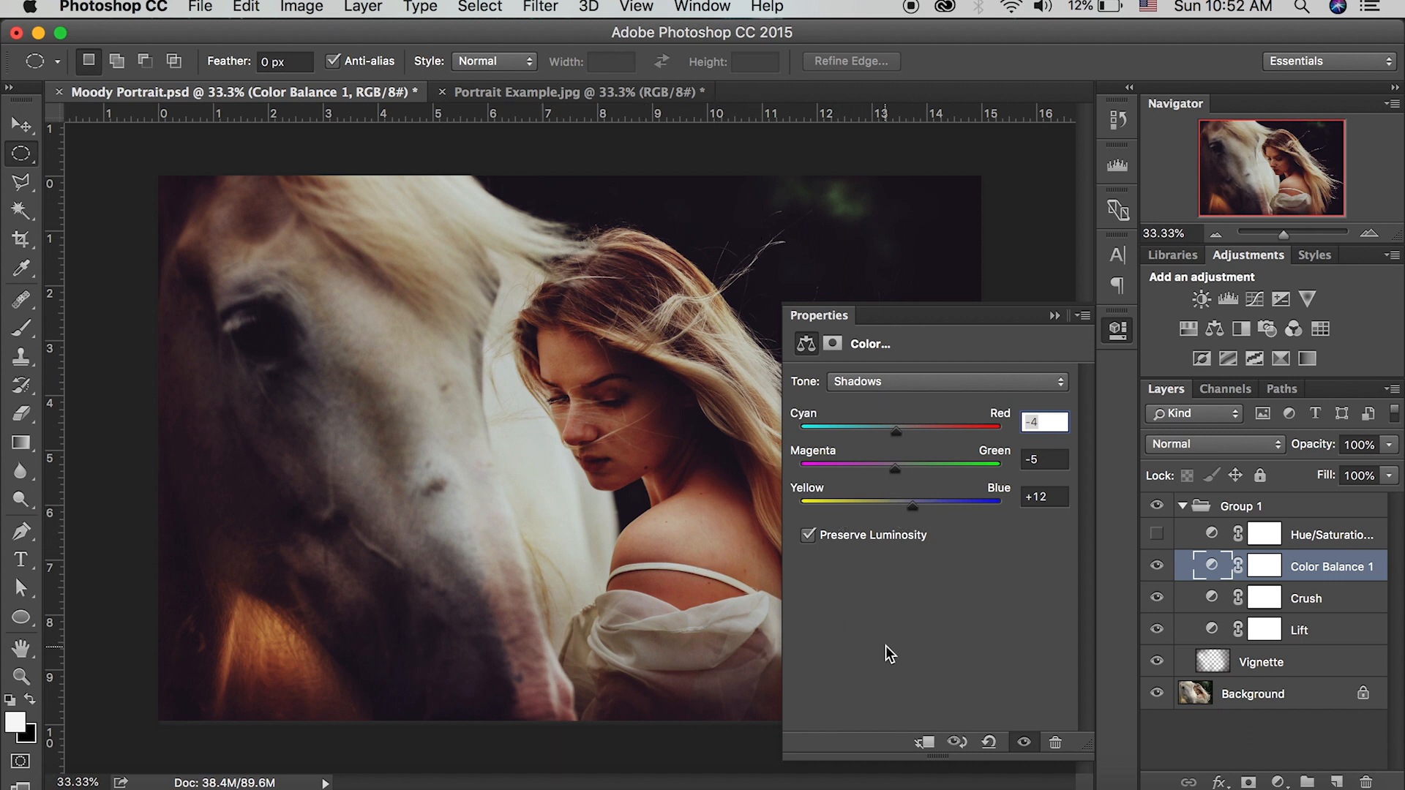
{"action": "mouse_move", "coordinate": [910, 476]}
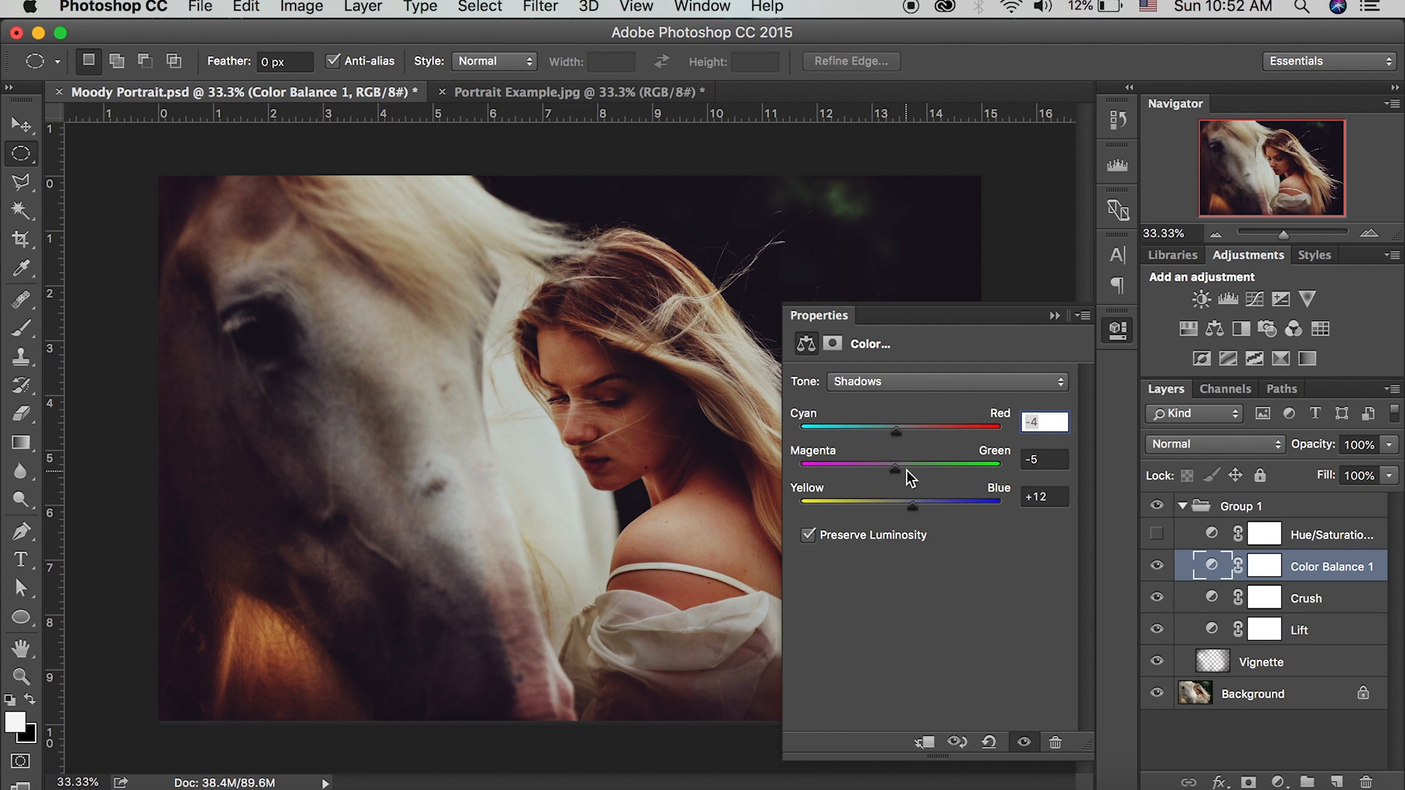
{"action": "left_click_drag", "start_coordinate": [894, 431], "coordinate": [899, 431]}
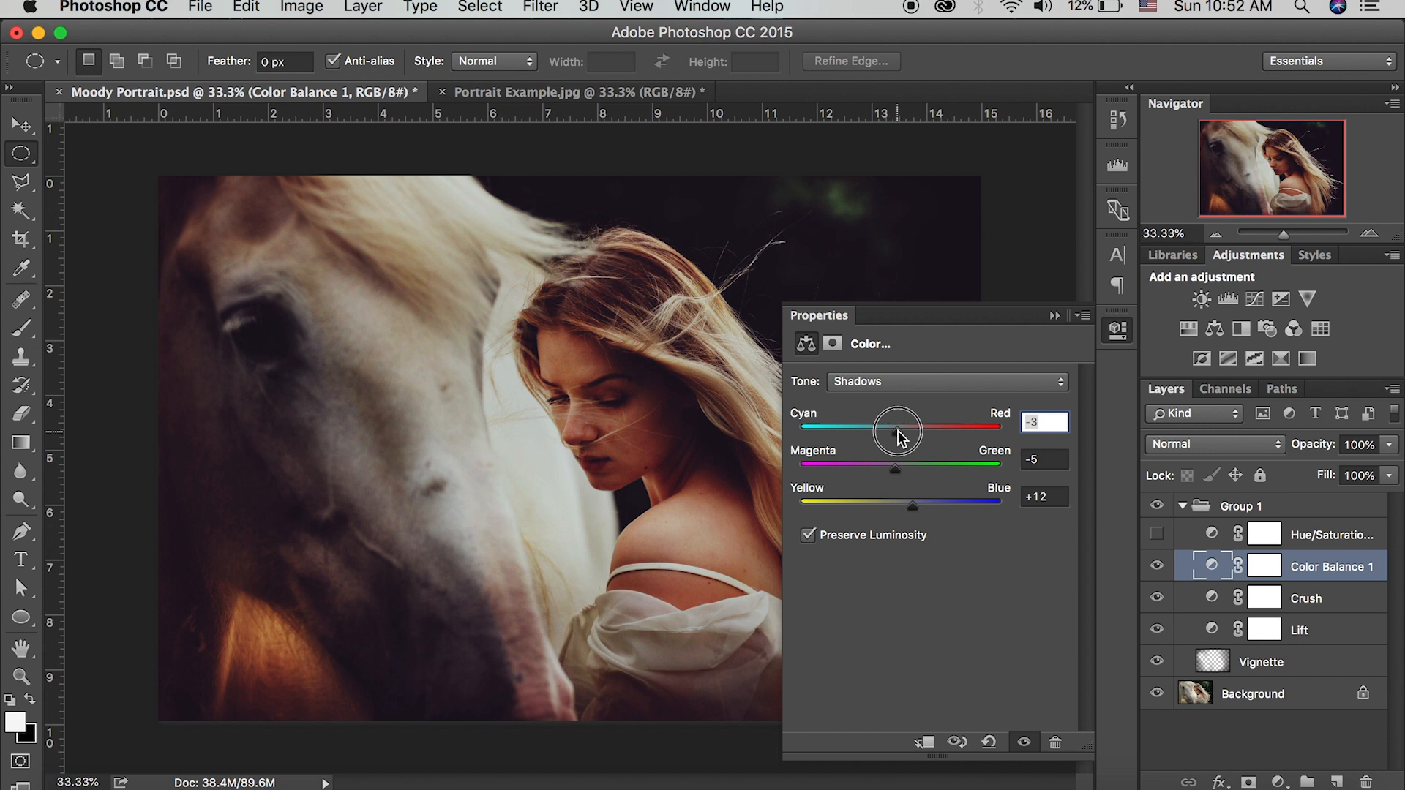
{"action": "left_click_drag", "start_coordinate": [901, 427], "coordinate": [892, 426]}
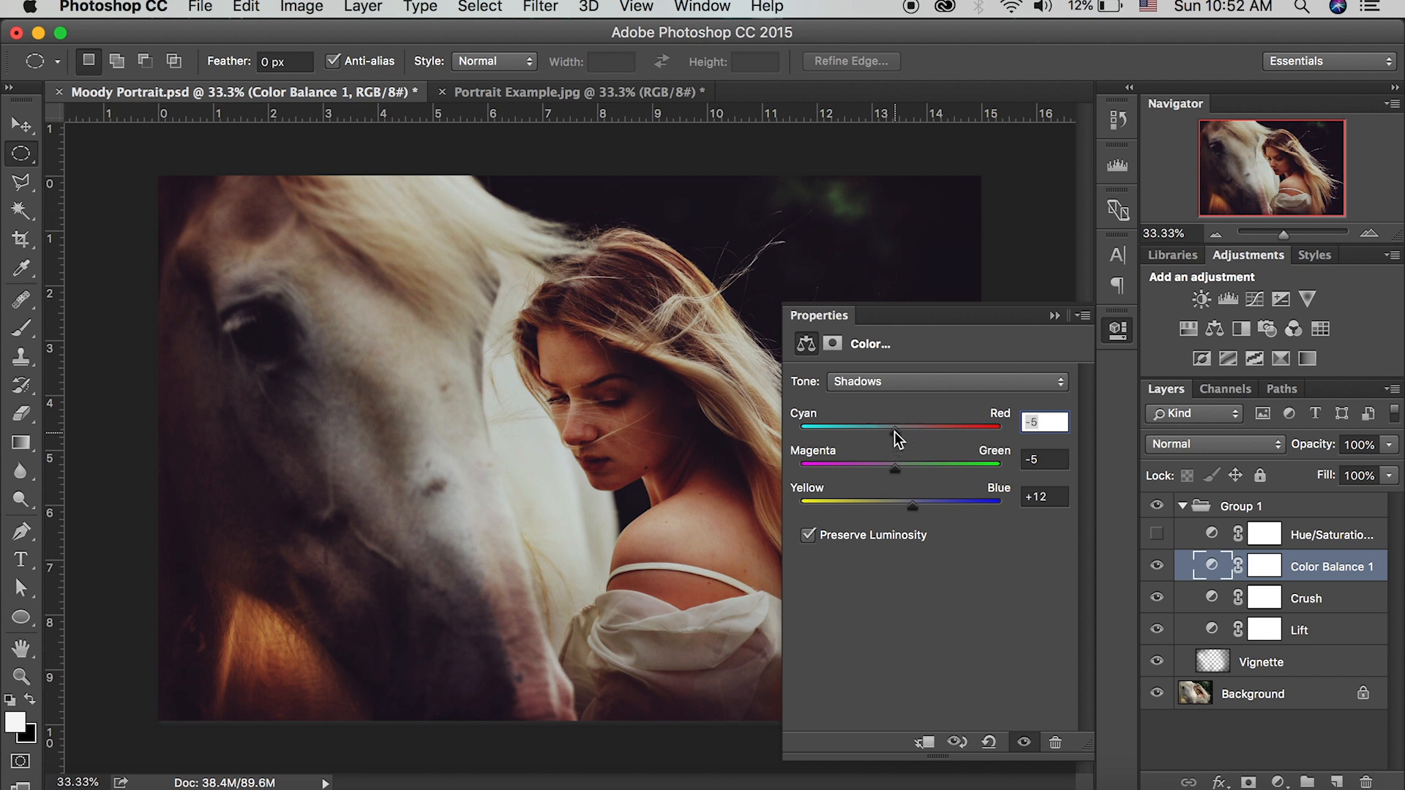
Soften the Color Balance midtones to red +9, green -8, blue -9.
{"action": "left_click", "coordinate": [946, 380]}
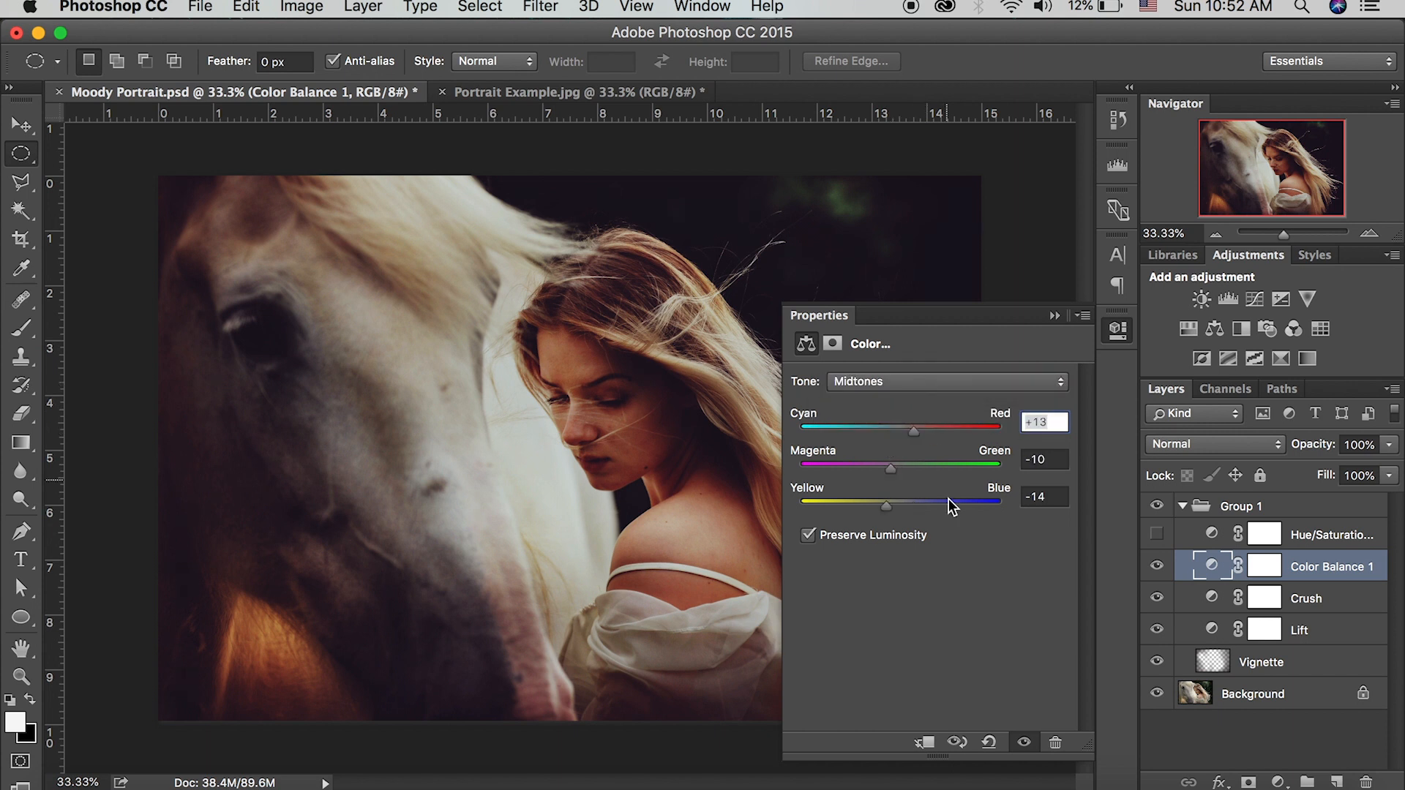
{"action": "left_click_drag", "start_coordinate": [914, 431], "coordinate": [908, 431]}
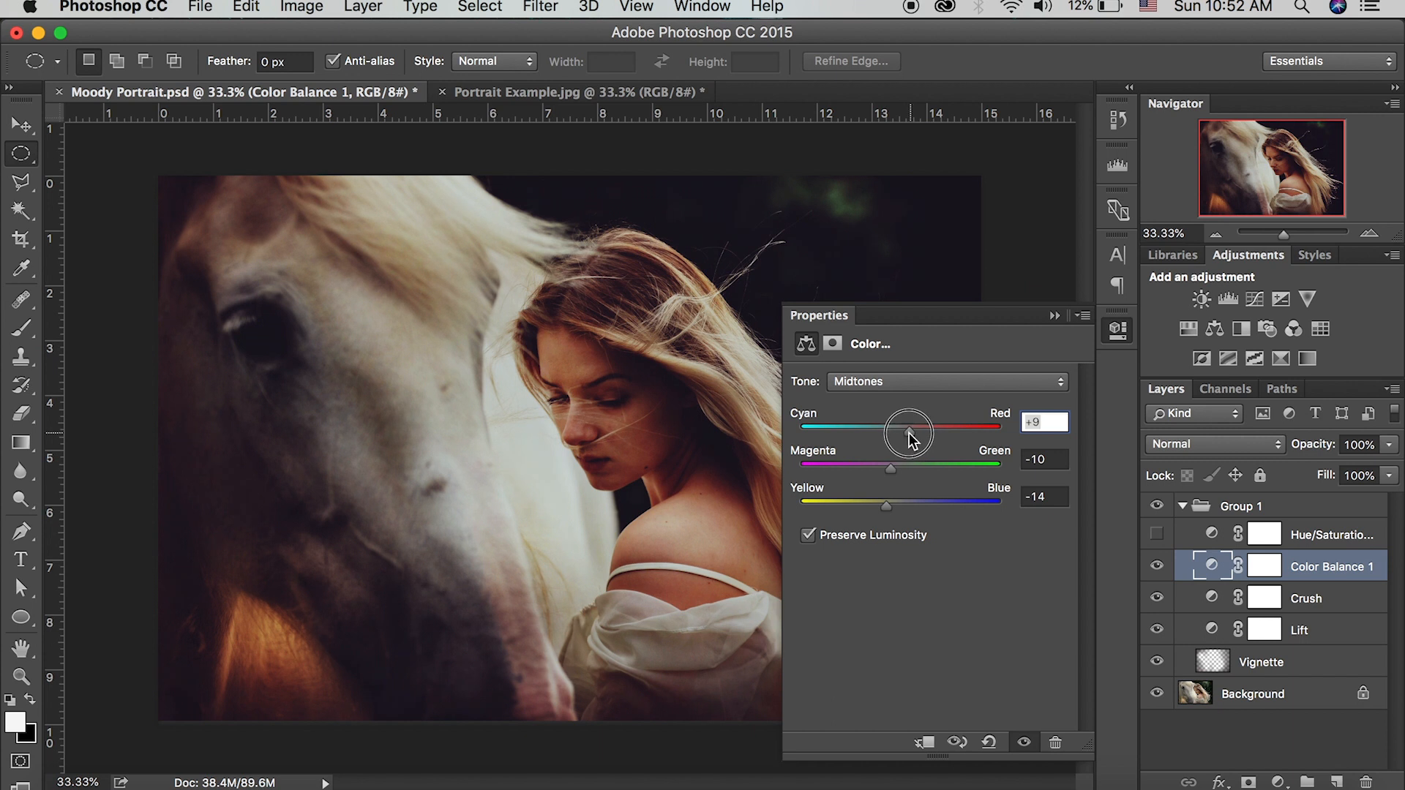
{"action": "left_click_drag", "start_coordinate": [907, 431], "coordinate": [891, 468]}
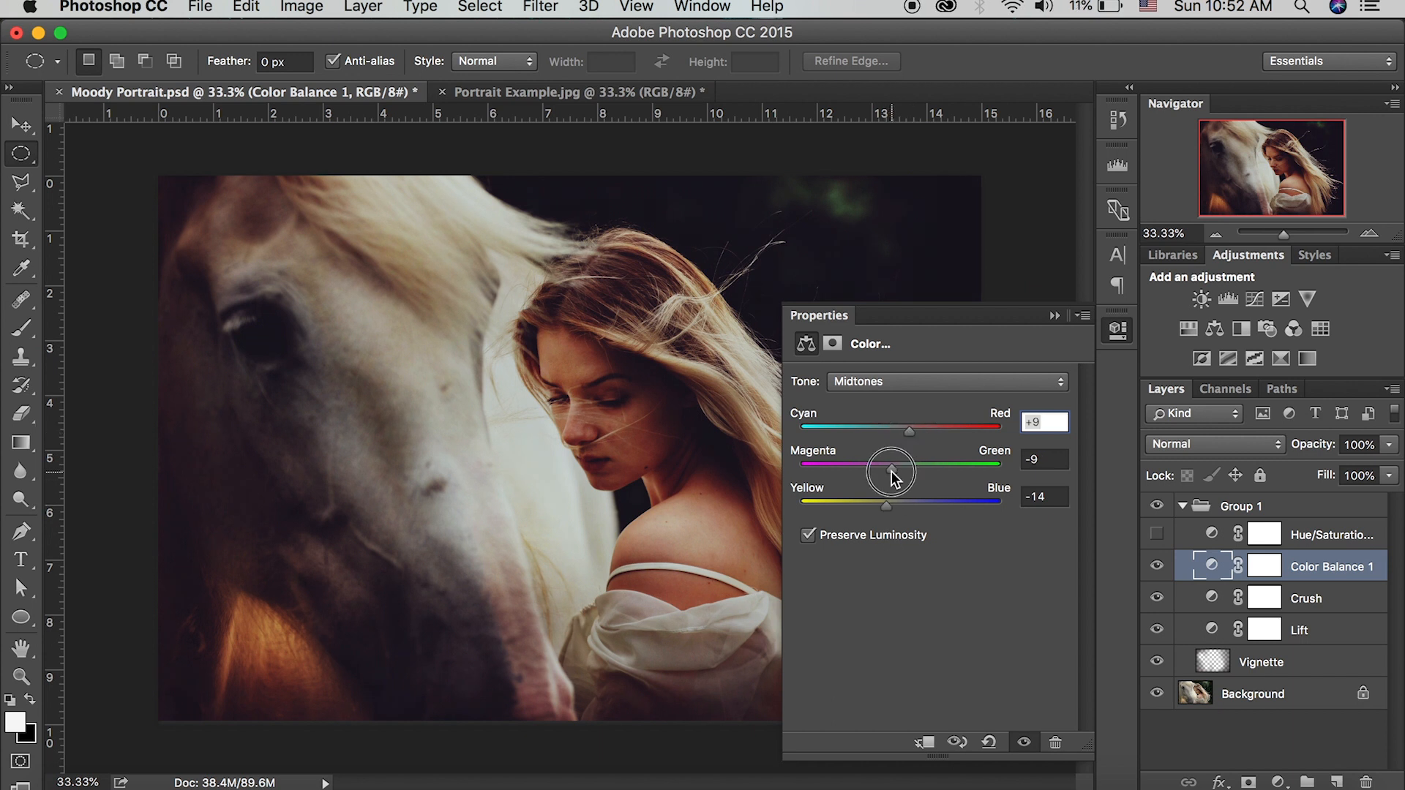
{"action": "left_click_drag", "start_coordinate": [891, 472], "coordinate": [889, 504]}
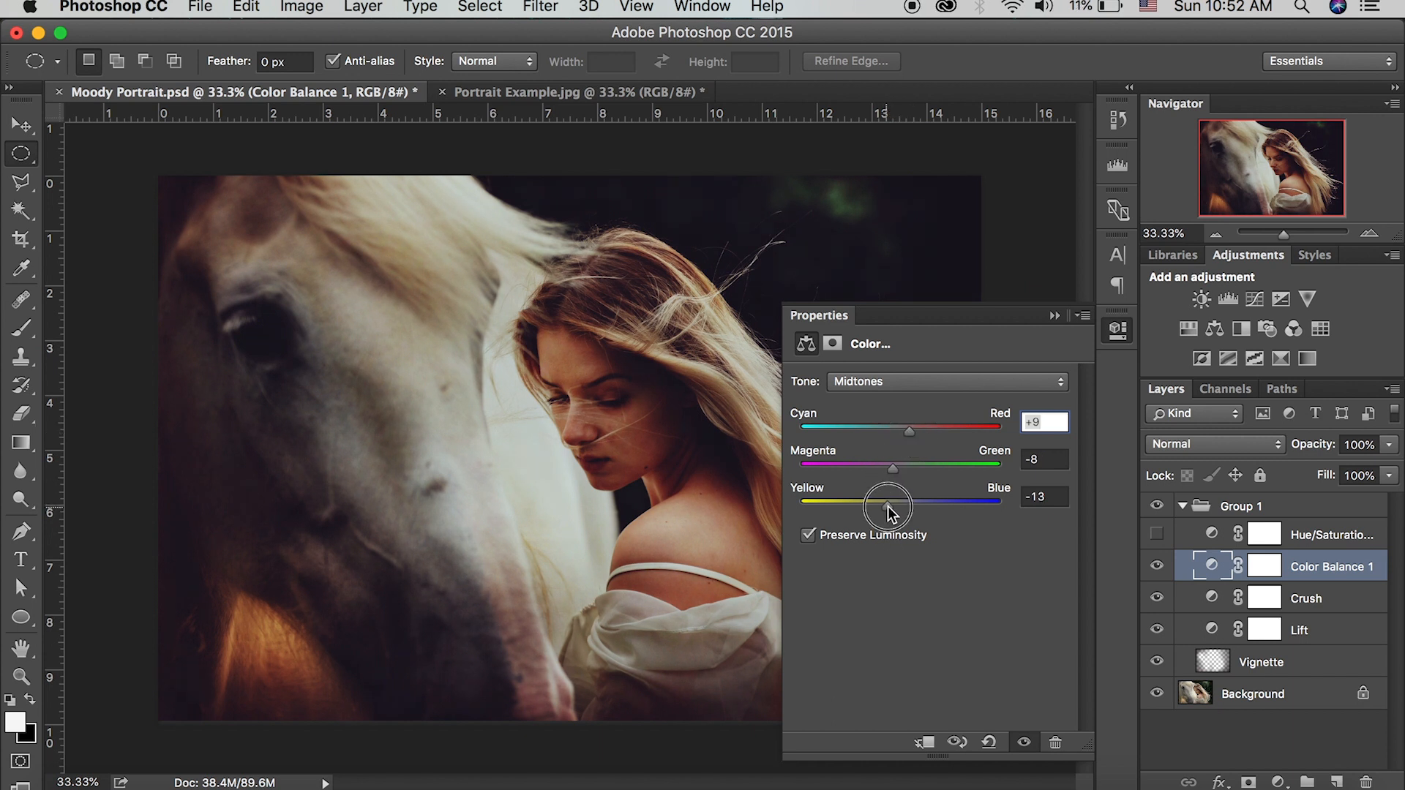
{"action": "left_click", "coordinate": [945, 380]}
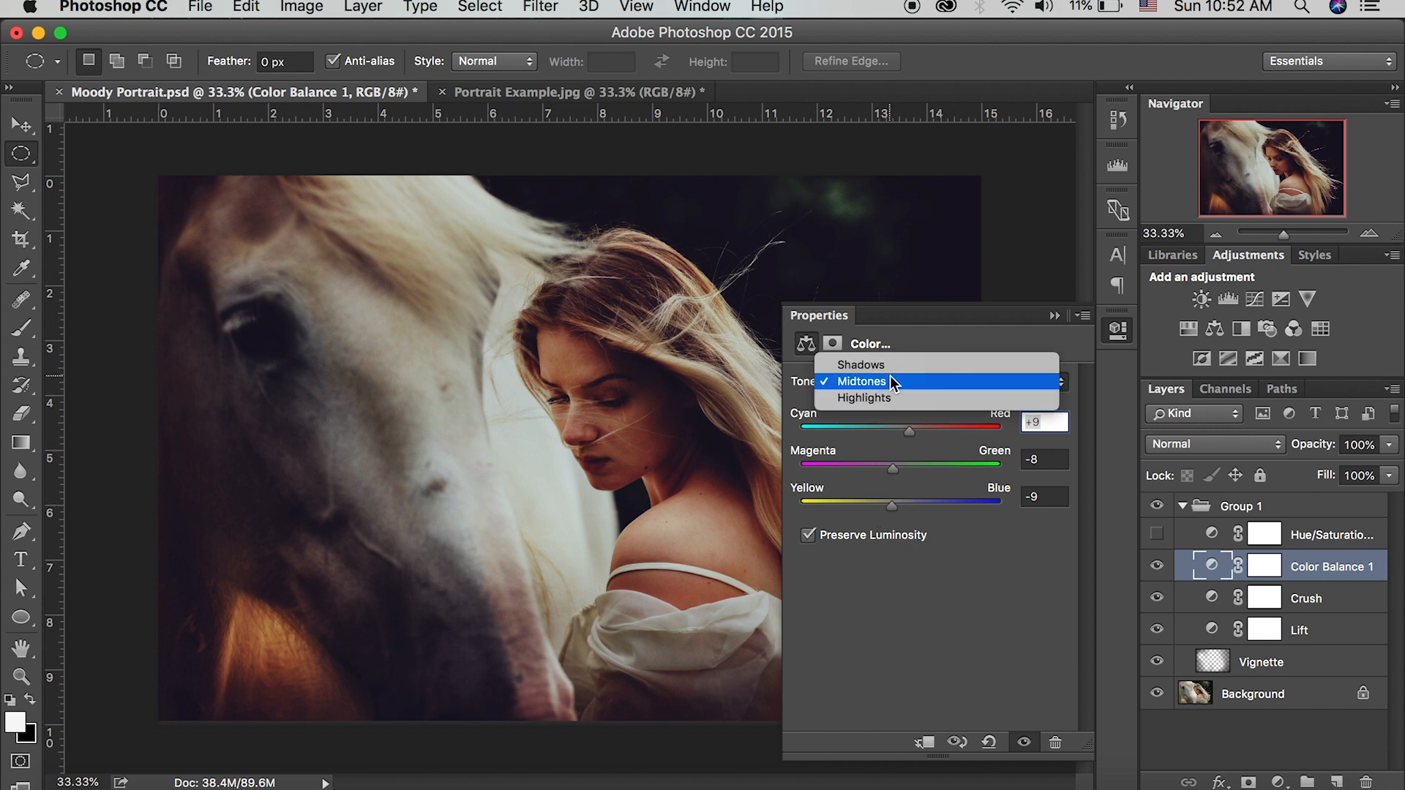
Set Color Balance highlights to -10, +5, +1 with Preserve Luminosity kept on.
{"action": "left_click", "coordinate": [862, 398]}
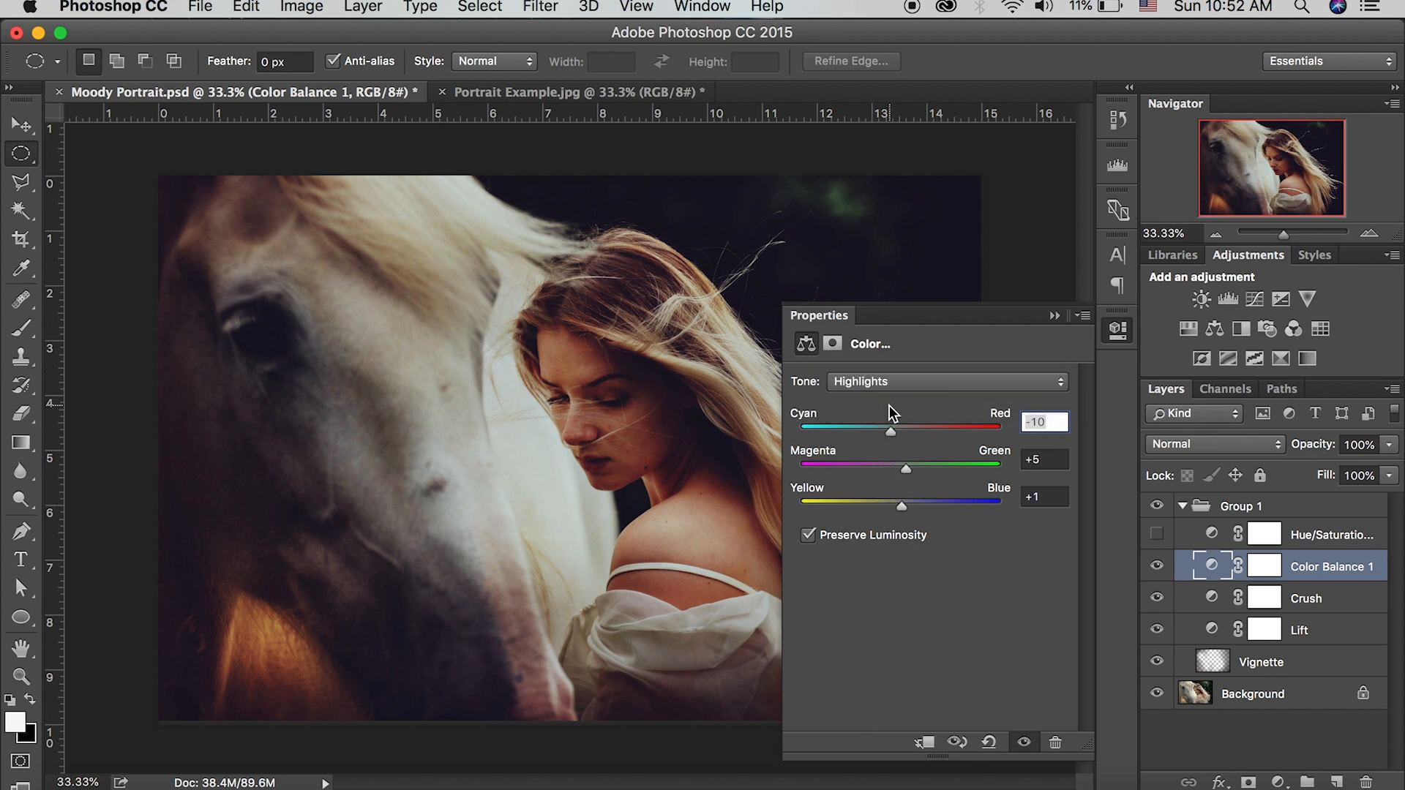
{"action": "mouse_move", "coordinate": [939, 490]}
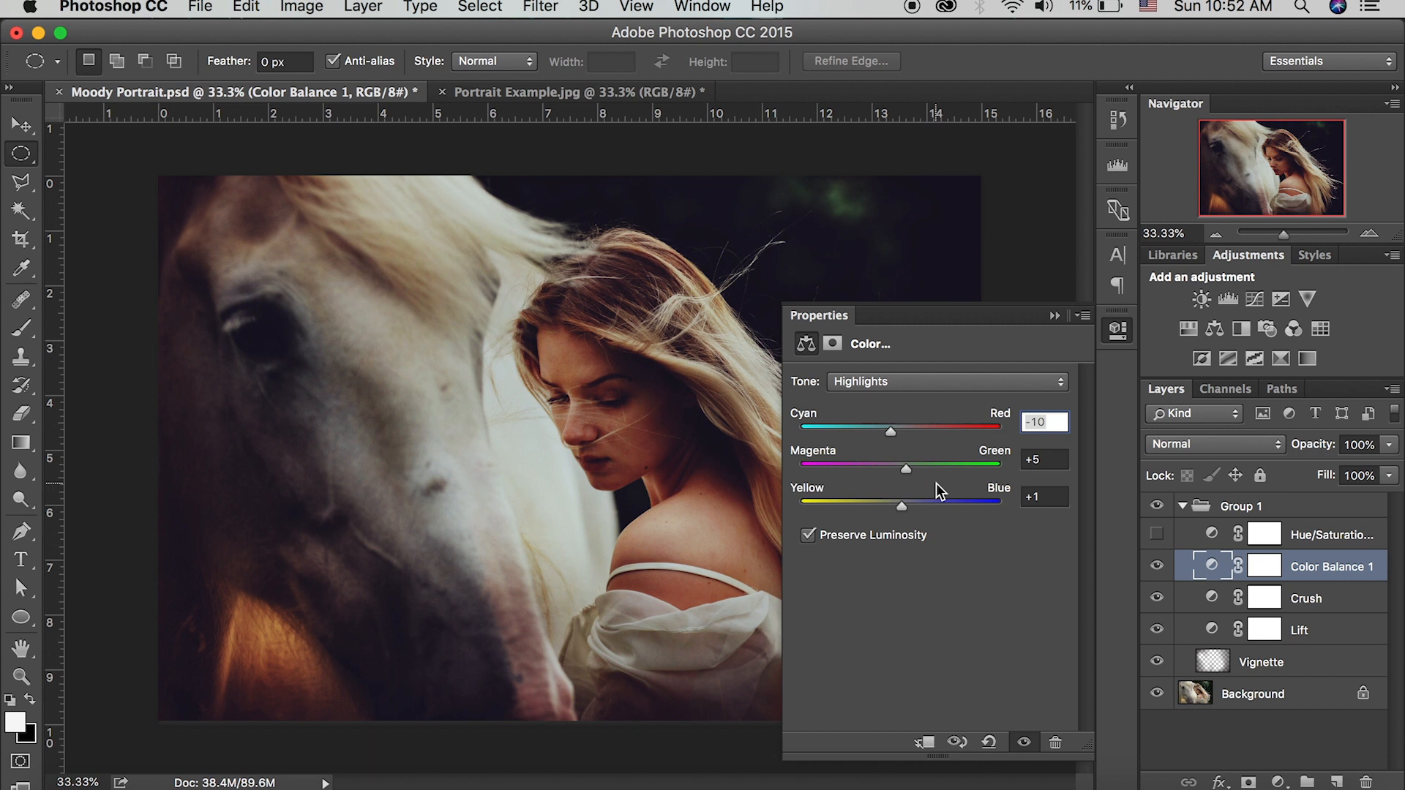
{"action": "mouse_move", "coordinate": [923, 550]}
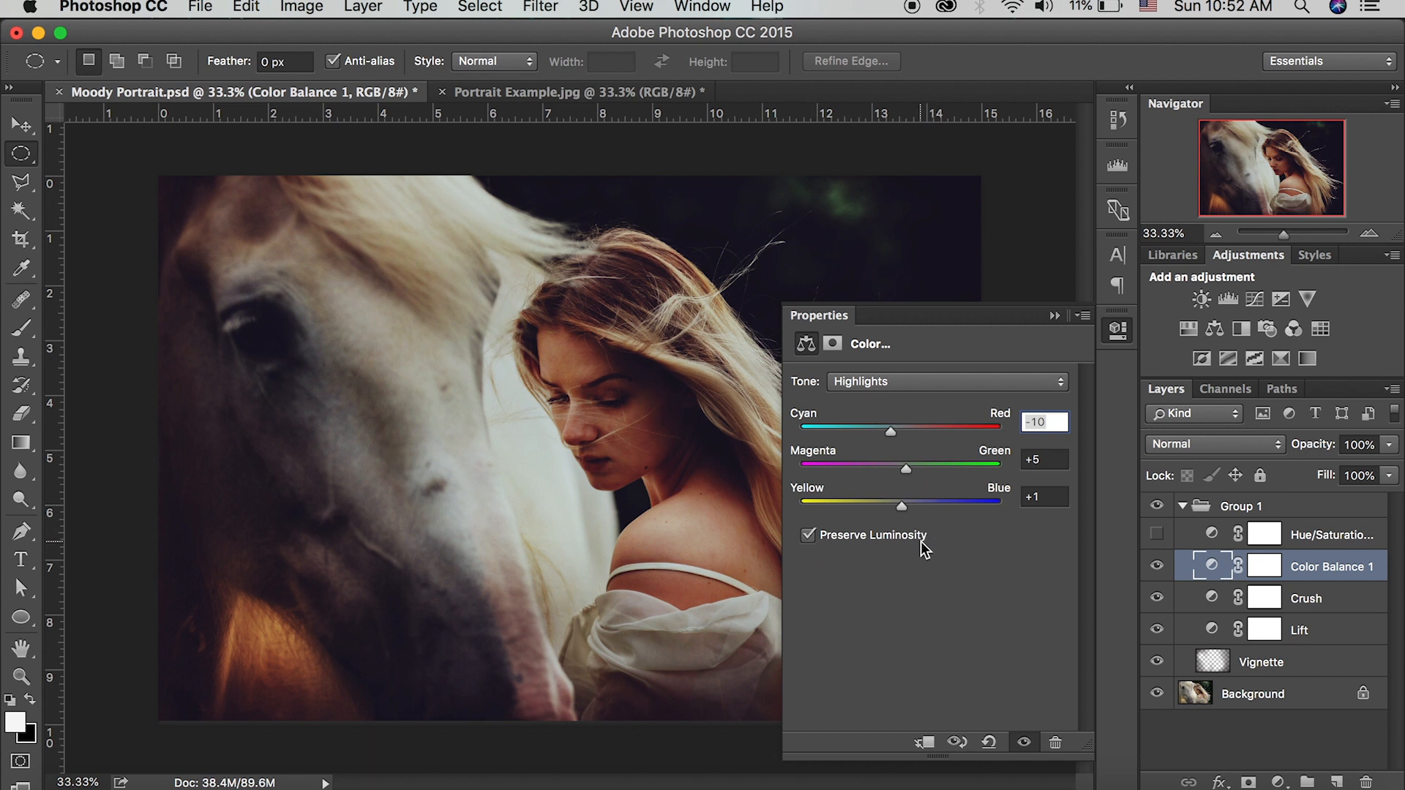
{"action": "left_click", "coordinate": [808, 535]}
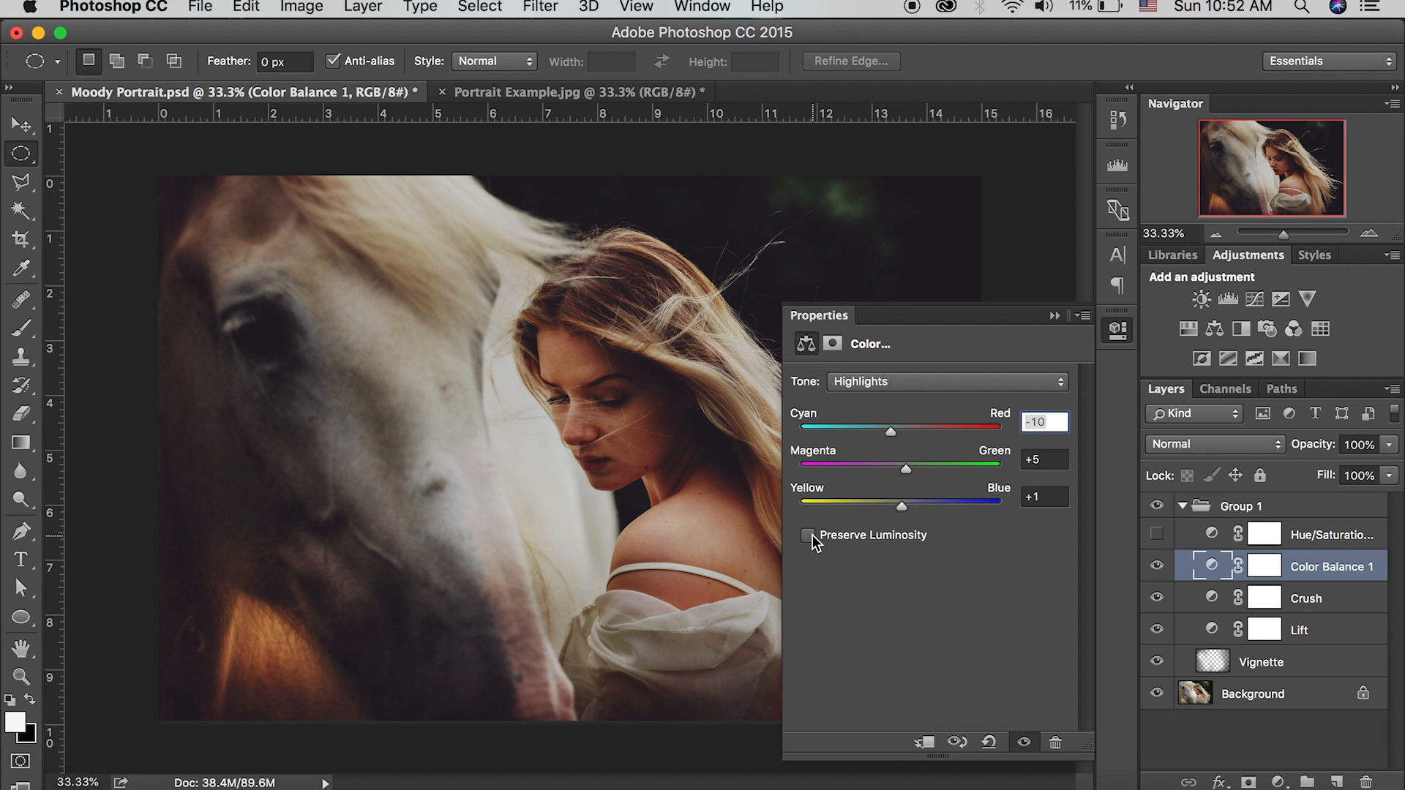
{"action": "left_click", "coordinate": [808, 535]}
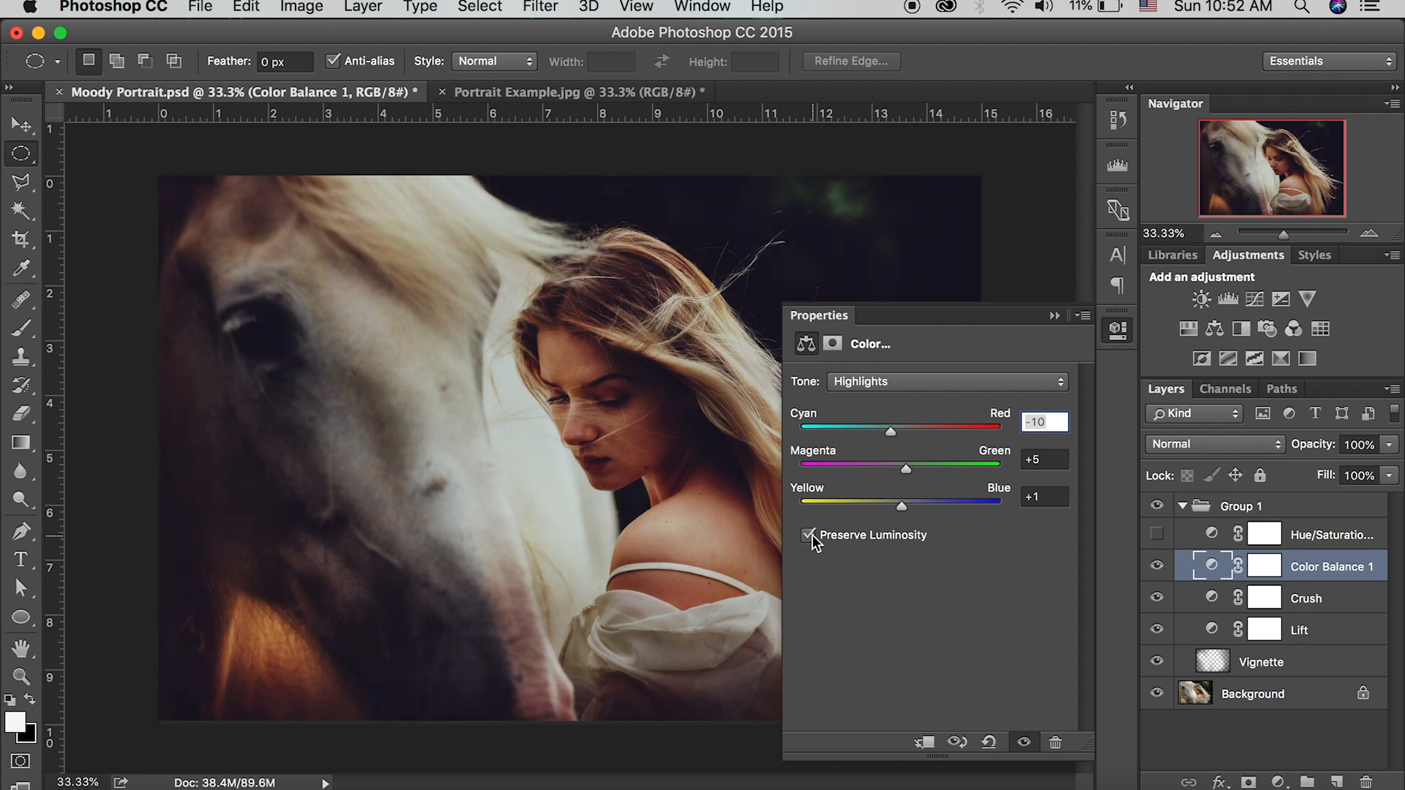
{"action": "mouse_move", "coordinate": [938, 546]}
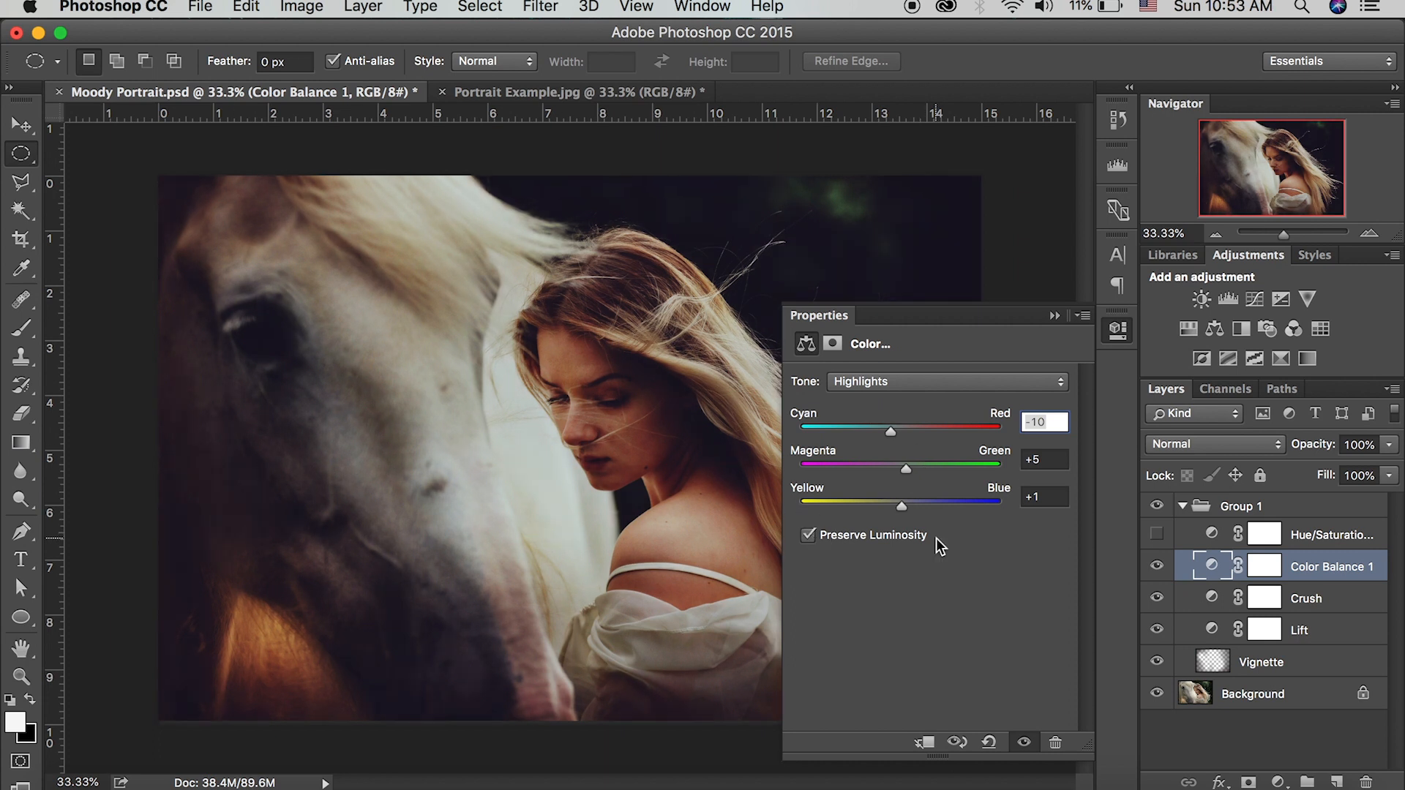
{"action": "mouse_move", "coordinate": [908, 484]}
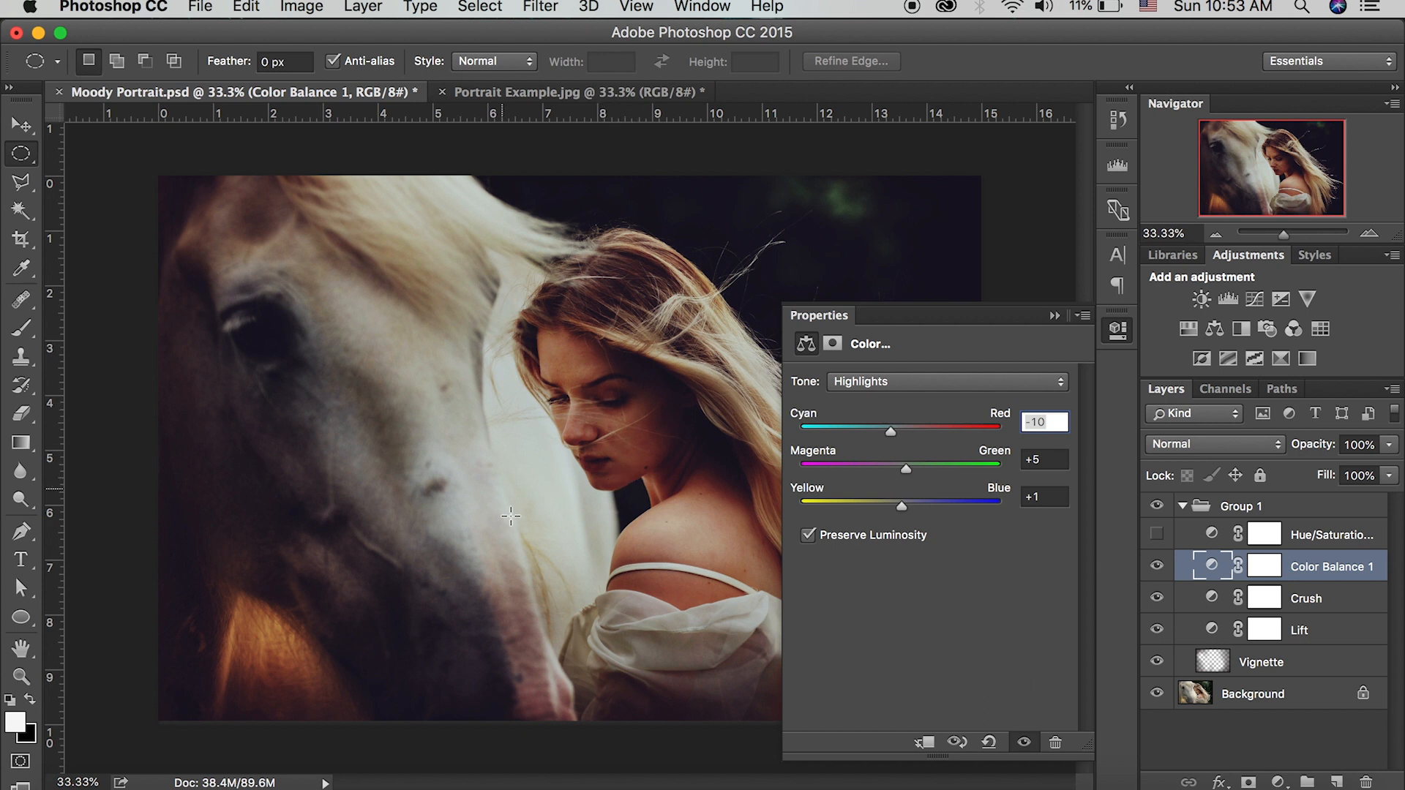
Switch the Tone dropdown to Midtones, then choose a tonal range again.
{"action": "left_click", "coordinate": [945, 380]}
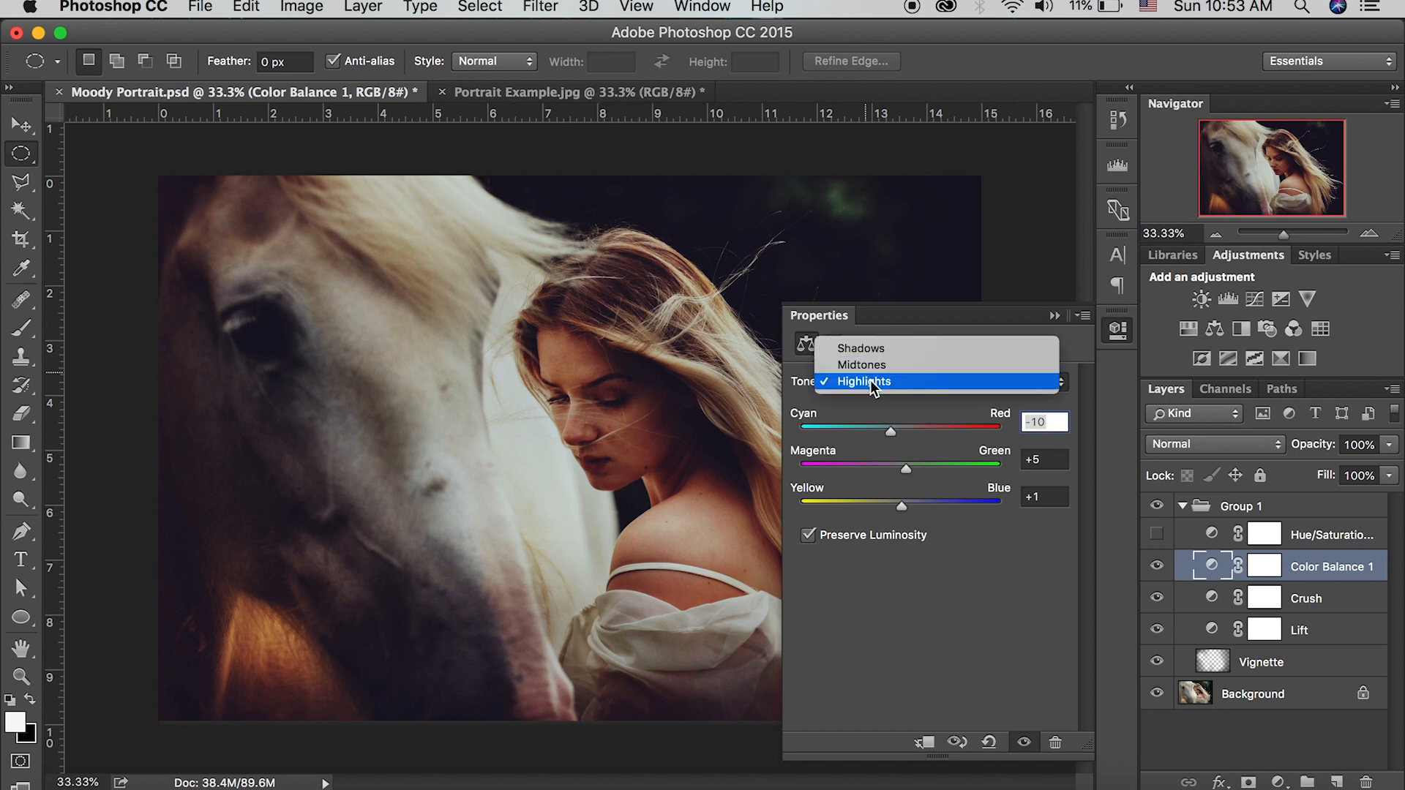
{"action": "left_click", "coordinate": [861, 364]}
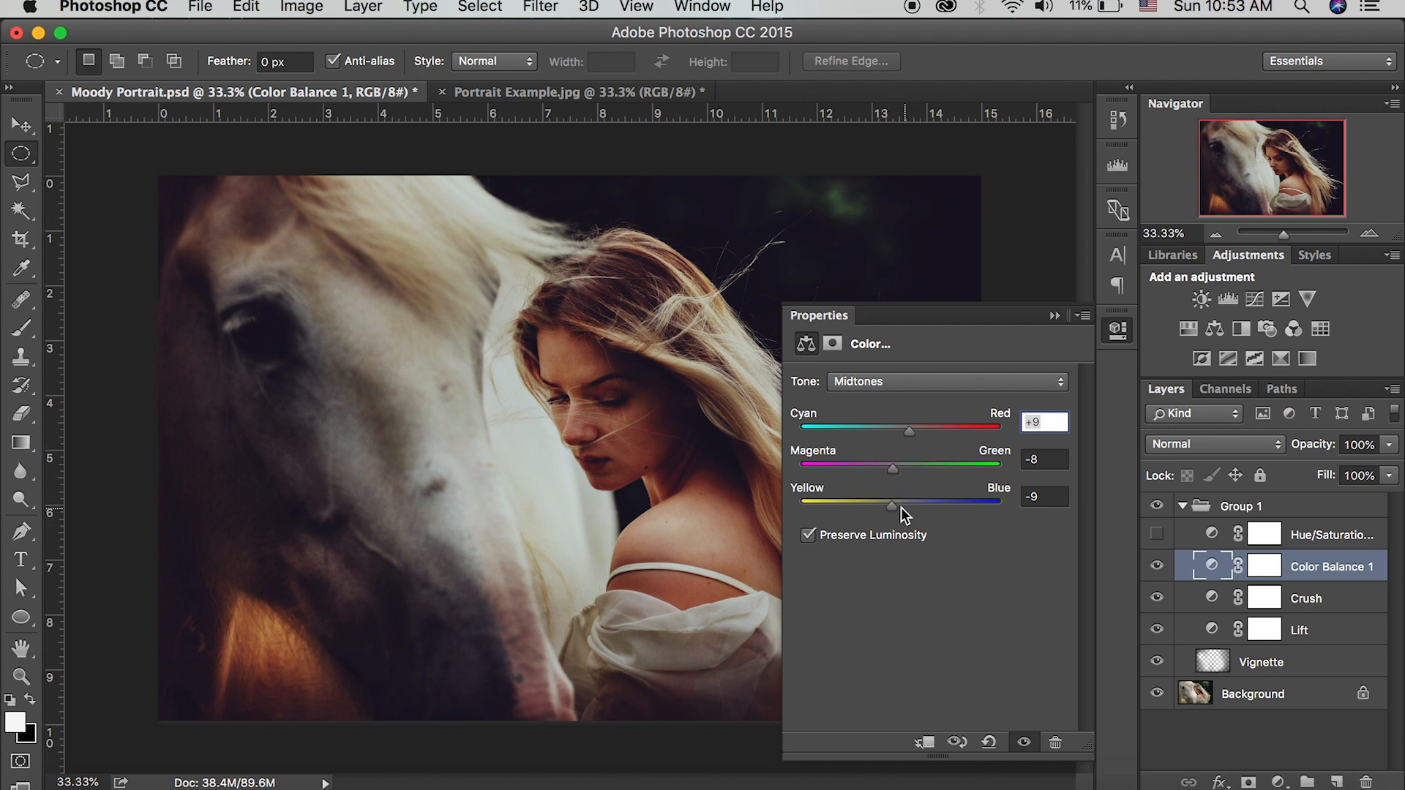
{"action": "left_click", "coordinate": [947, 381]}
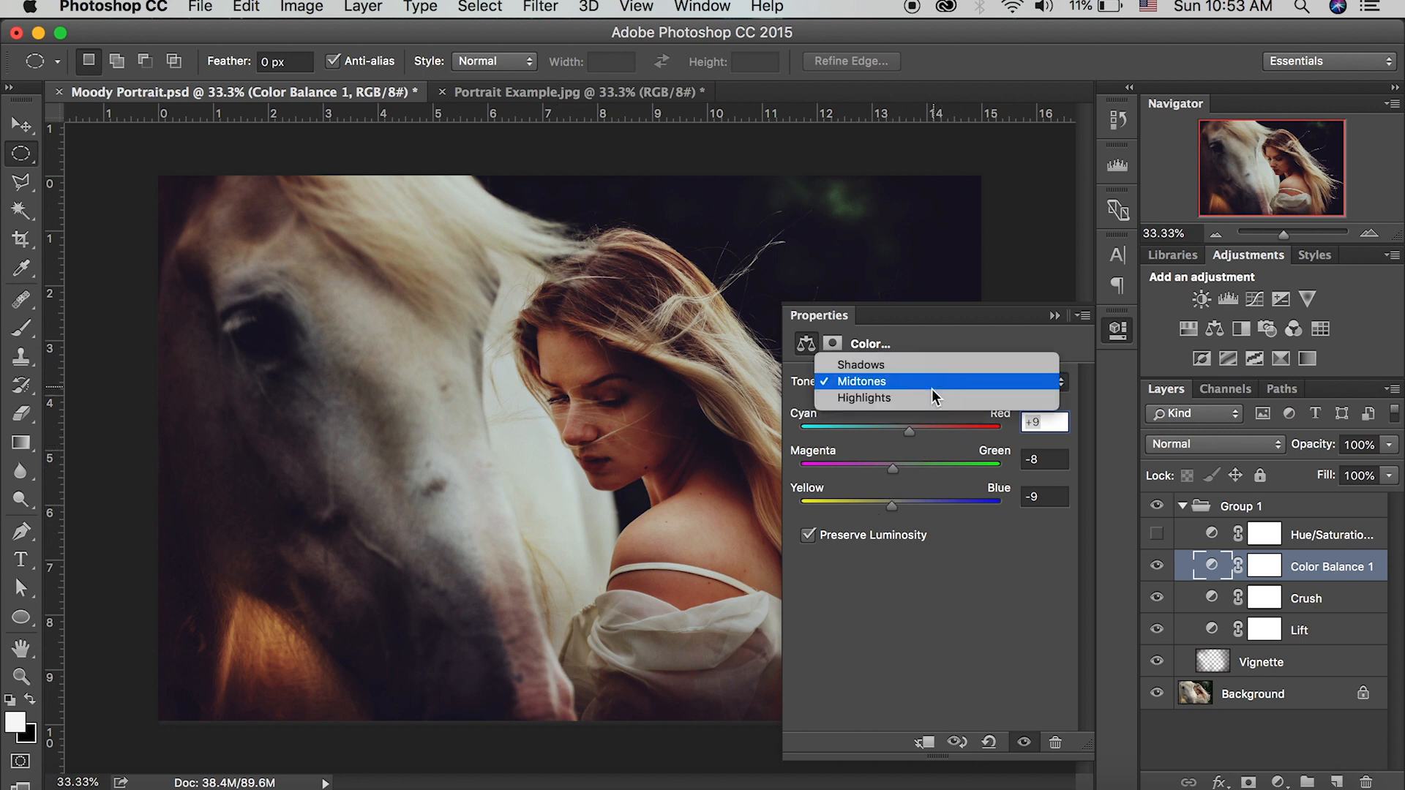
{"action": "left_click", "coordinate": [863, 399]}
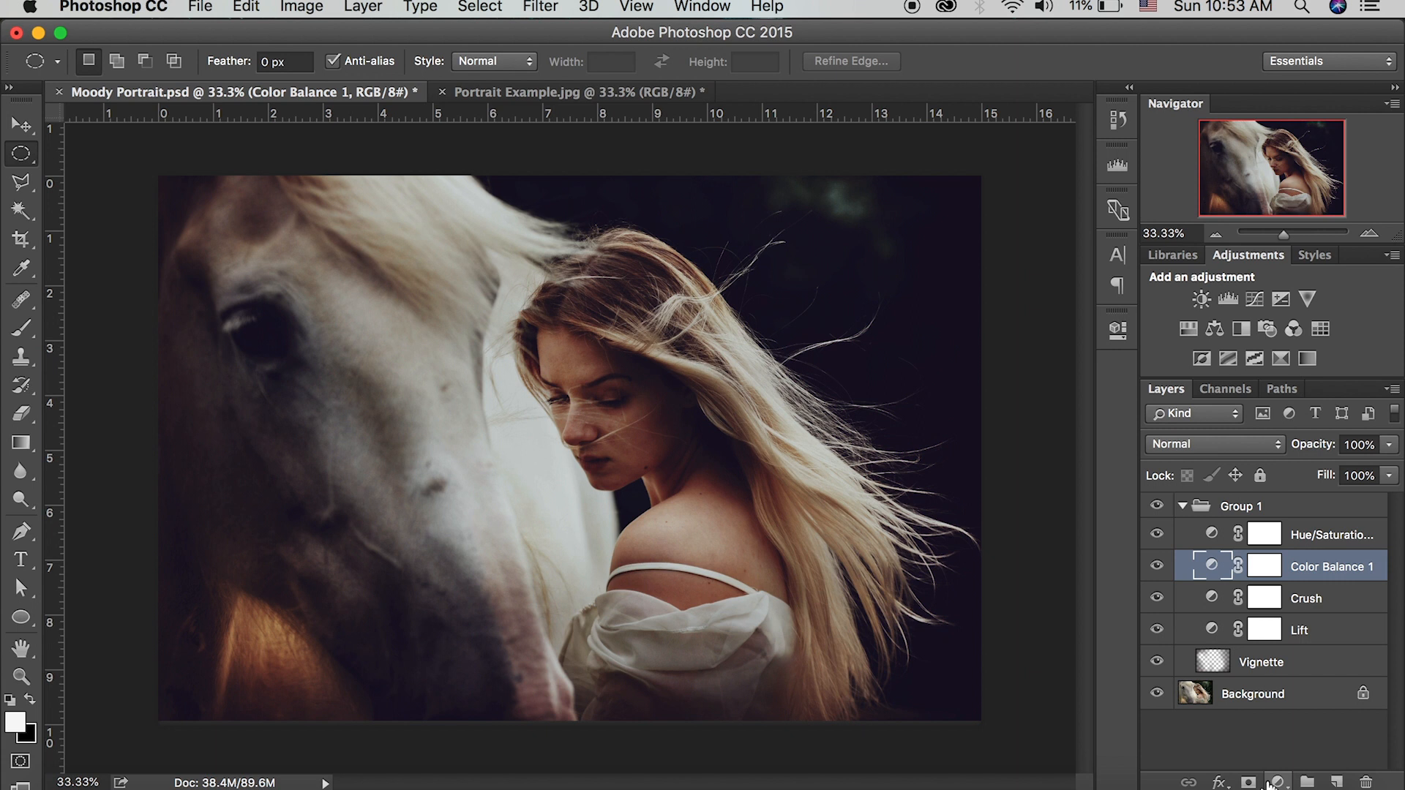
Target the Reds in Hue/Saturation 1 with saturation -6 and lightness -12.
{"action": "left_click", "coordinate": [1332, 535]}
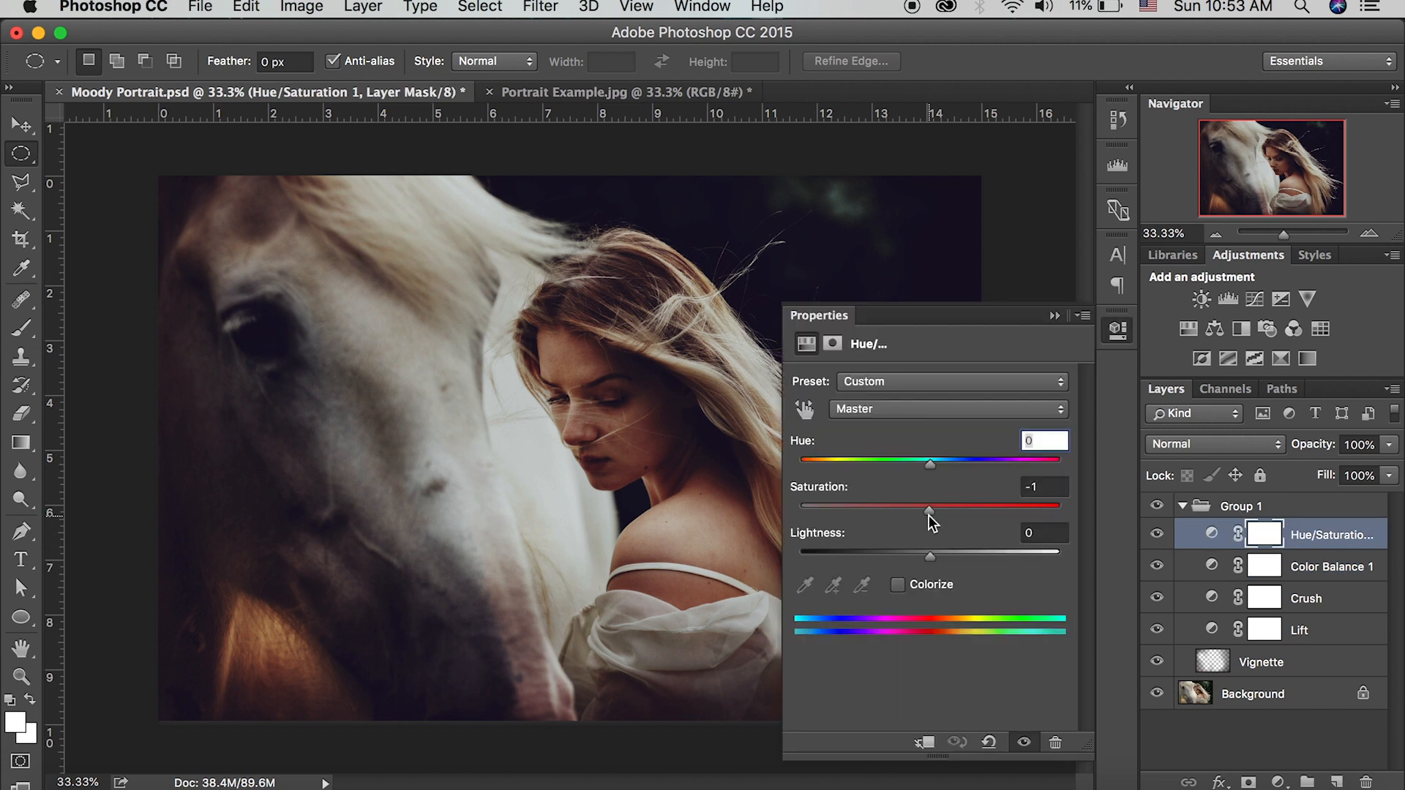
{"action": "left_click_drag", "start_coordinate": [929, 508], "coordinate": [906, 508]}
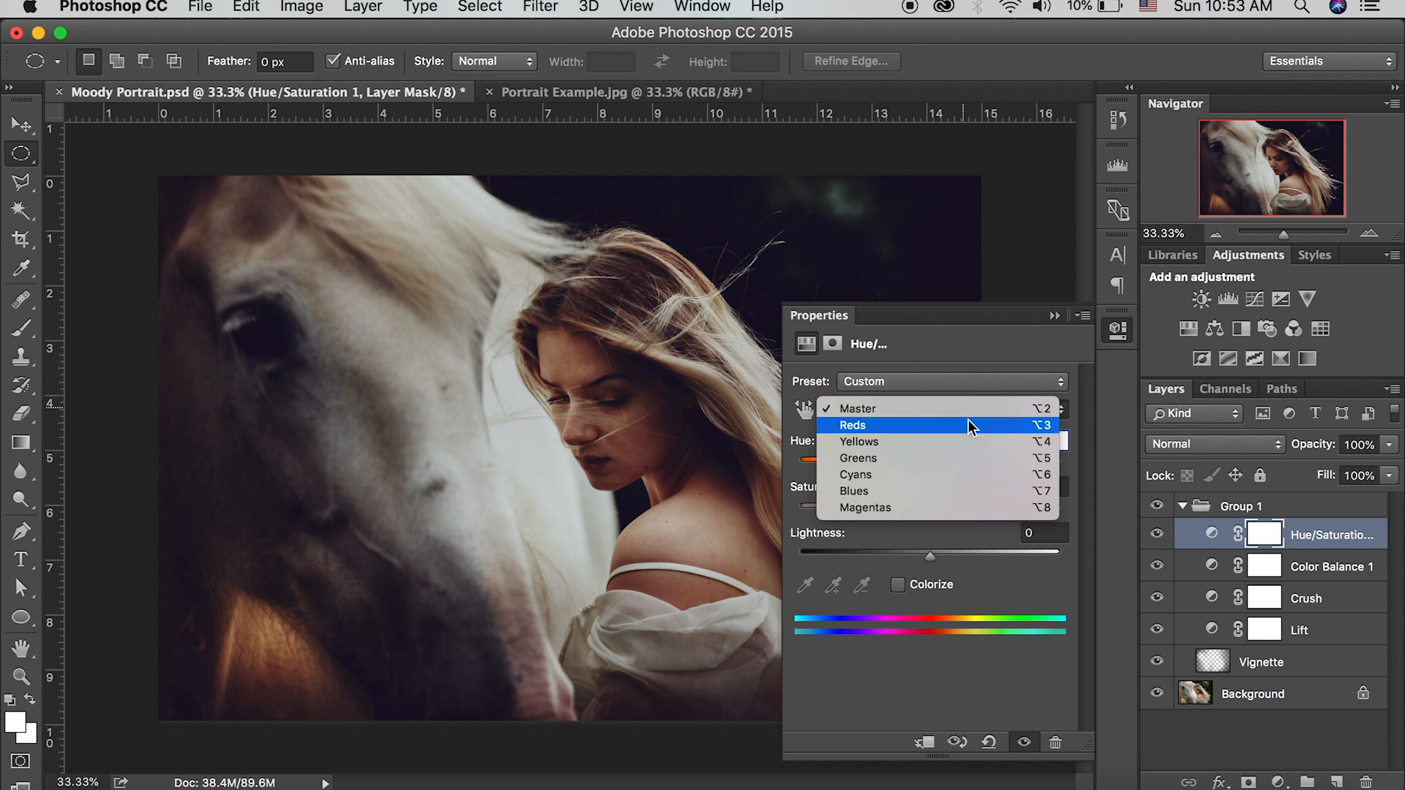
{"action": "left_click", "coordinate": [851, 424]}
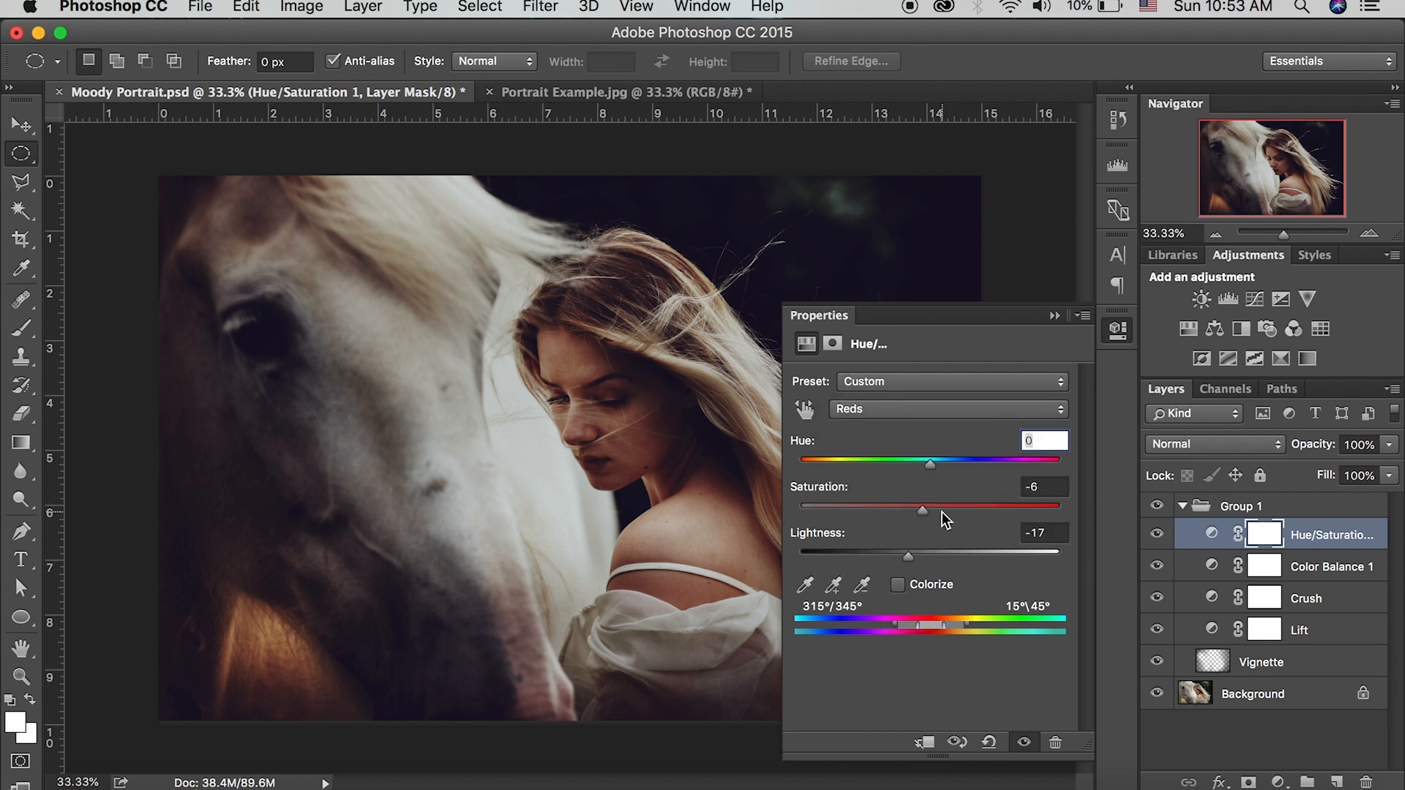
{"action": "mouse_move", "coordinate": [902, 567]}
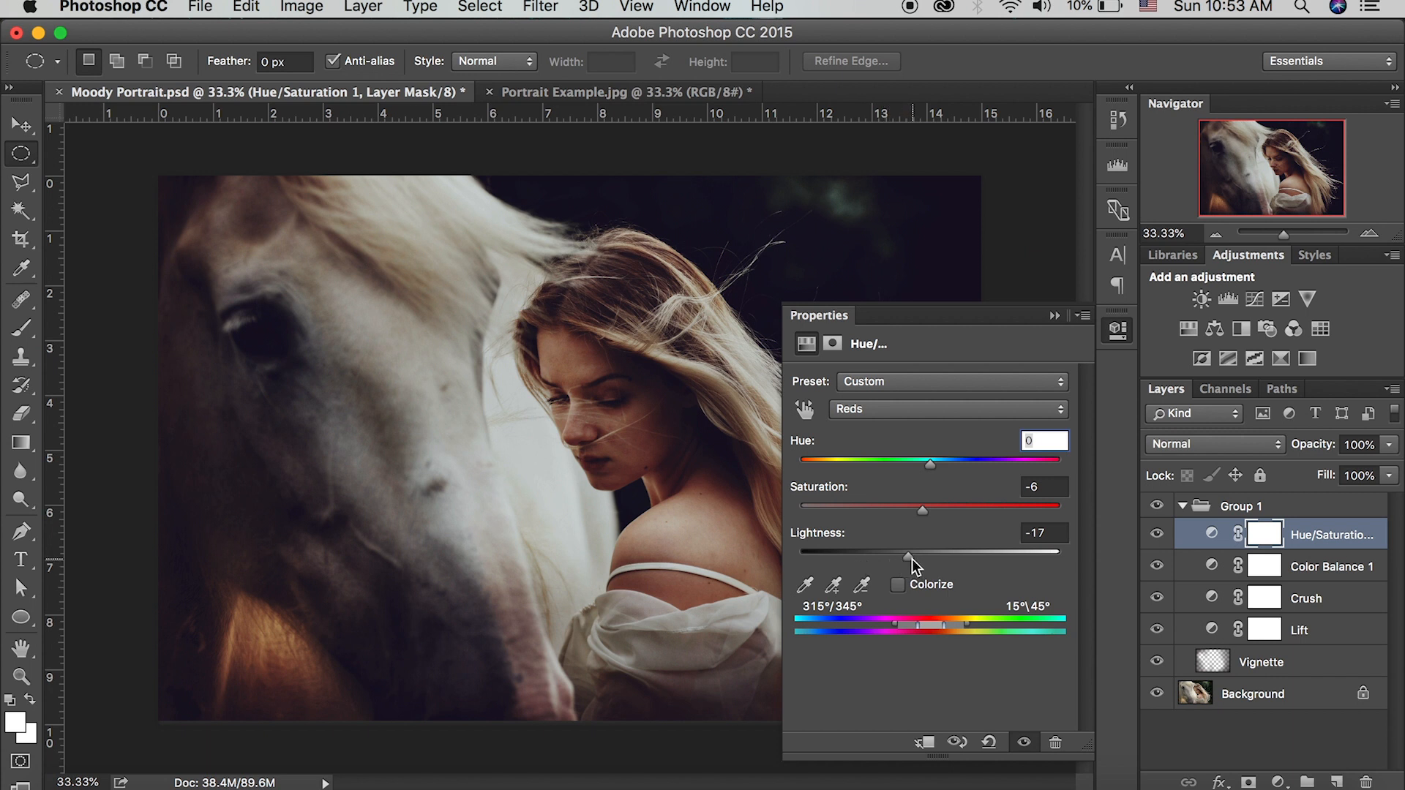
{"action": "left_click_drag", "start_coordinate": [886, 554], "coordinate": [927, 553]}
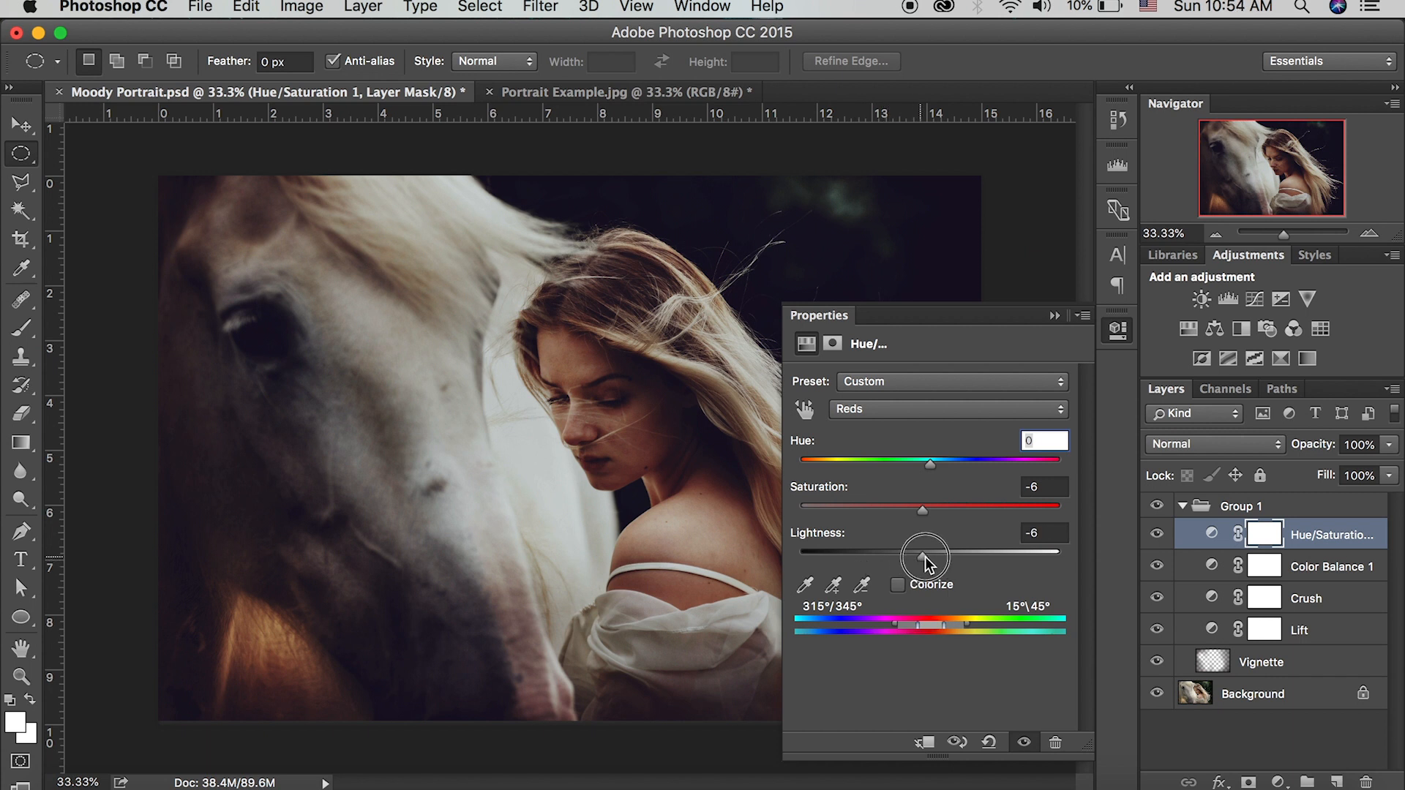
{"action": "left_click_drag", "start_coordinate": [929, 551], "coordinate": [916, 550]}
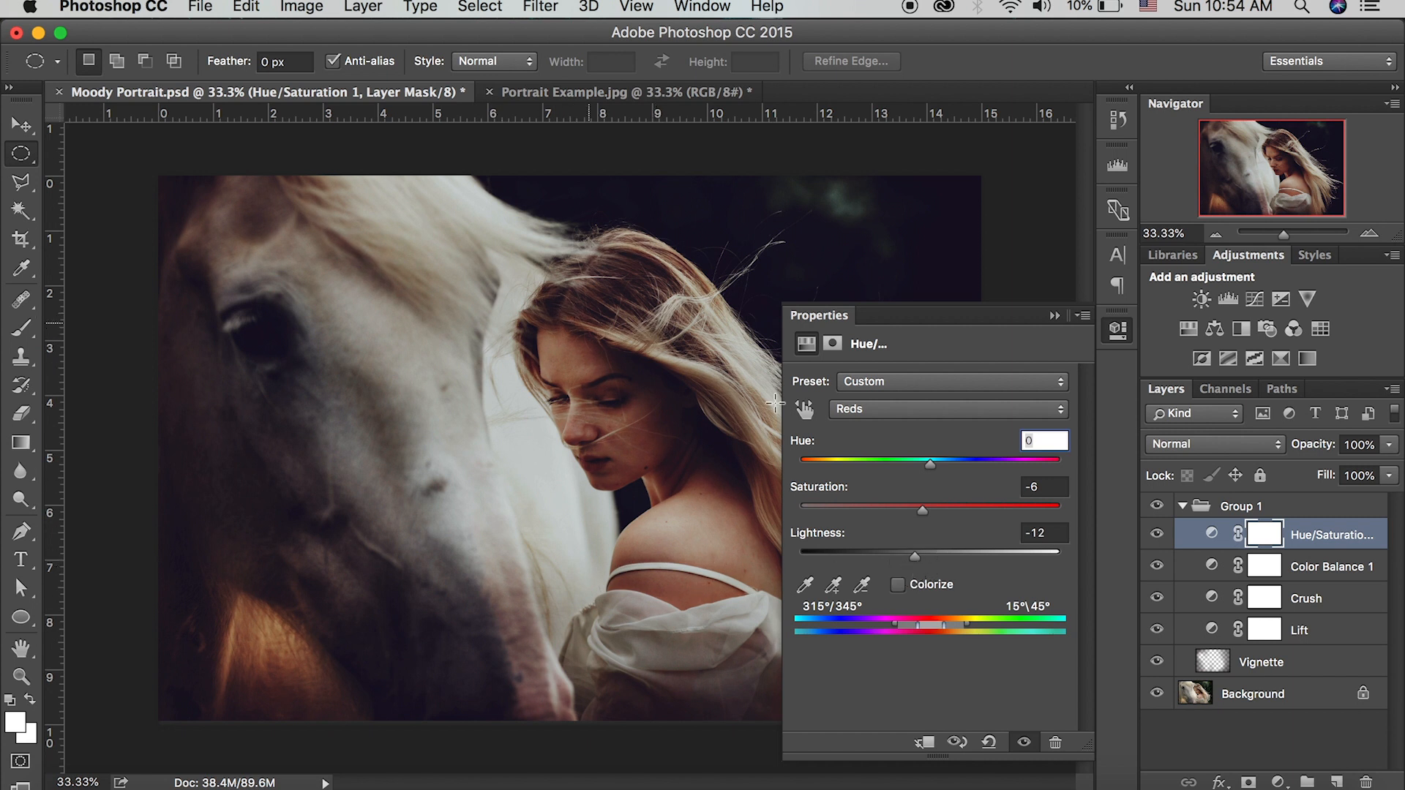
Switch Hue/Saturation 1 to Yellows, setting saturation -32 and lightness +13.
{"action": "left_click", "coordinate": [946, 408]}
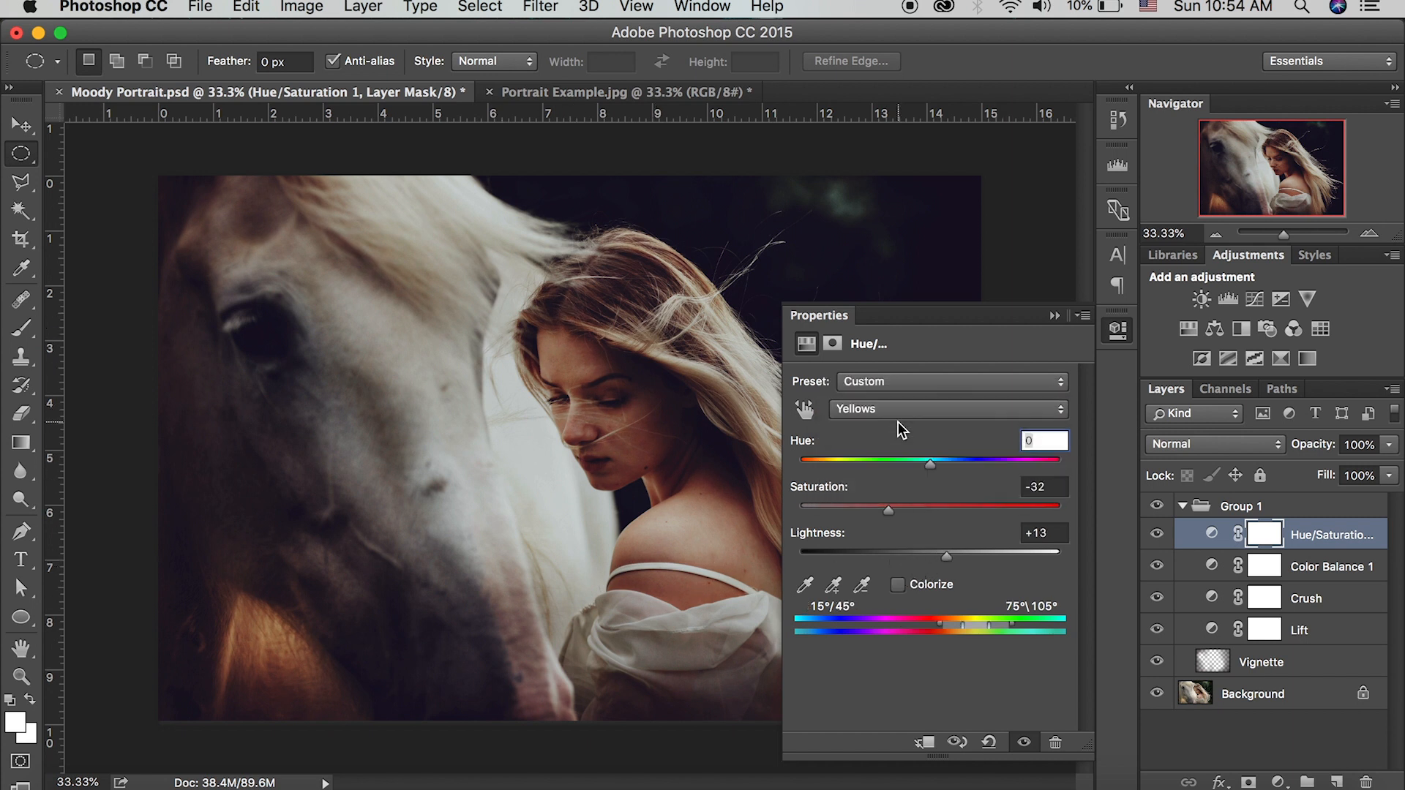
{"action": "mouse_move", "coordinate": [538, 334]}
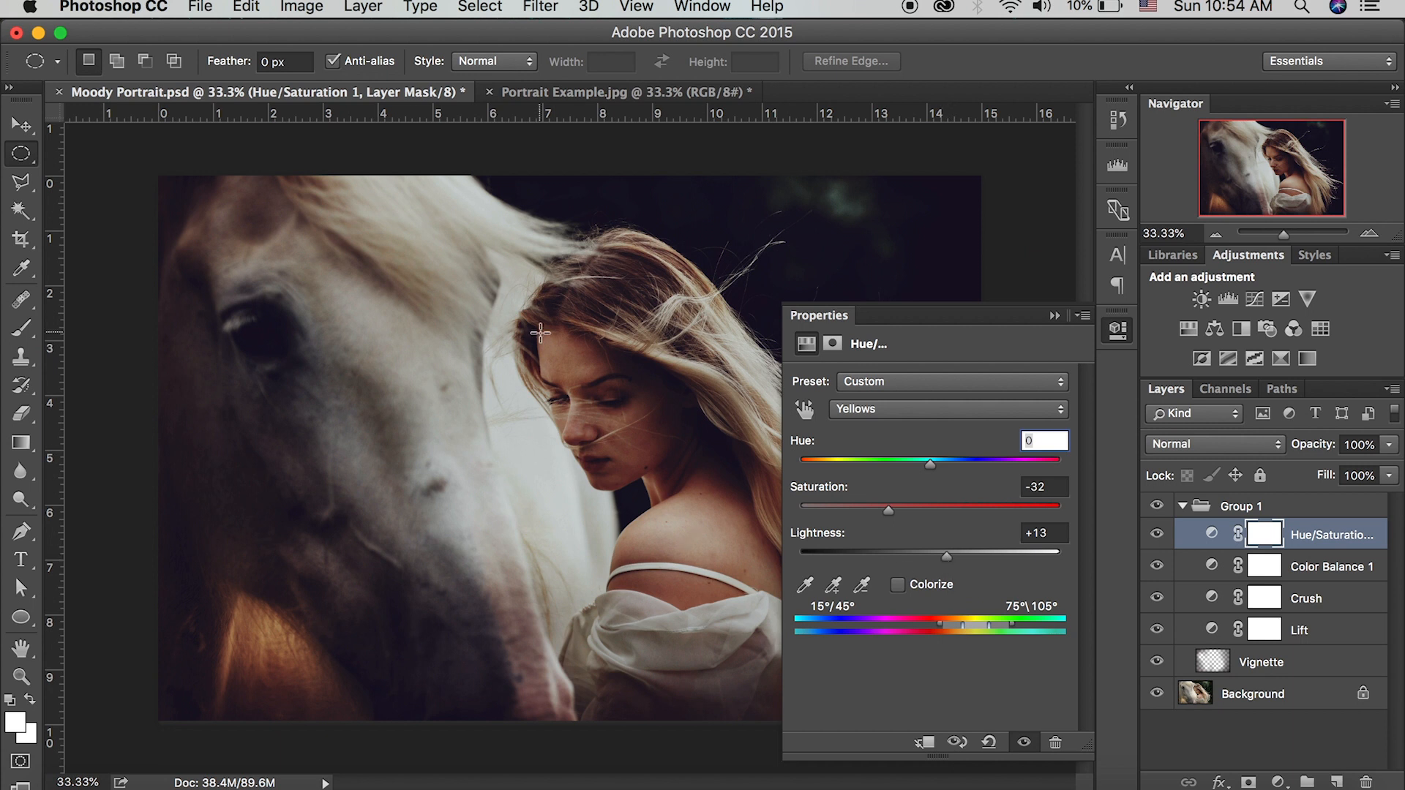
{"action": "mouse_move", "coordinate": [696, 552]}
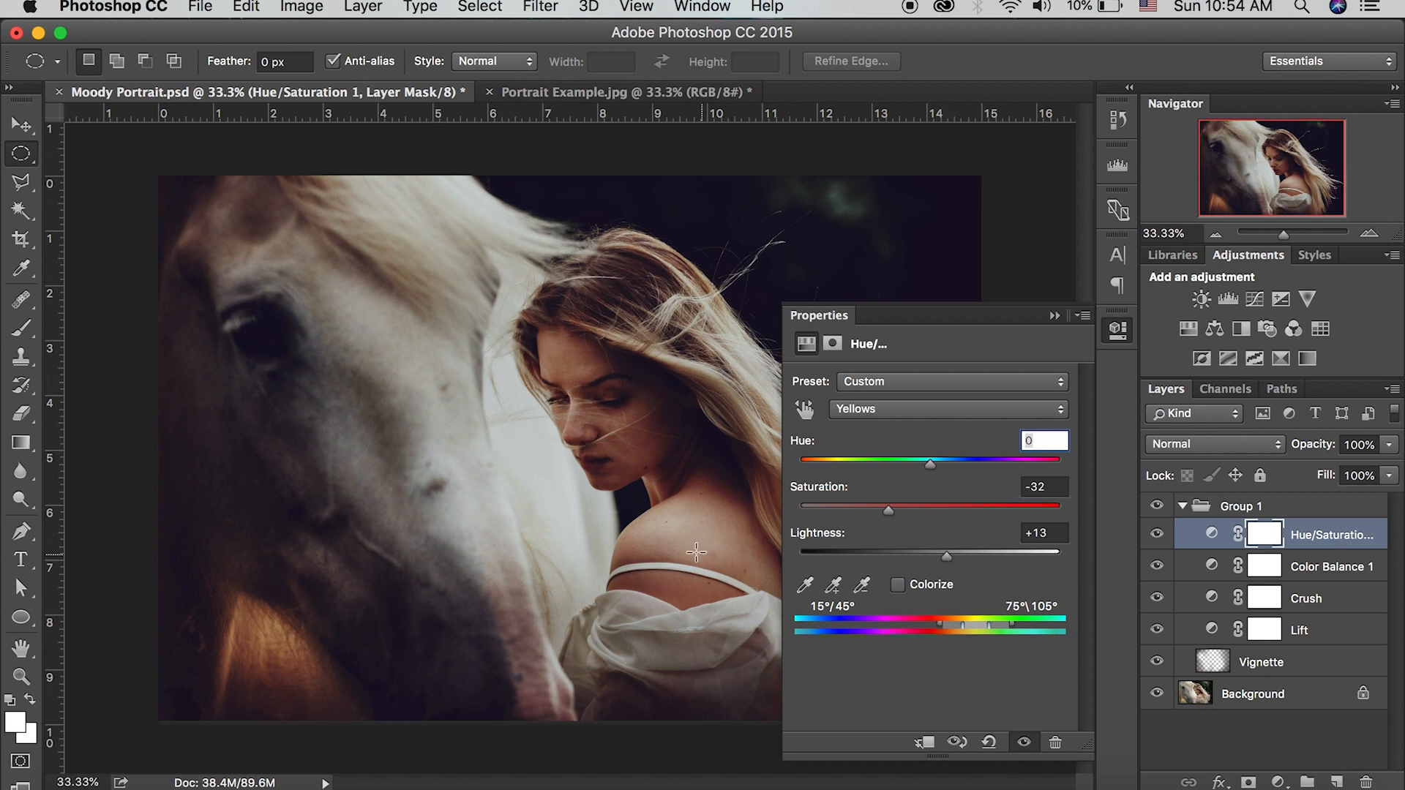
{"action": "mouse_move", "coordinate": [938, 527]}
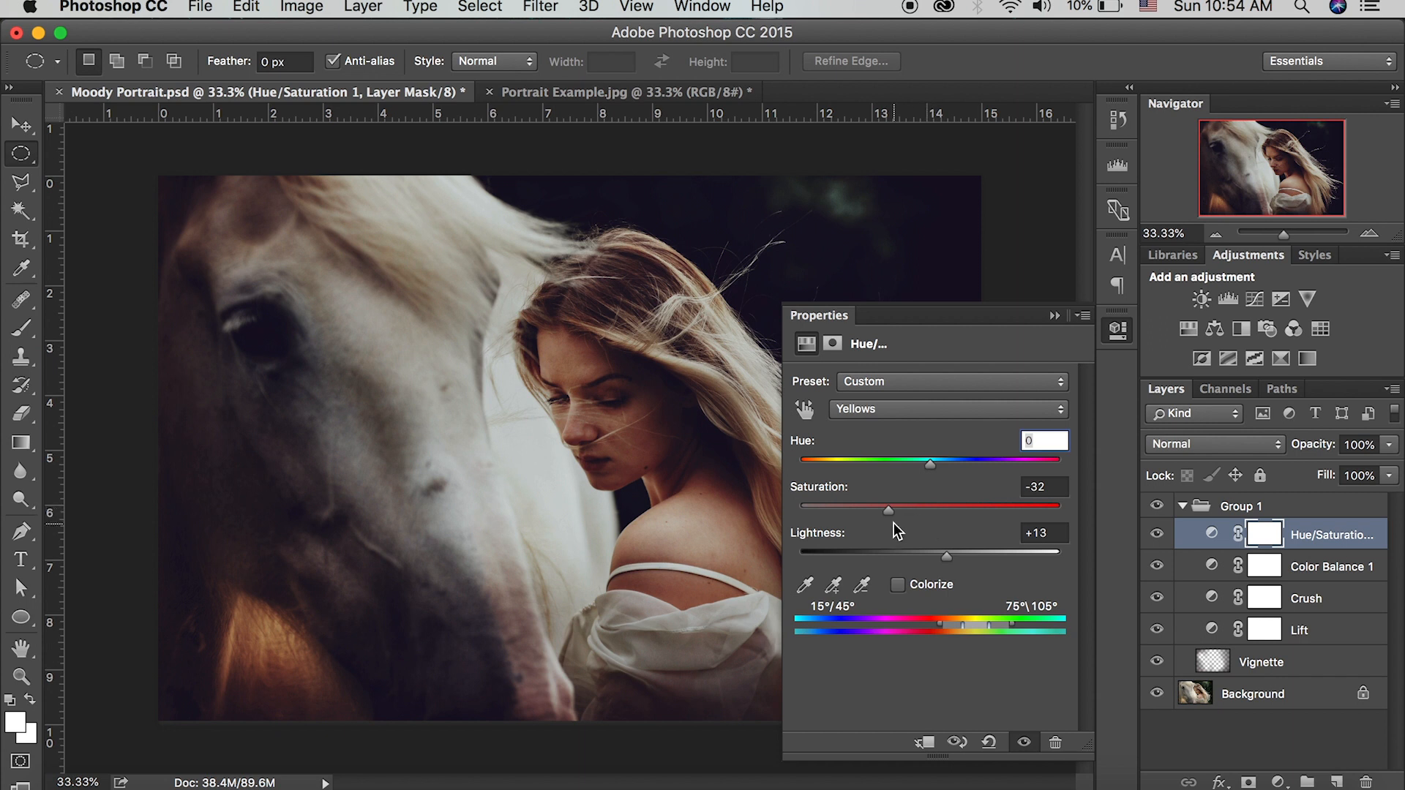
{"action": "mouse_move", "coordinate": [905, 577]}
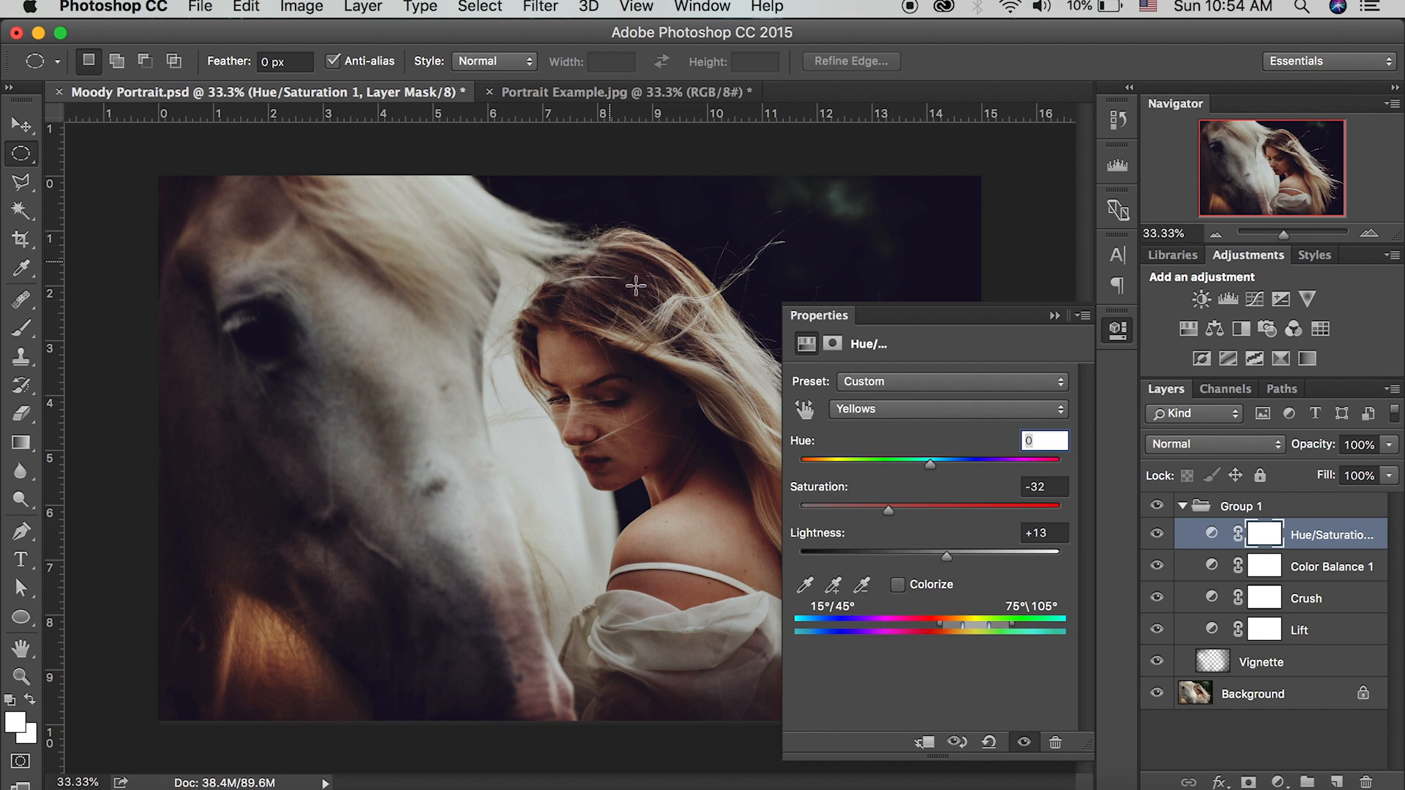
{"action": "mouse_move", "coordinate": [660, 575]}
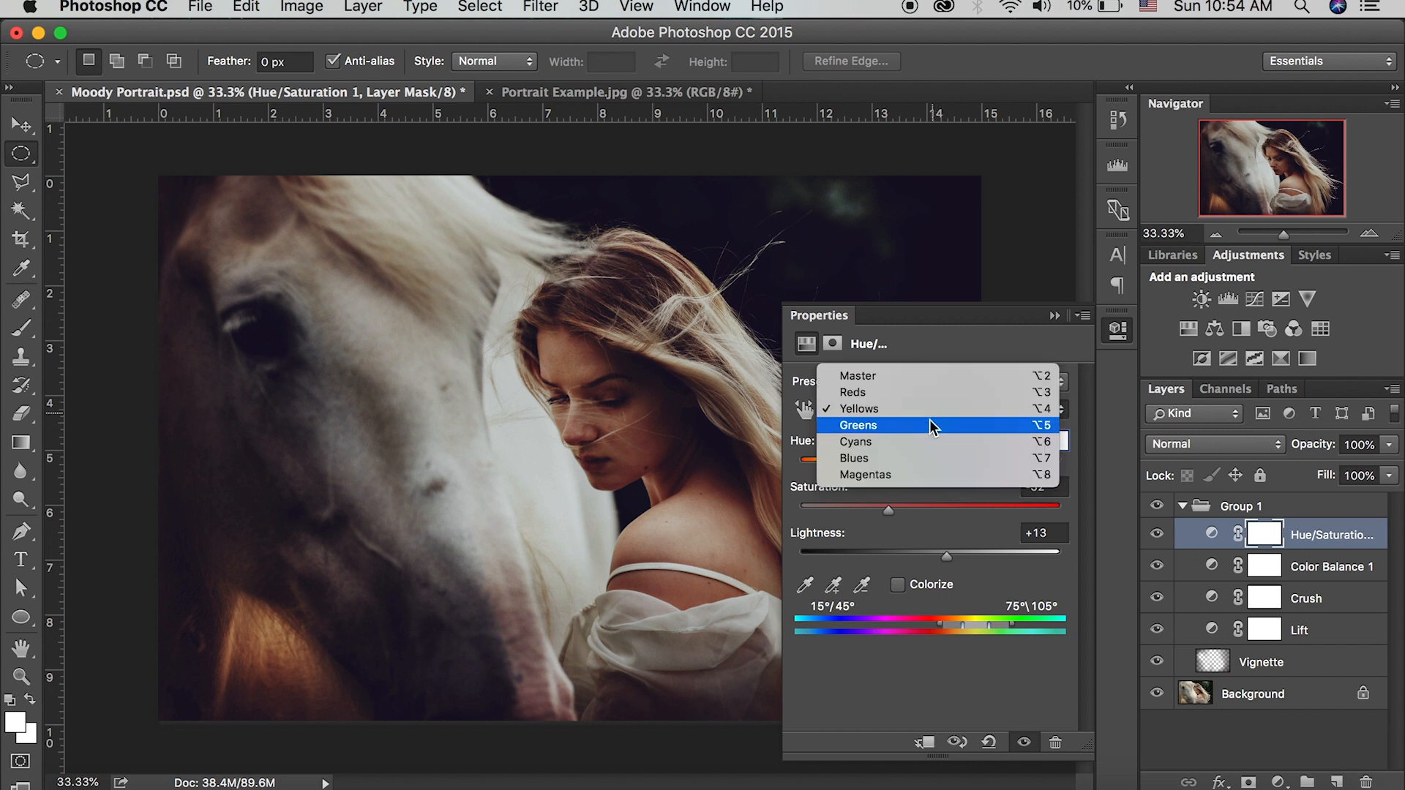
Adjust the Greens: hue +39, saturation -17, lightness +24.
{"action": "left_click", "coordinate": [858, 425]}
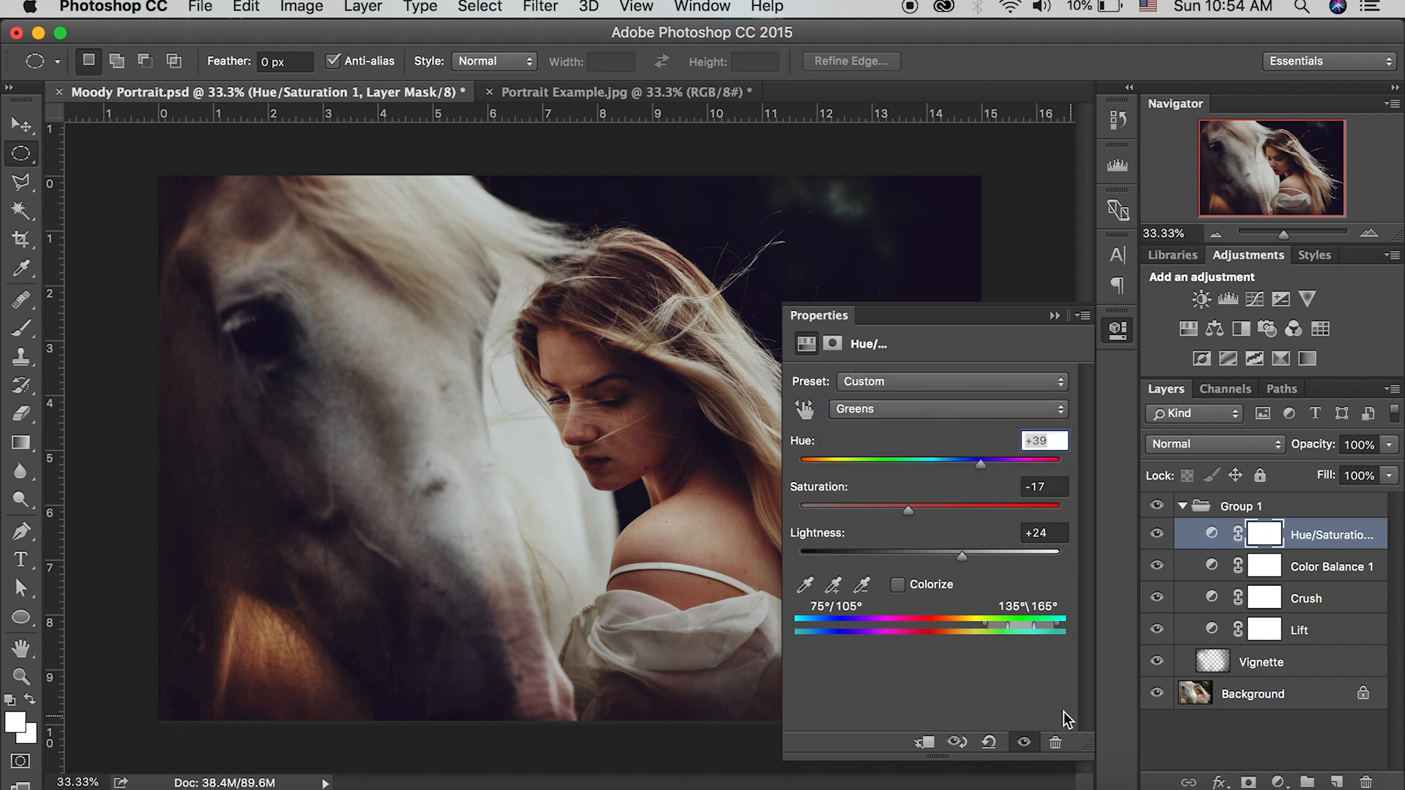
{"action": "mouse_move", "coordinate": [1058, 712]}
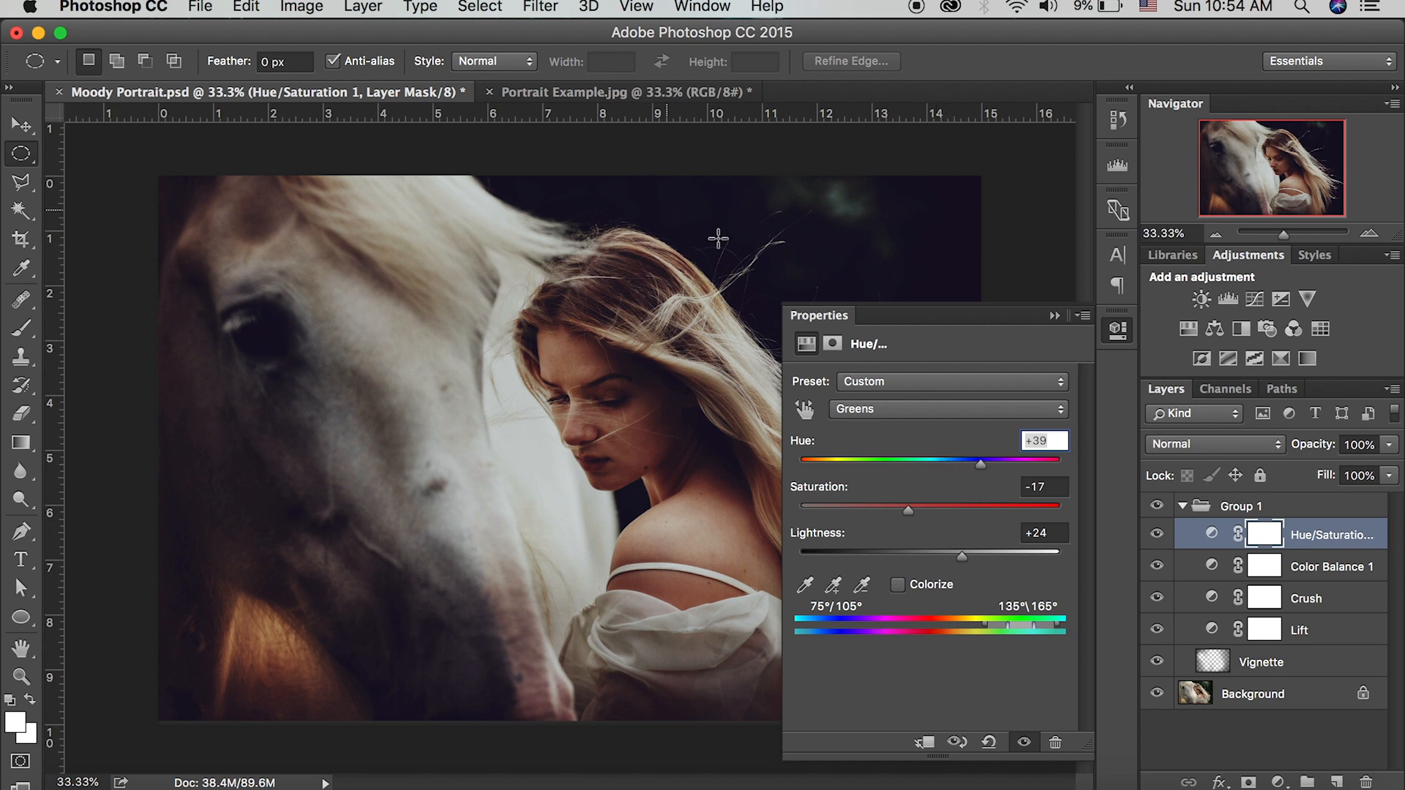
{"action": "mouse_move", "coordinate": [940, 369]}
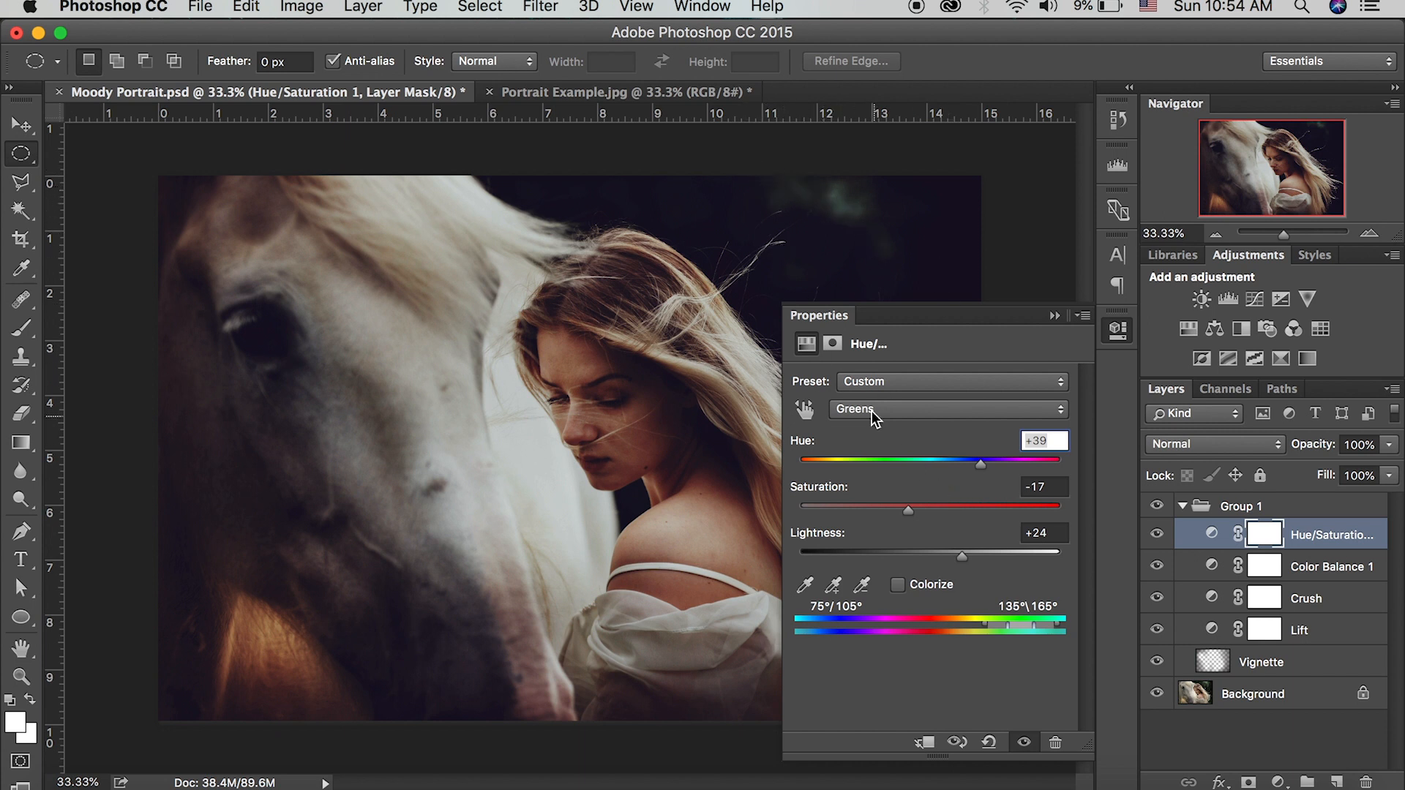
{"action": "left_click", "coordinate": [945, 408]}
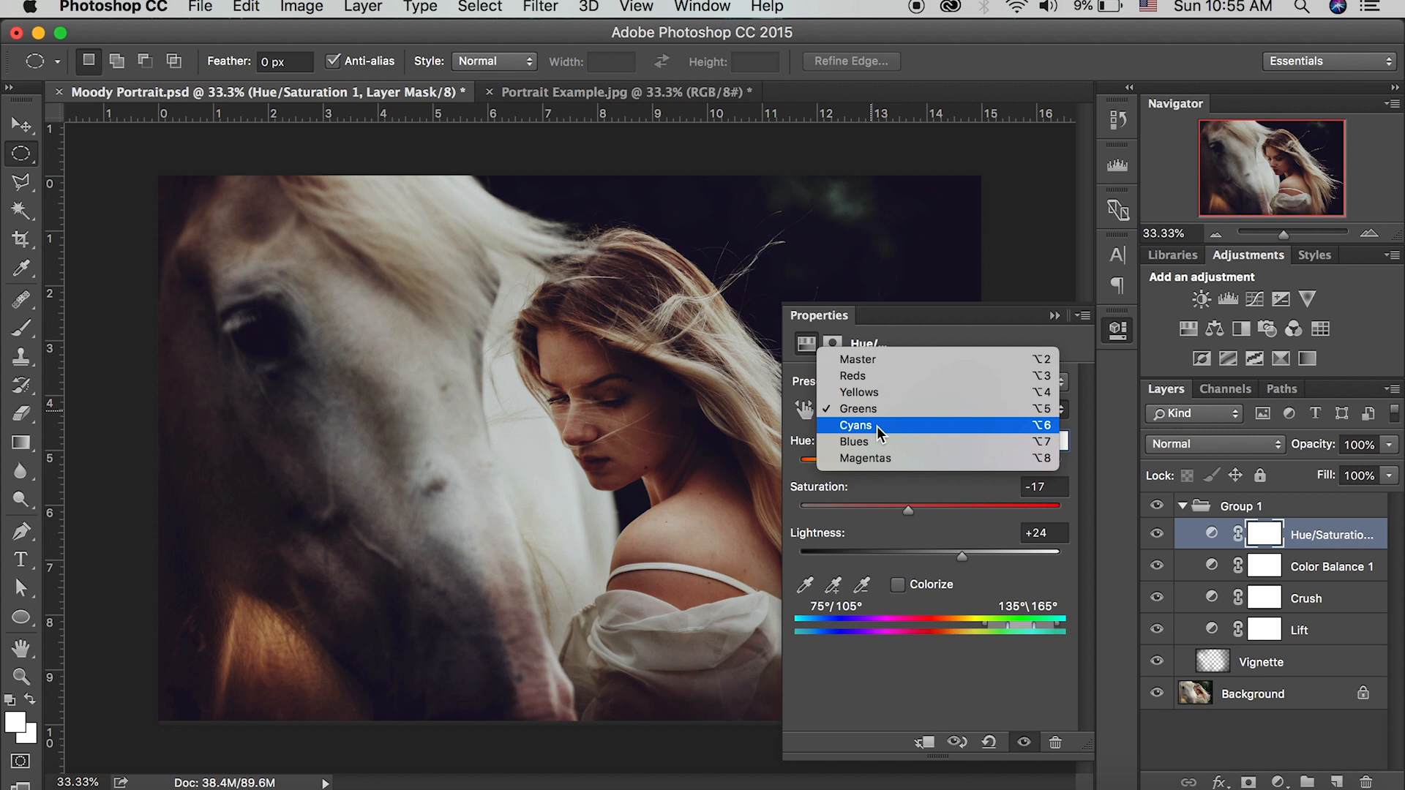
{"action": "mouse_move", "coordinate": [890, 458]}
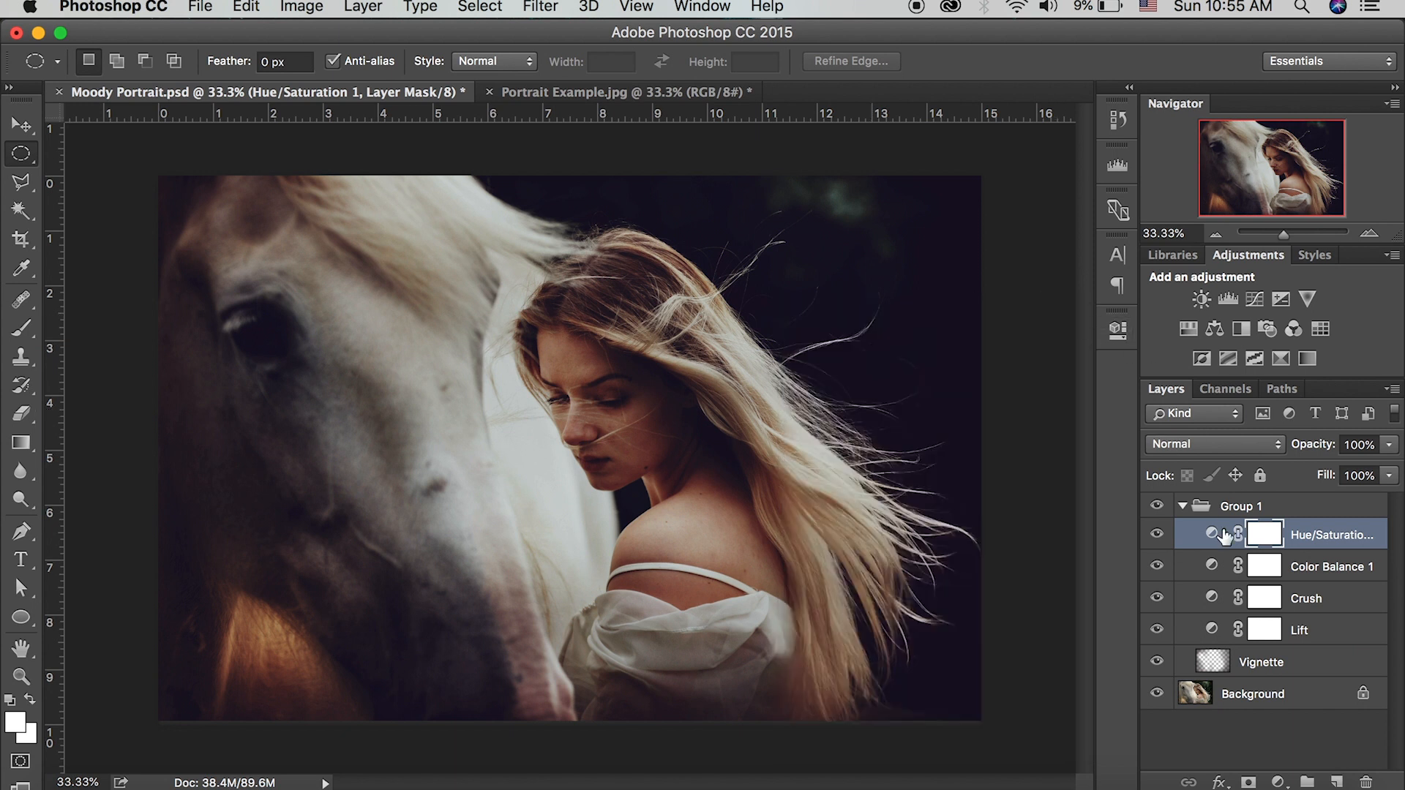
{"action": "mouse_move", "coordinate": [1263, 535]}
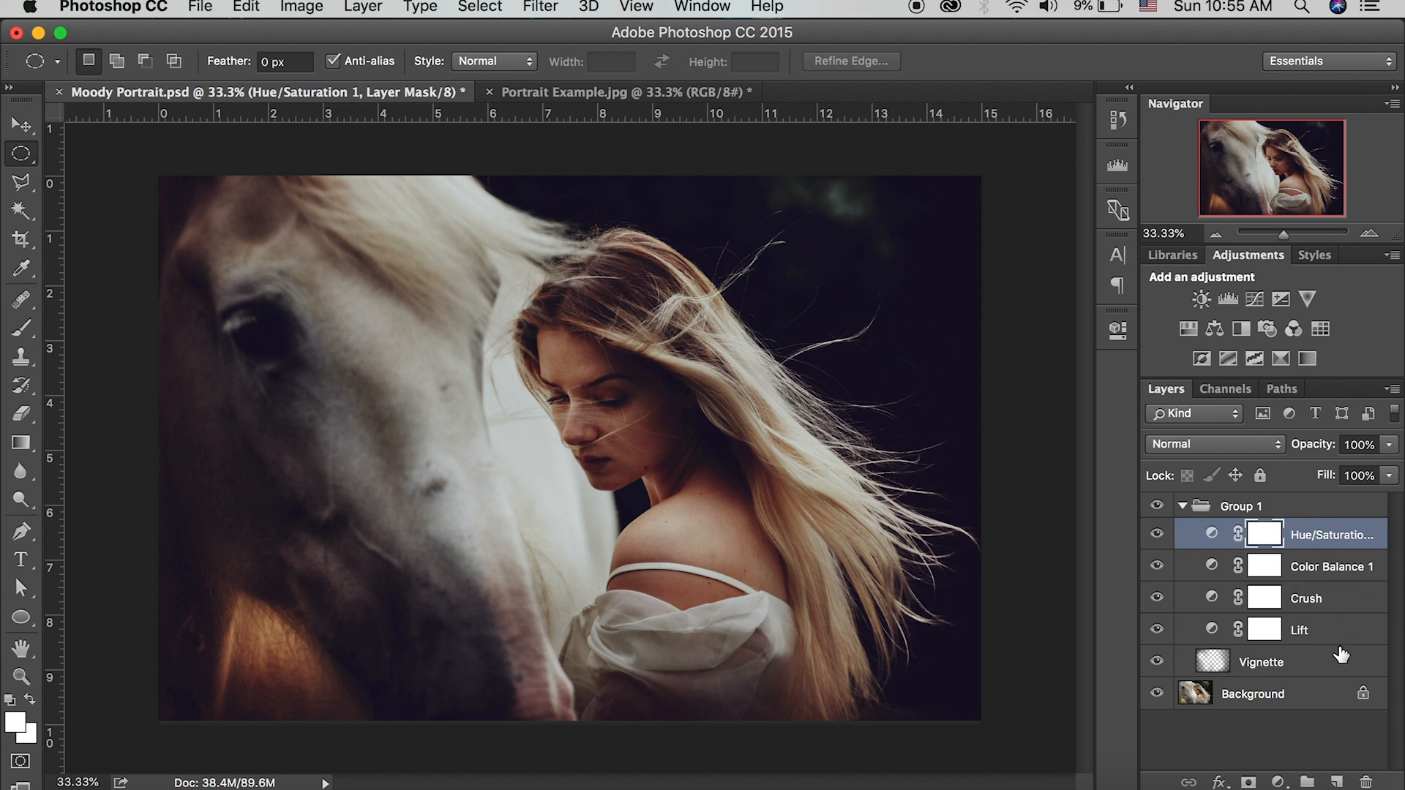
{"action": "mouse_move", "coordinate": [1360, 579]}
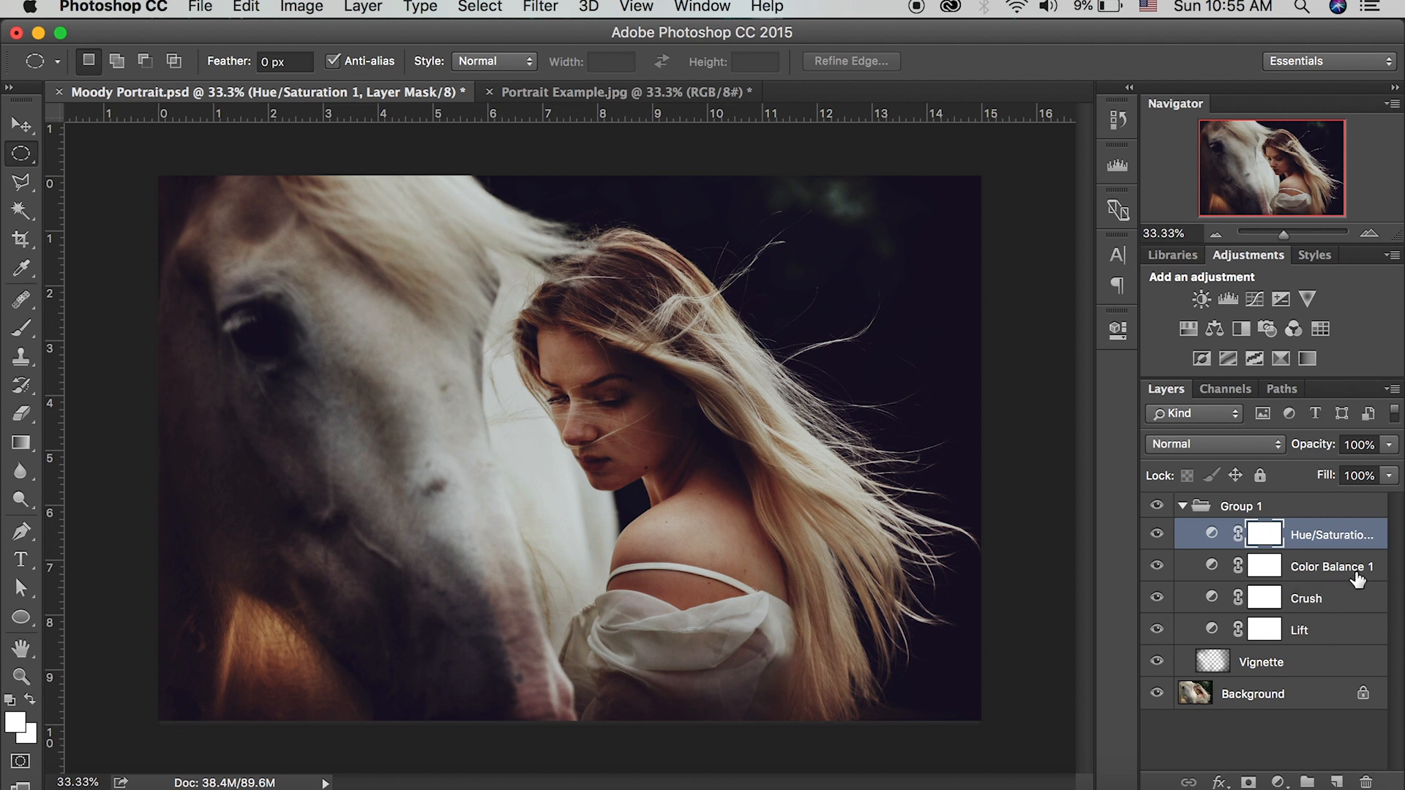
{"action": "mouse_move", "coordinate": [1333, 566]}
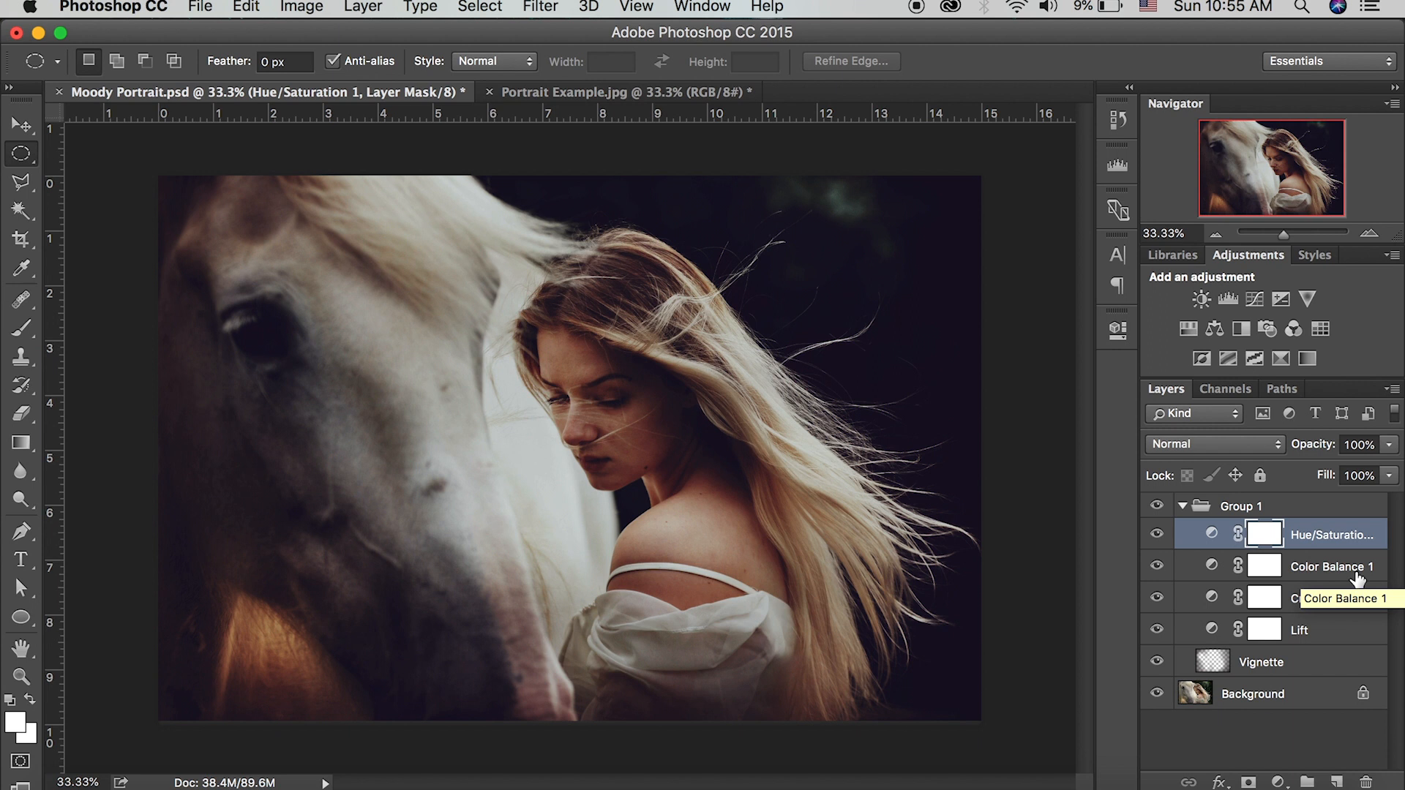
Collapse Group 1 and toggle its visibility to compare before and after.
{"action": "left_click", "coordinate": [1185, 505]}
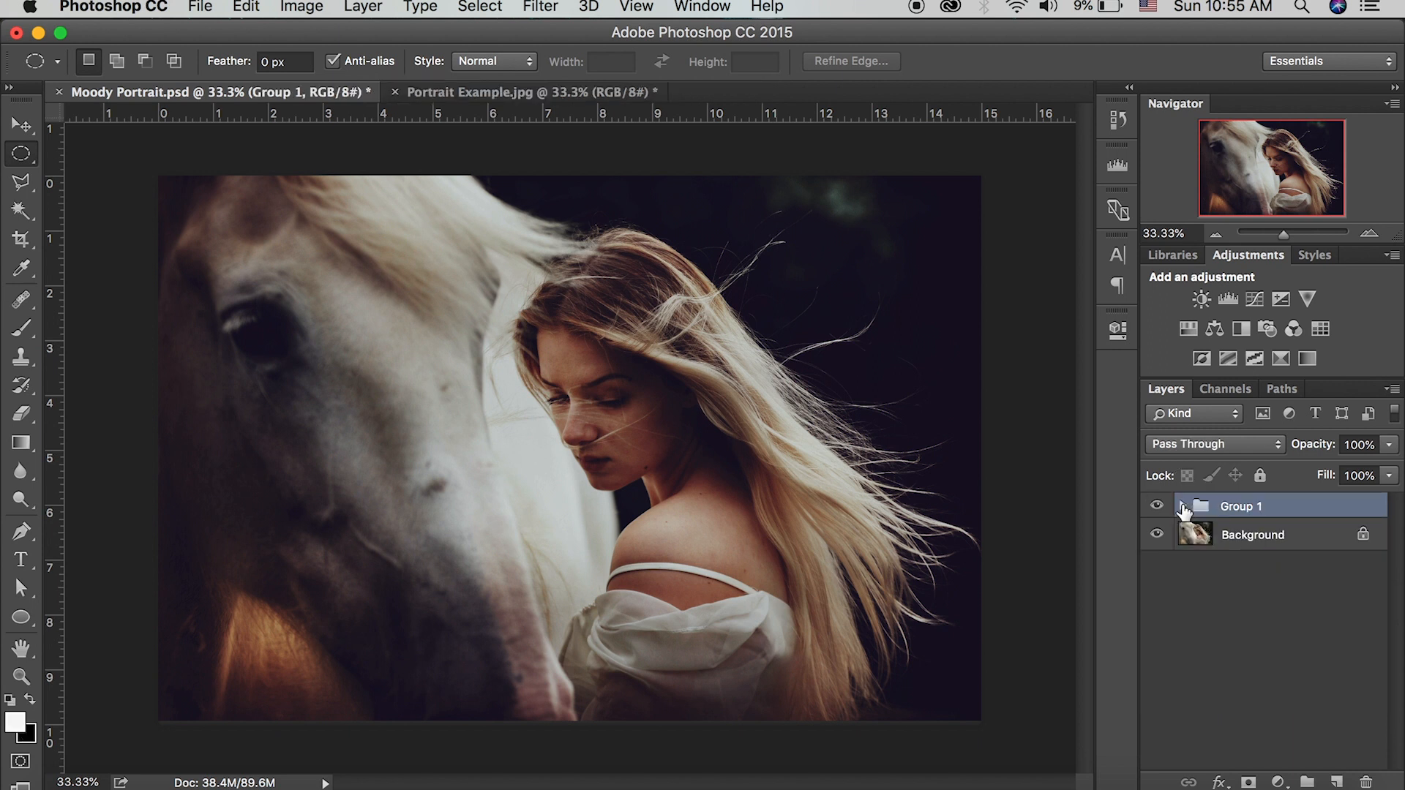
{"action": "left_click", "coordinate": [1182, 505]}
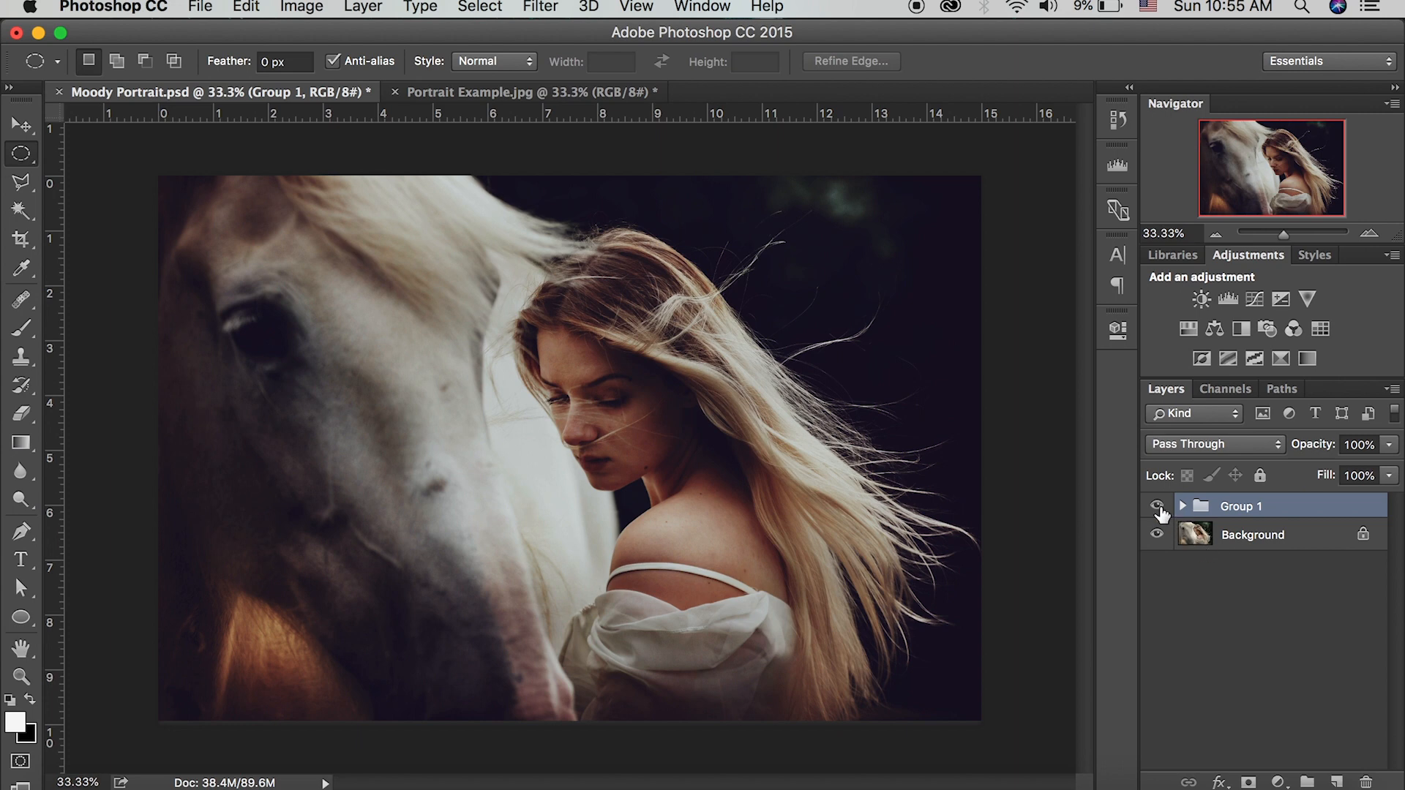